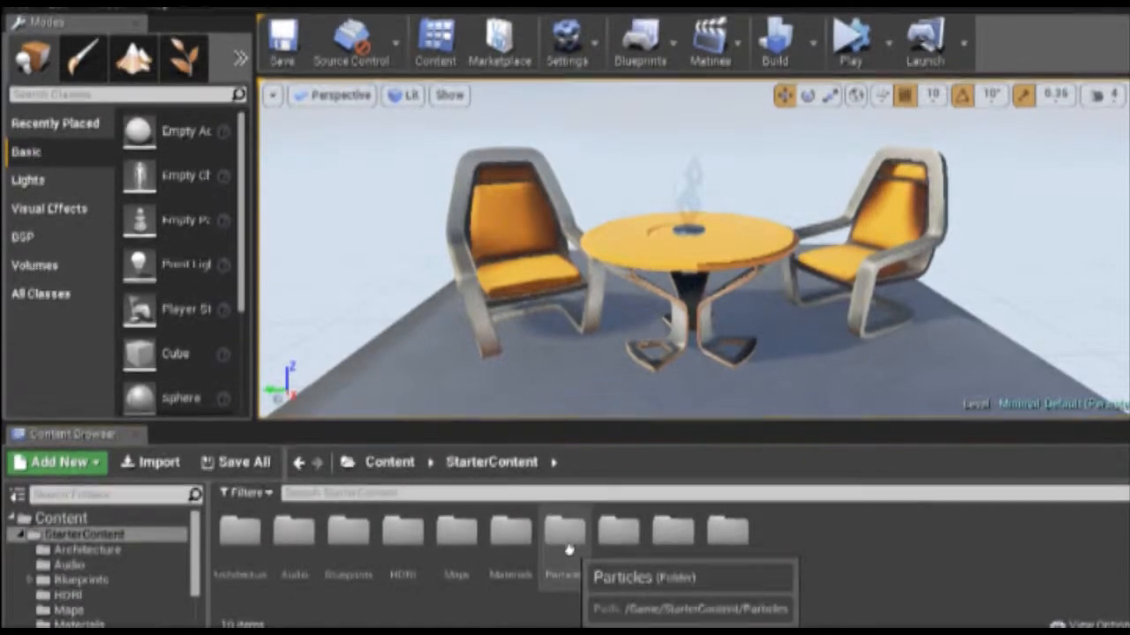
In the MyParticles folder, add two new named materials, one called SolidMaterial
{"action": "double_click", "coordinate": [563, 541]}
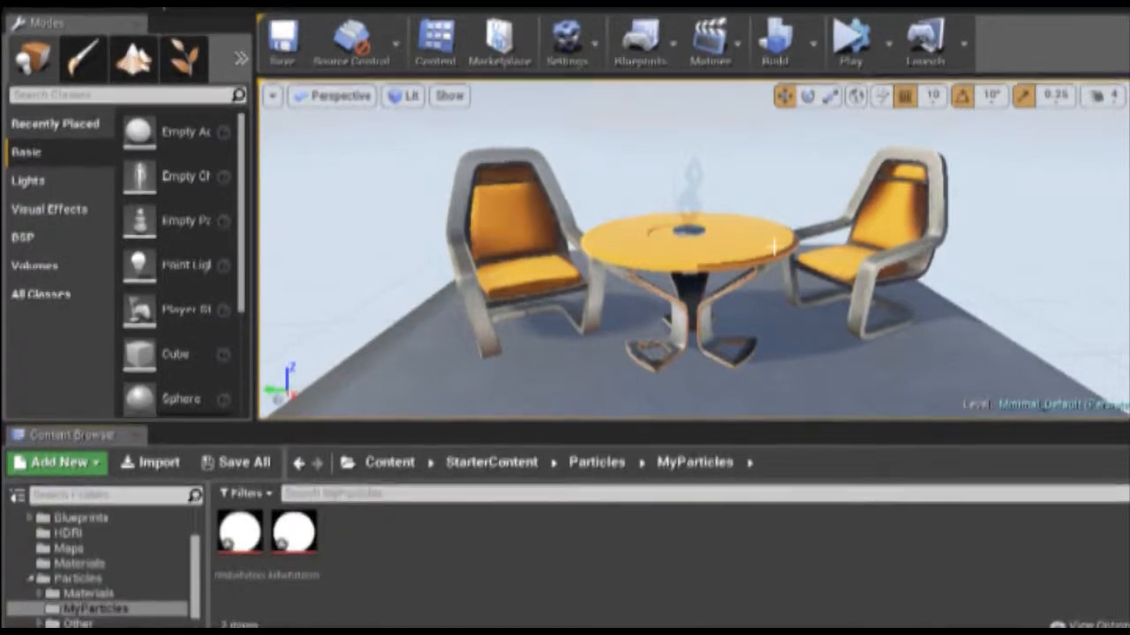
{"action": "left_click", "coordinate": [55, 462]}
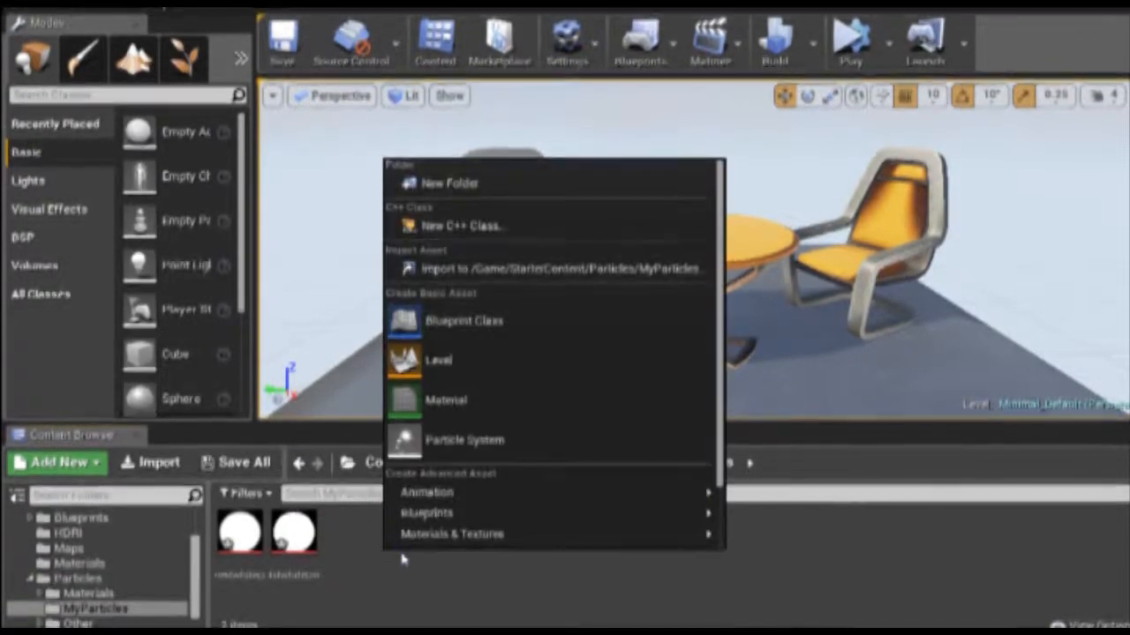
{"action": "left_click", "coordinate": [460, 440]}
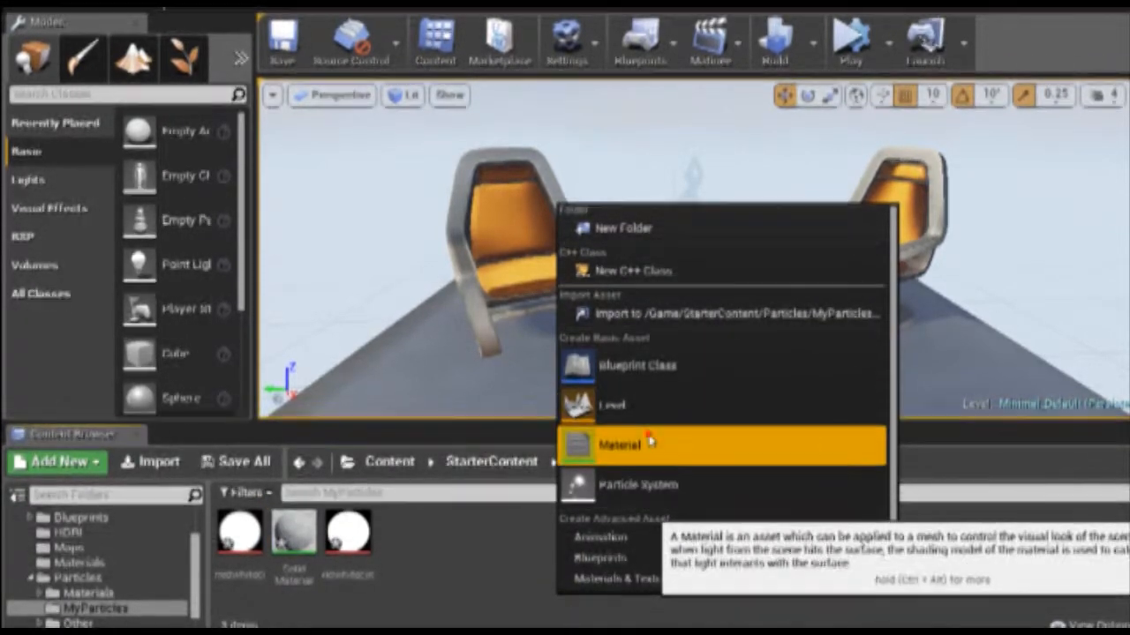
{"action": "left_click", "coordinate": [615, 446]}
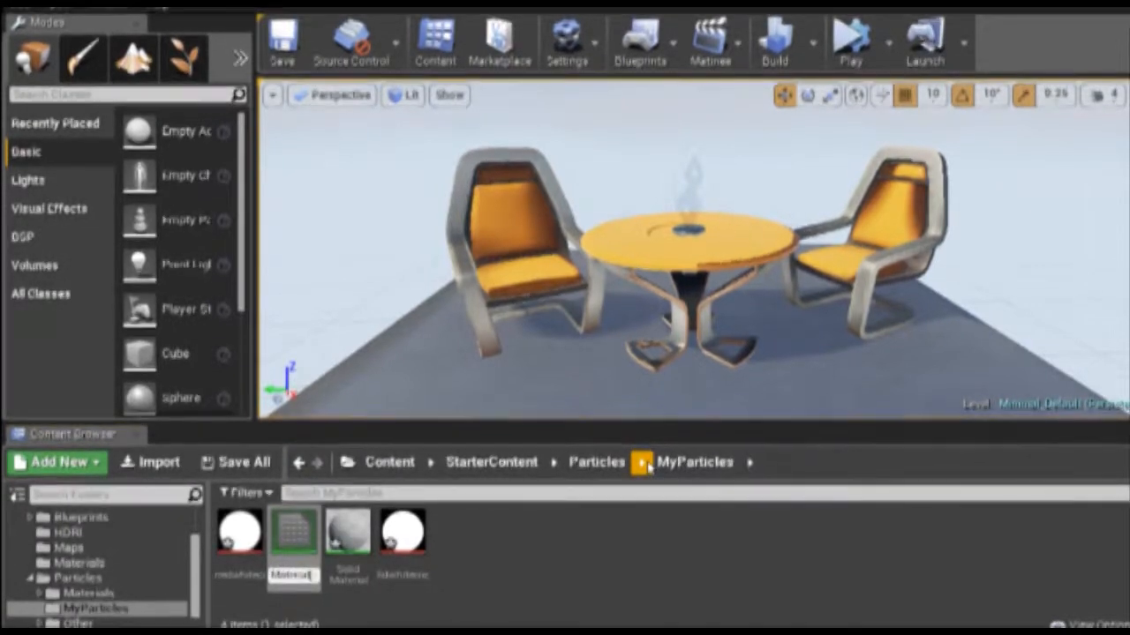
{"action": "left_click", "coordinate": [238, 539]}
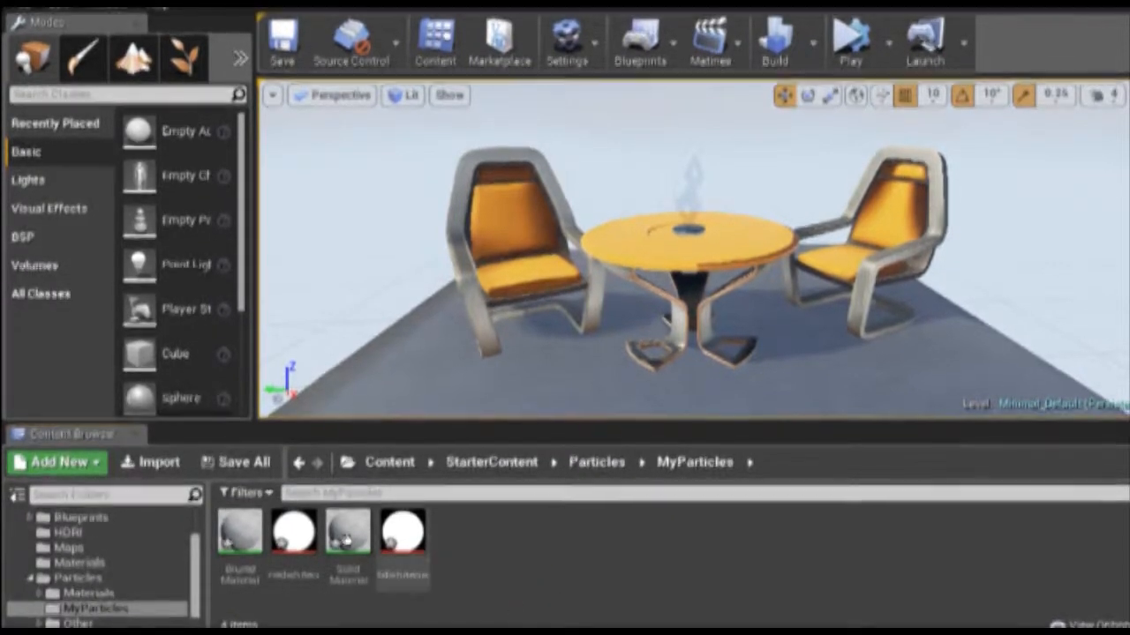
Add a Texture Sample node using the solidwhitecircle texture to SolidMaterial's graph
{"action": "double_click", "coordinate": [347, 530]}
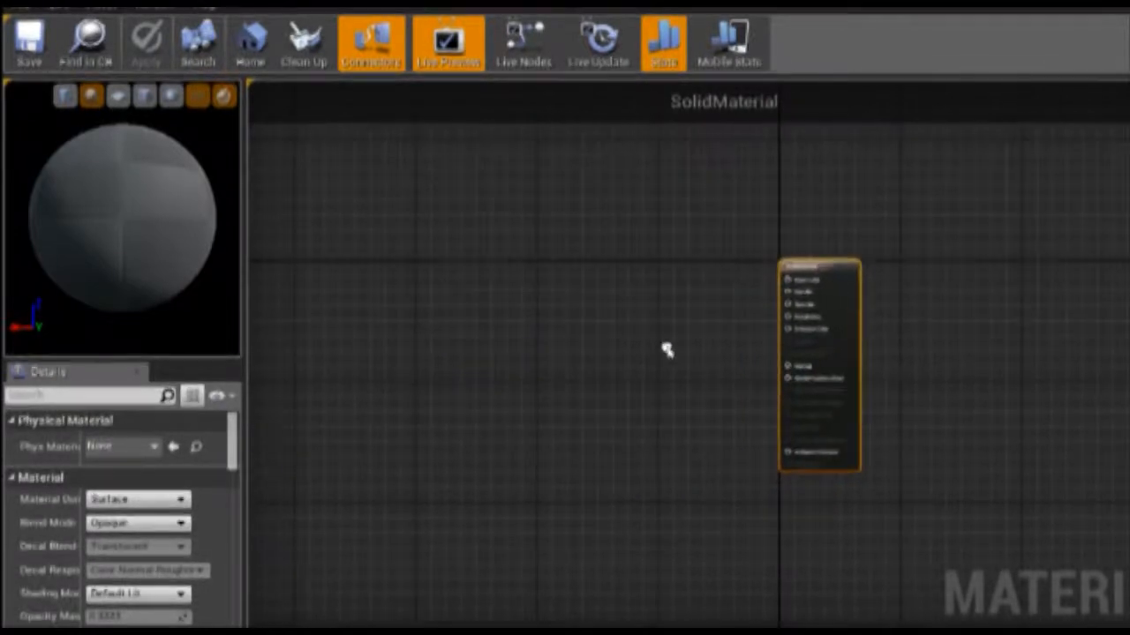
{"action": "right_click", "coordinate": [667, 360]}
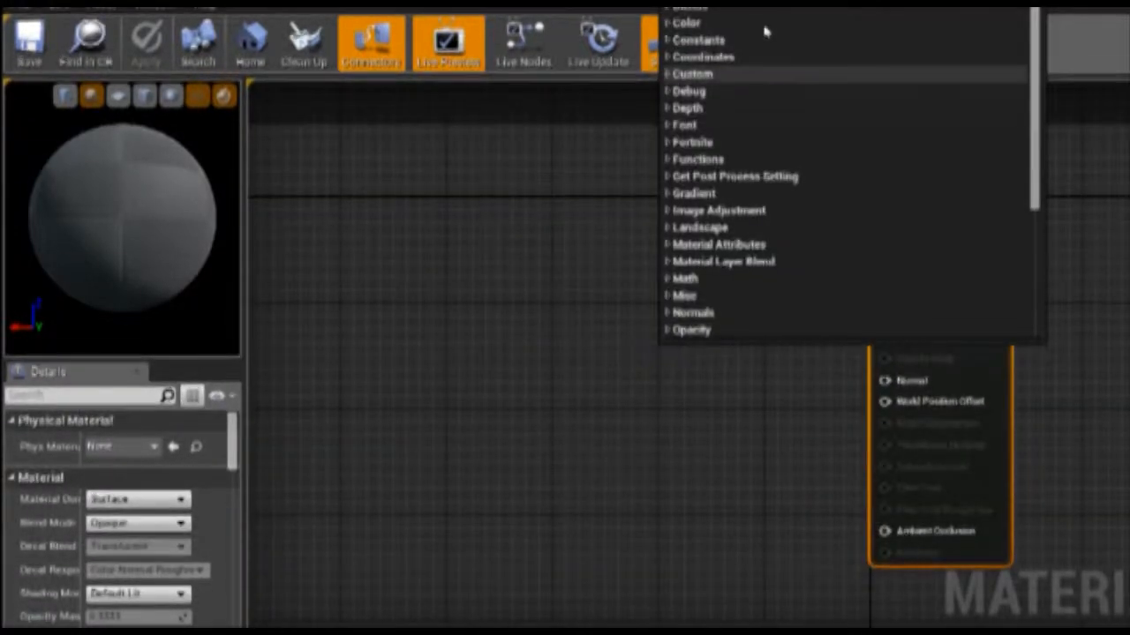
{"action": "mouse_move", "coordinate": [906, 76]}
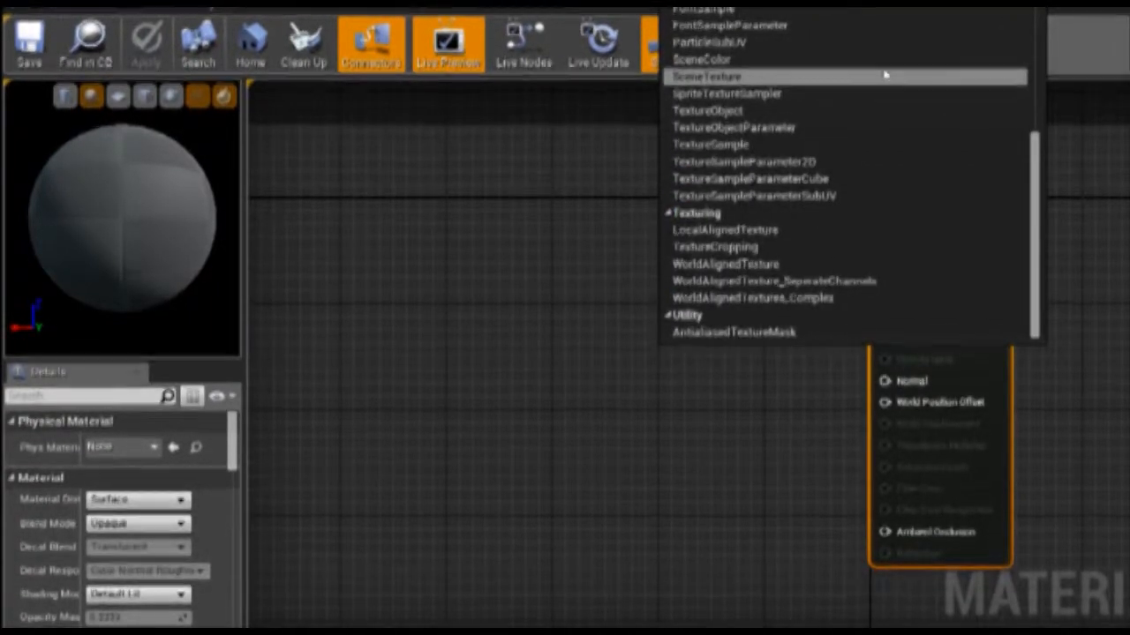
{"action": "mouse_move", "coordinate": [782, 111]}
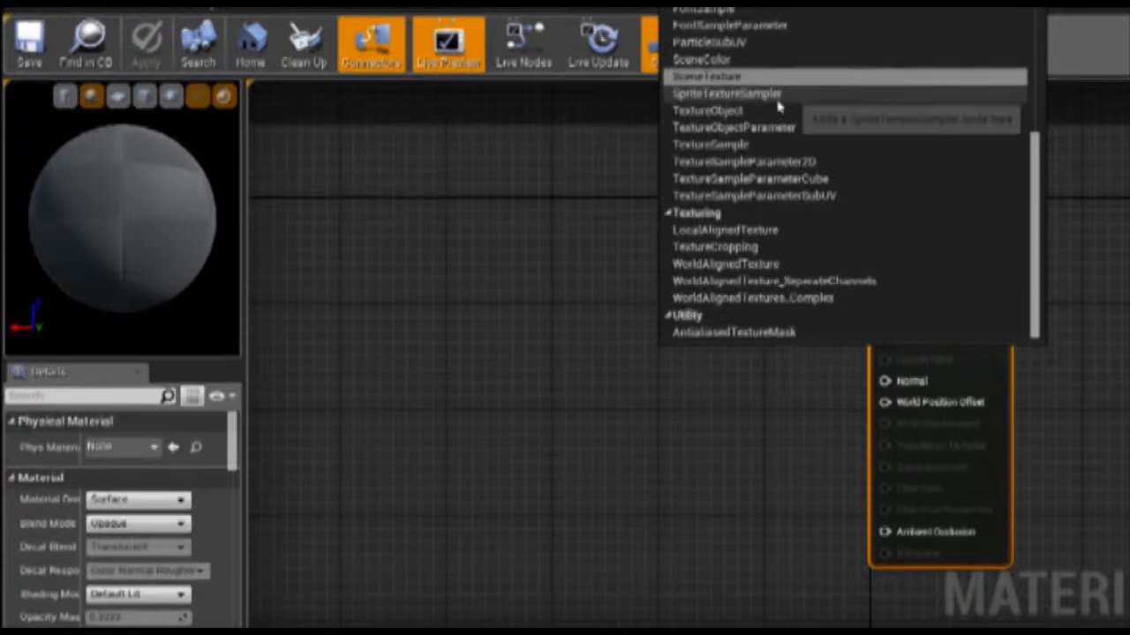
{"action": "left_click", "coordinate": [713, 144]}
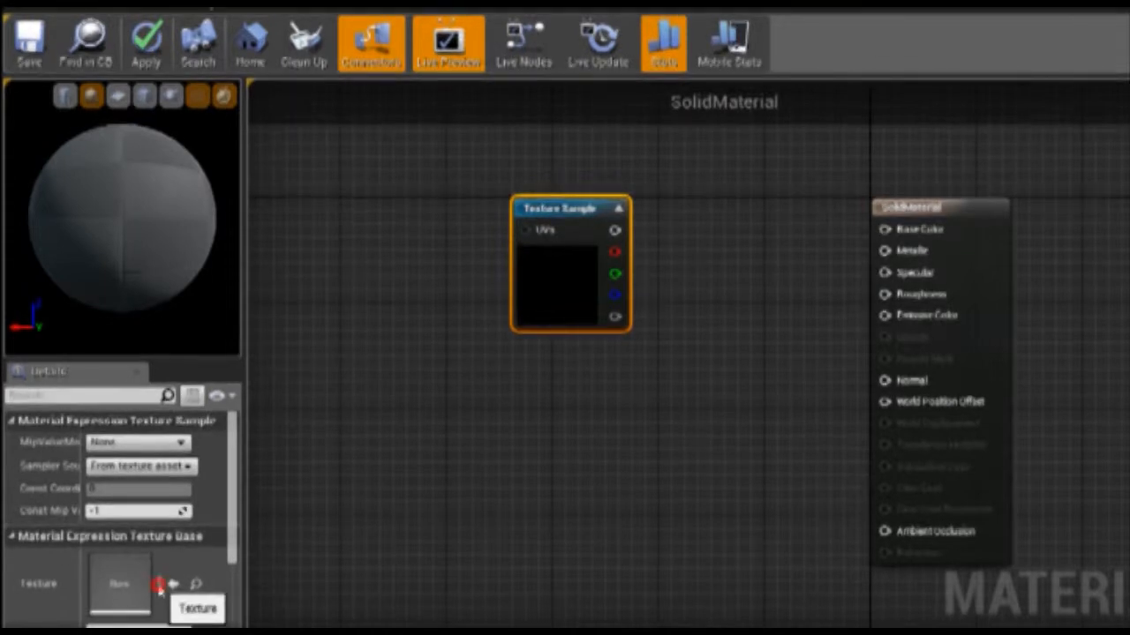
{"action": "left_click", "coordinate": [159, 583]}
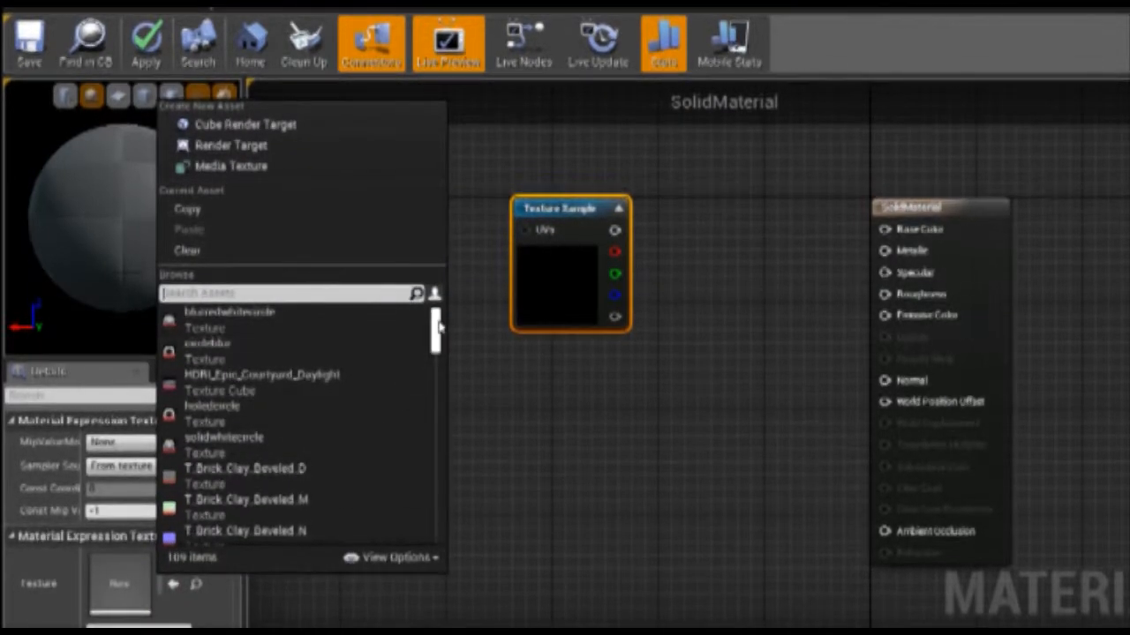
{"action": "scroll", "scroll_direction": "down", "scroll_amount": 3}
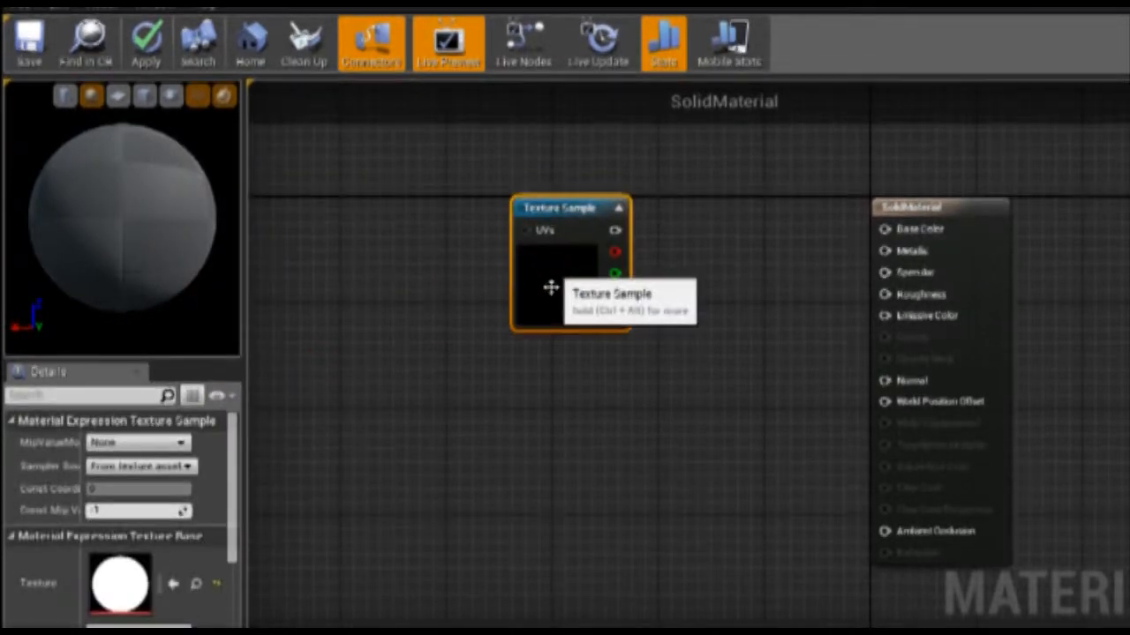
{"action": "mouse_move", "coordinate": [864, 218]}
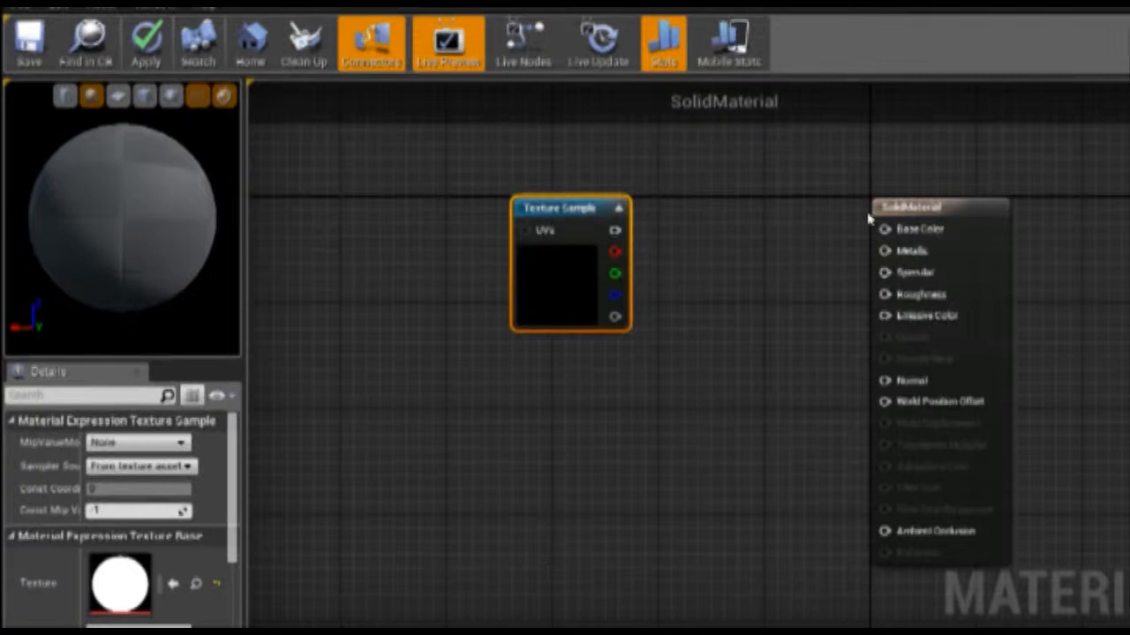
Change SolidMaterial's Blend Mode from Opaque to Translucent
{"action": "left_click", "coordinate": [909, 207]}
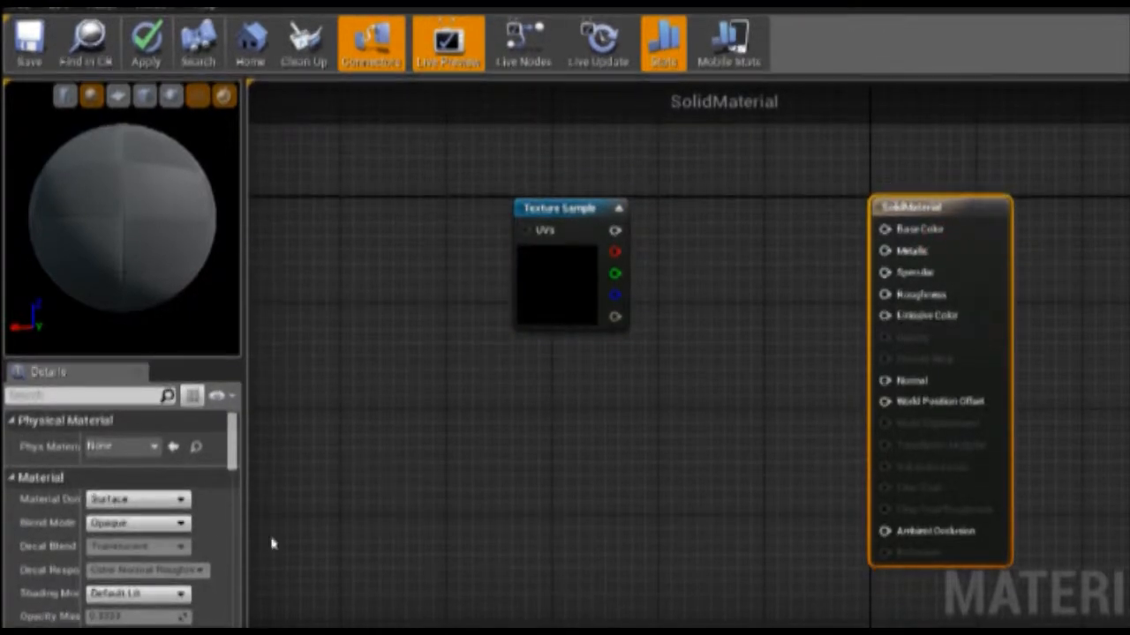
{"action": "left_click", "coordinate": [136, 523]}
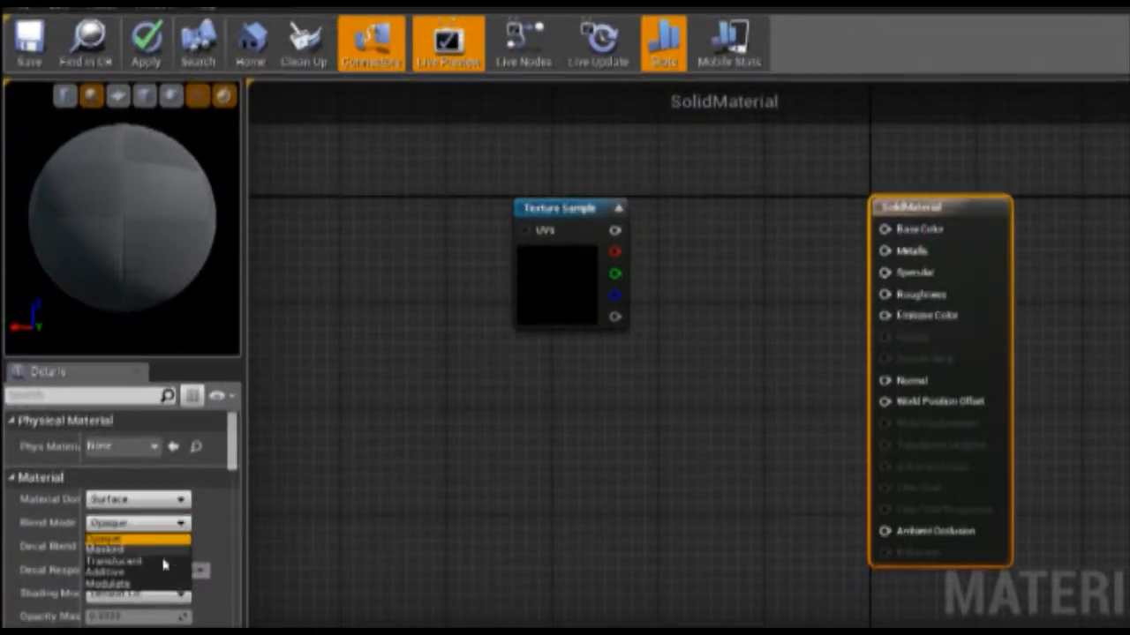
{"action": "left_click", "coordinate": [115, 561]}
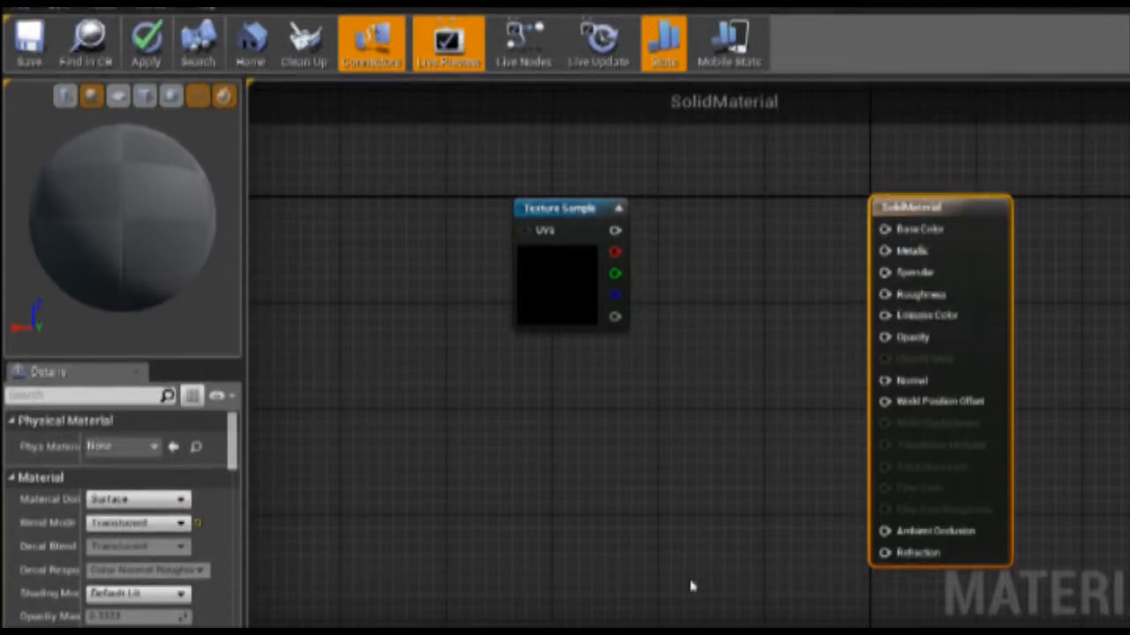
{"action": "mouse_move", "coordinate": [839, 344]}
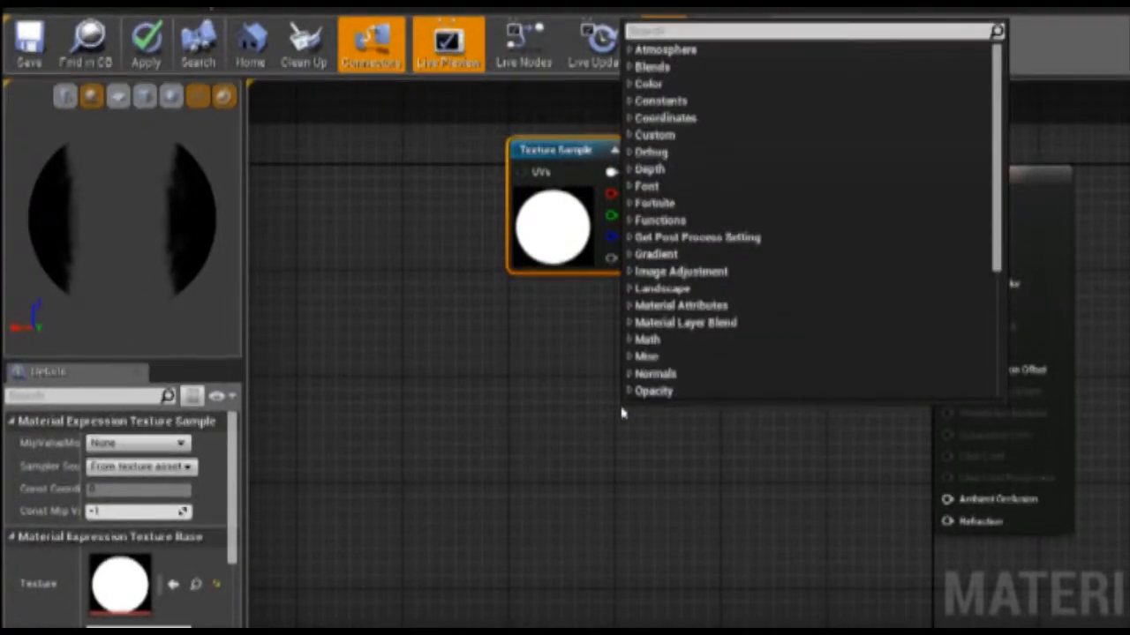
Feed the texture into Opacity and add Color, EmissiveStrength and Multiply nodes
{"action": "type", "text": "vector"}
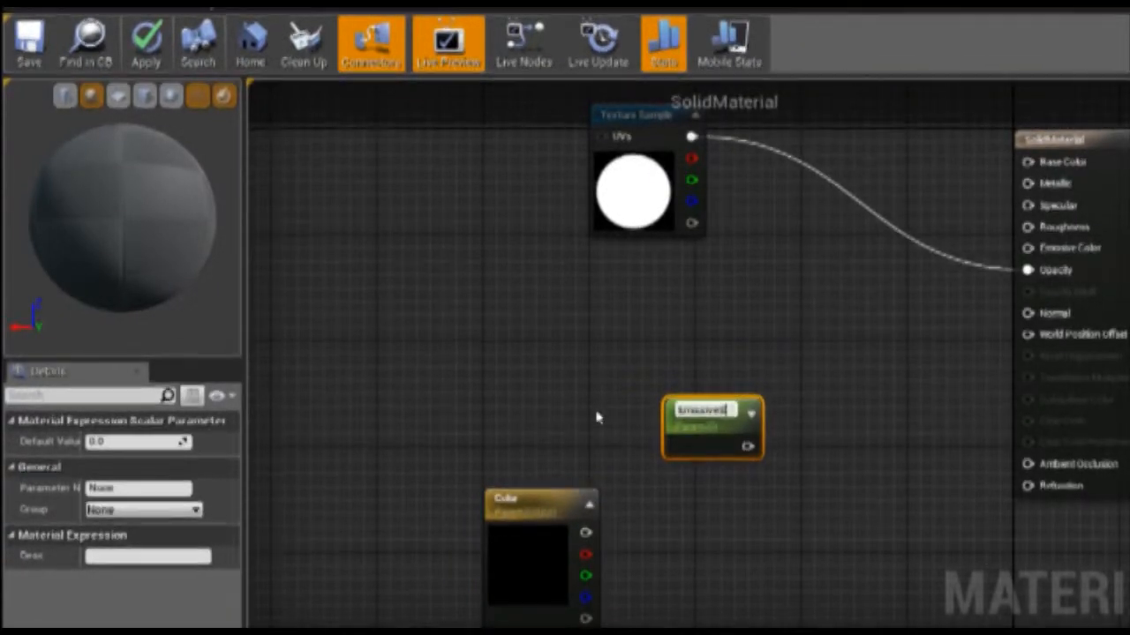
{"action": "type", "text": "EmissiveStrength"}
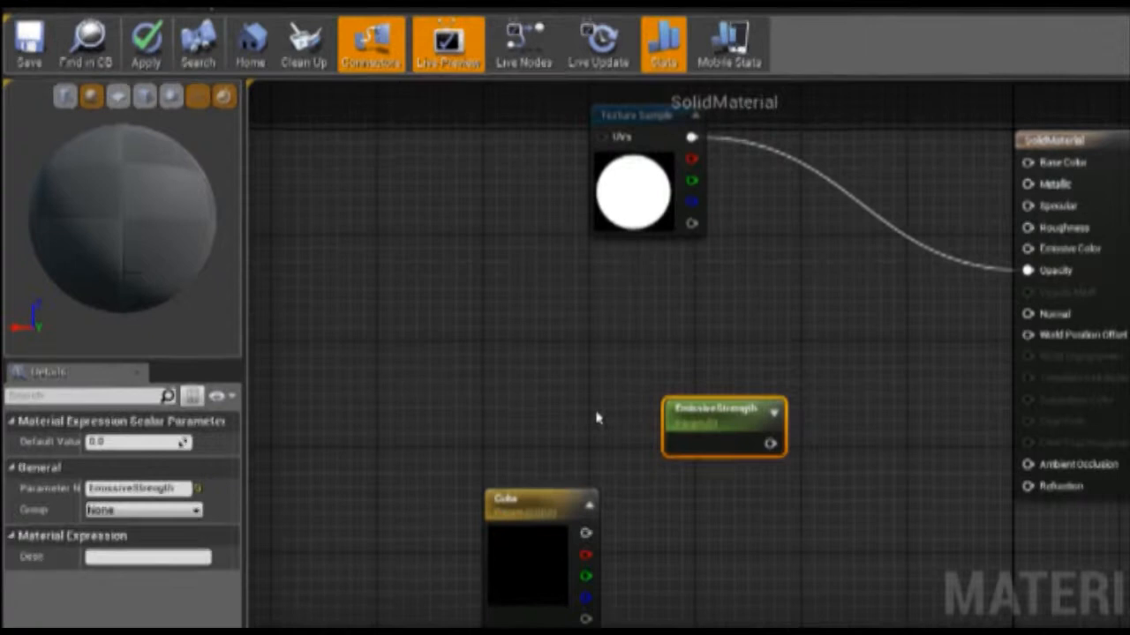
{"action": "left_click_drag", "start_coordinate": [723, 427], "coordinate": [490, 344]}
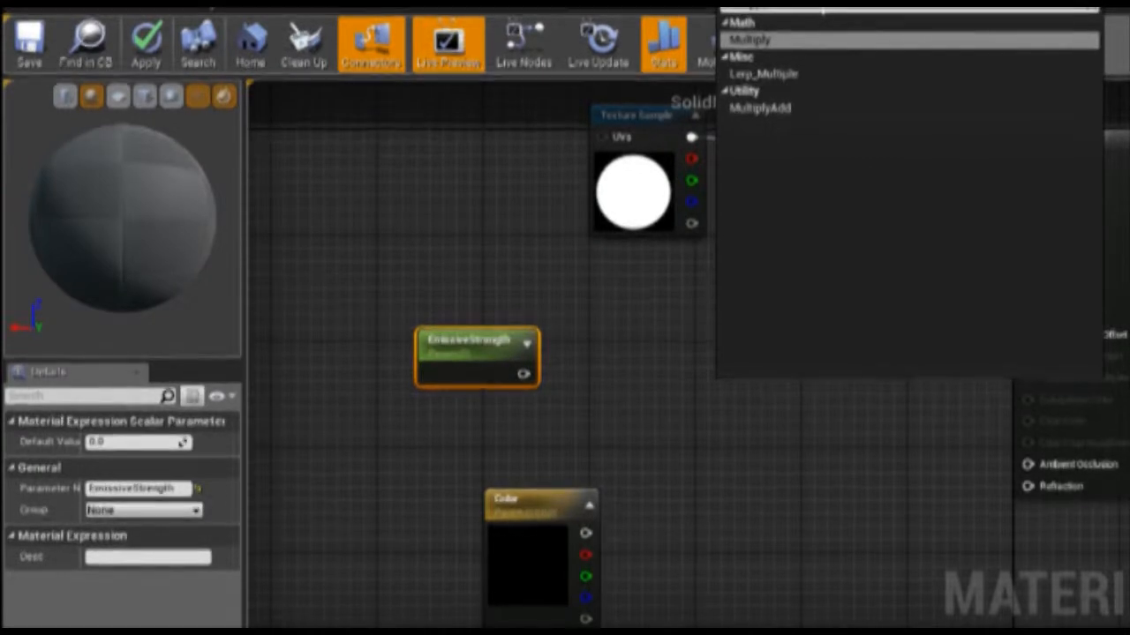
{"action": "mouse_move", "coordinate": [761, 39]}
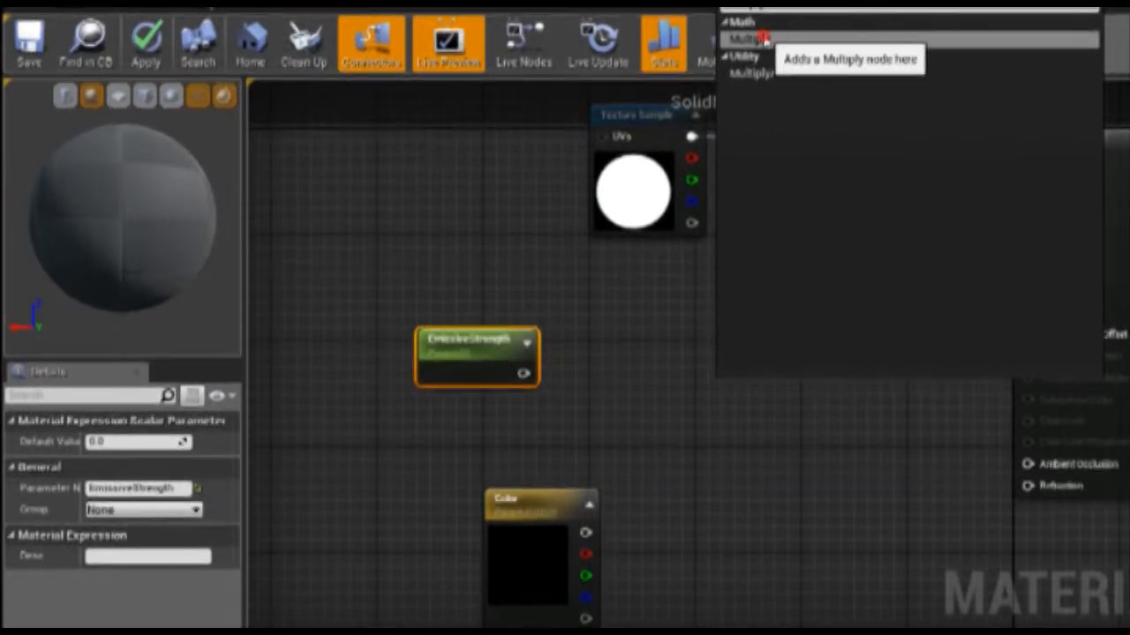
{"action": "left_click", "coordinate": [745, 37]}
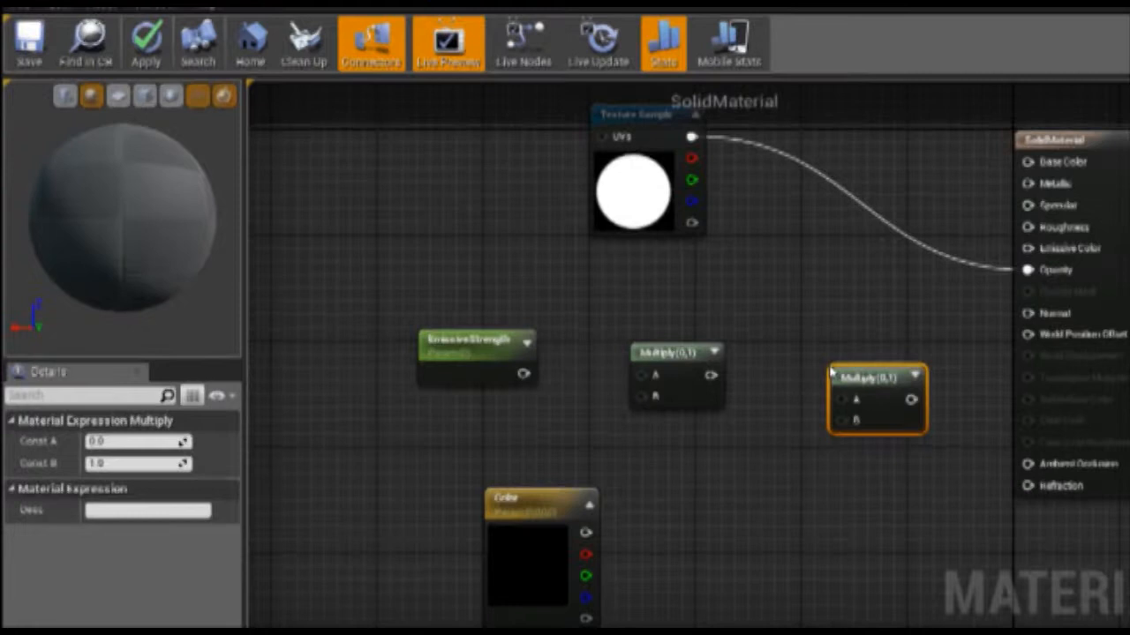
Connect the first Multiply node's output into the second Multiply node
{"action": "left_click_drag", "start_coordinate": [873, 401], "coordinate": [781, 468]}
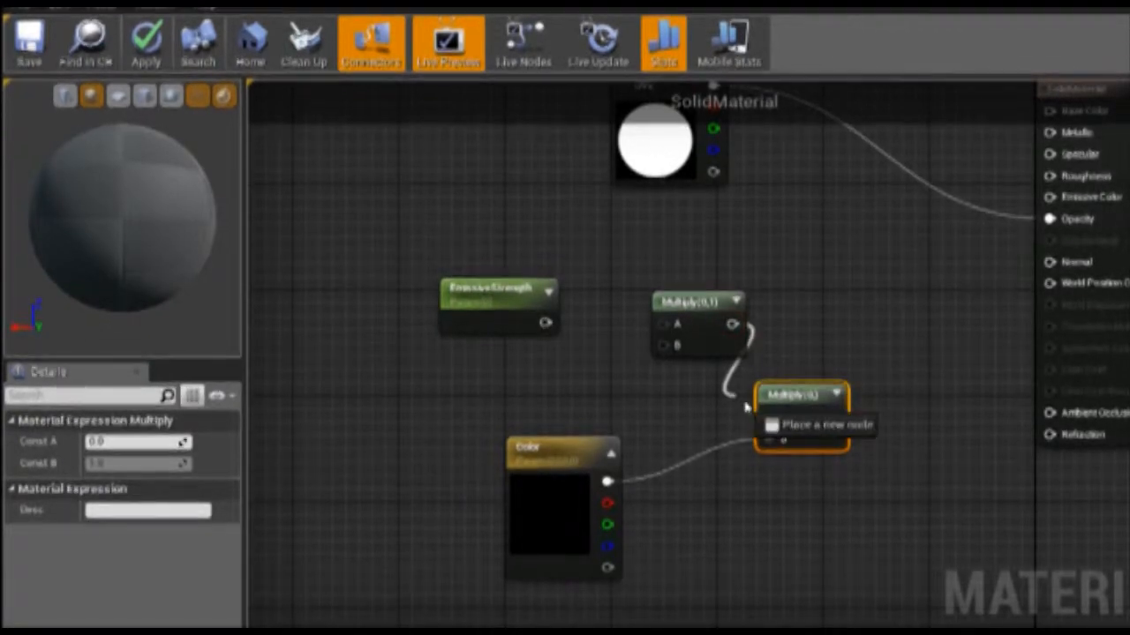
{"action": "mouse_move", "coordinate": [785, 395]}
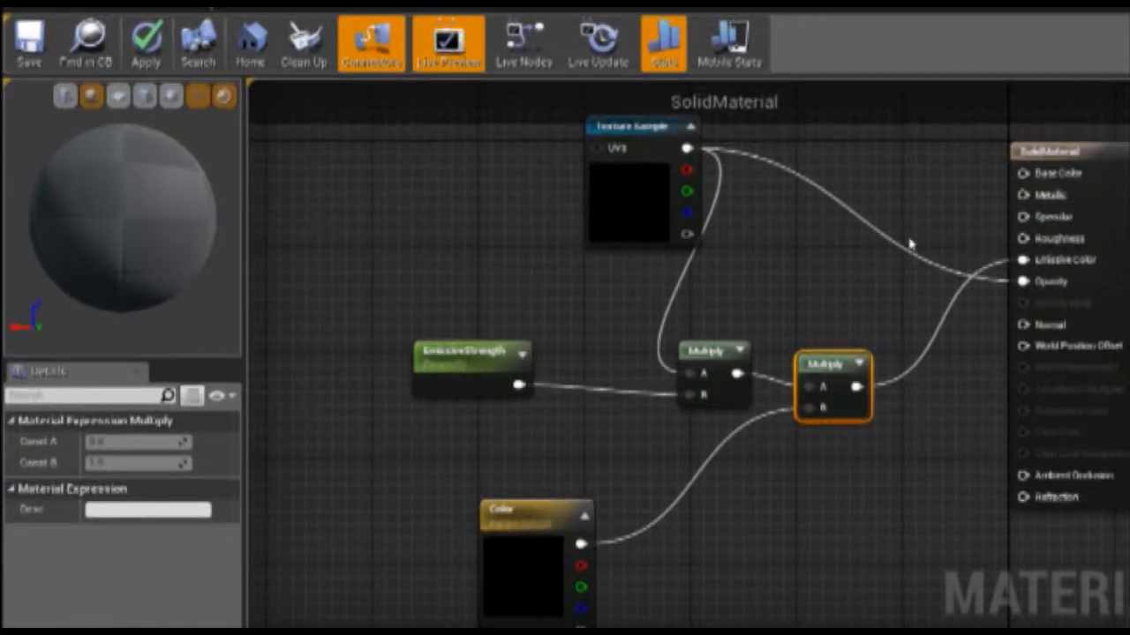
{"action": "mouse_move", "coordinate": [148, 40]}
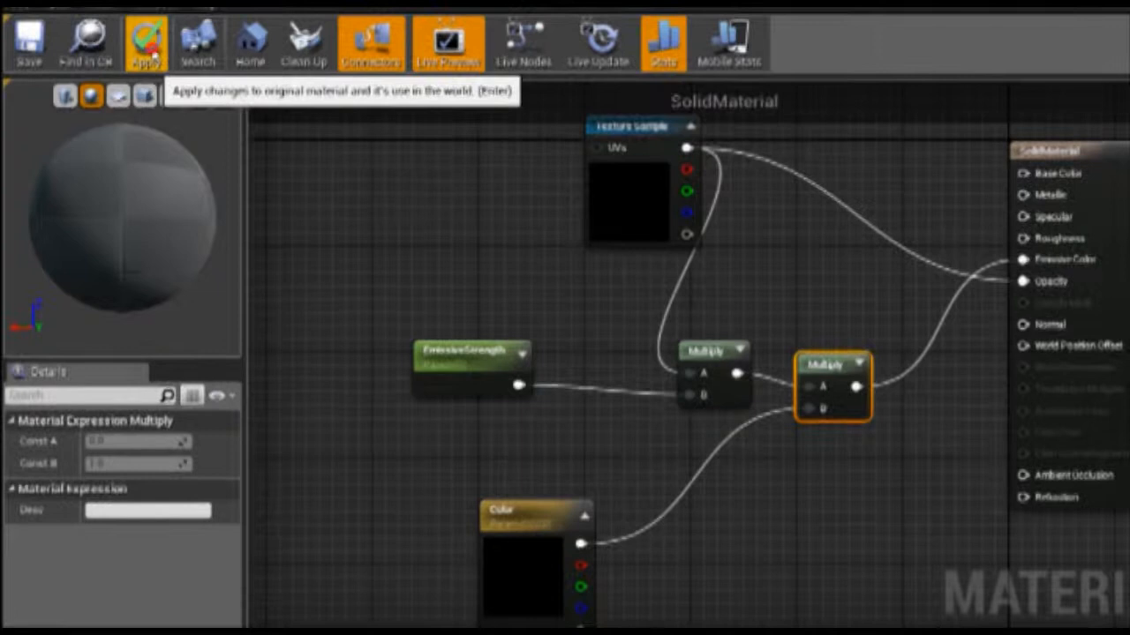
Apply SolidMaterial's changes and open BluredMaterial for editing
{"action": "left_click", "coordinate": [144, 40]}
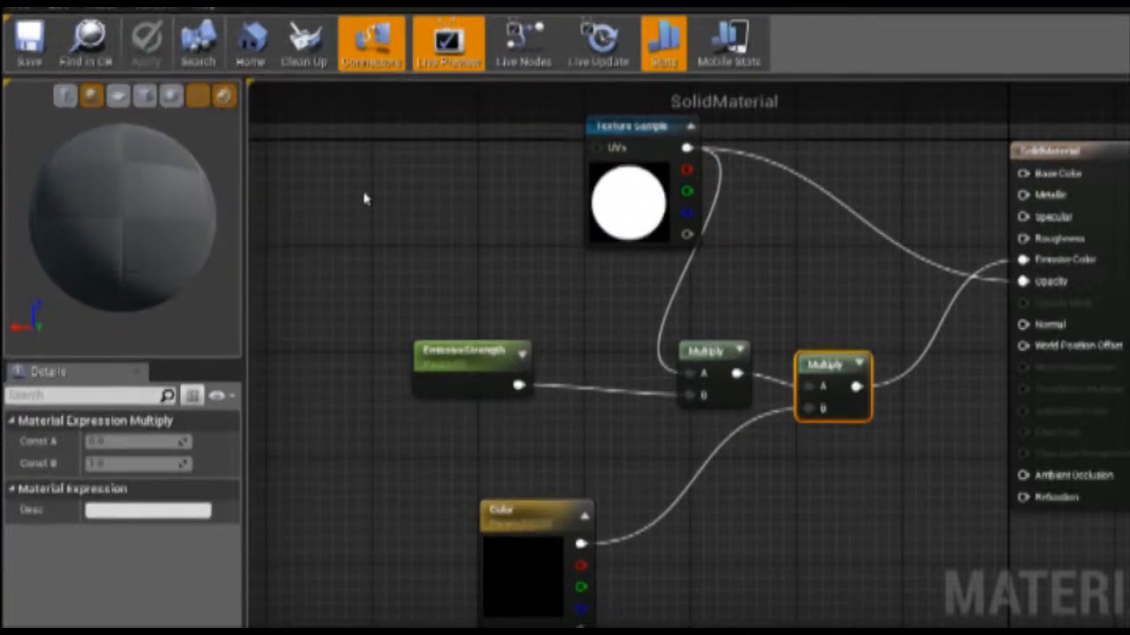
{"action": "mouse_move", "coordinate": [373, 214]}
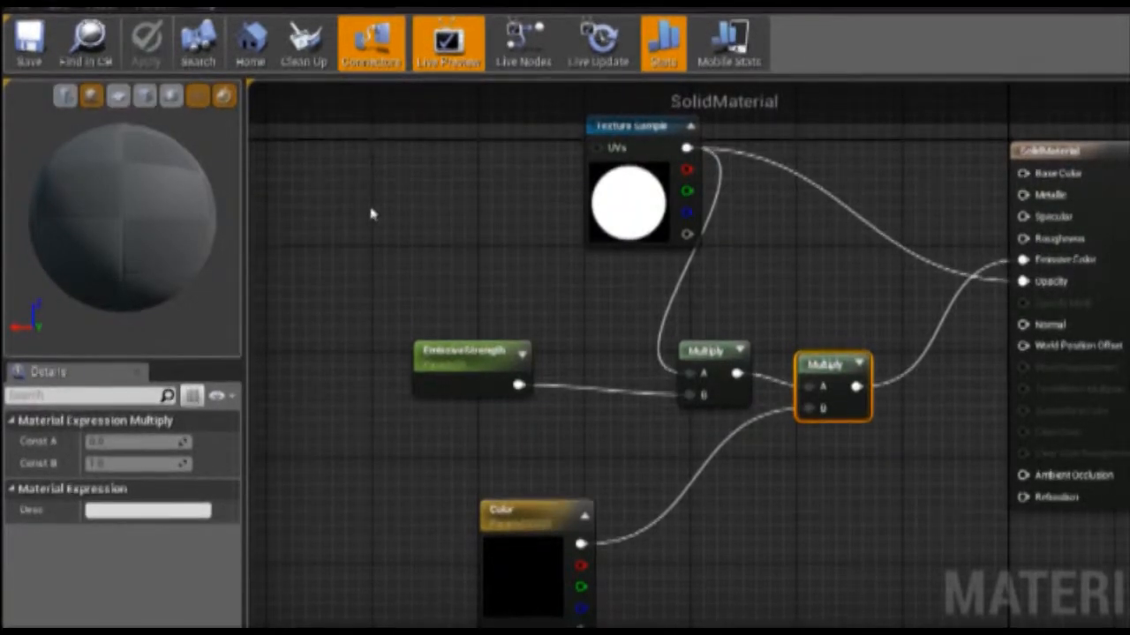
{"action": "mouse_move", "coordinate": [31, 37]}
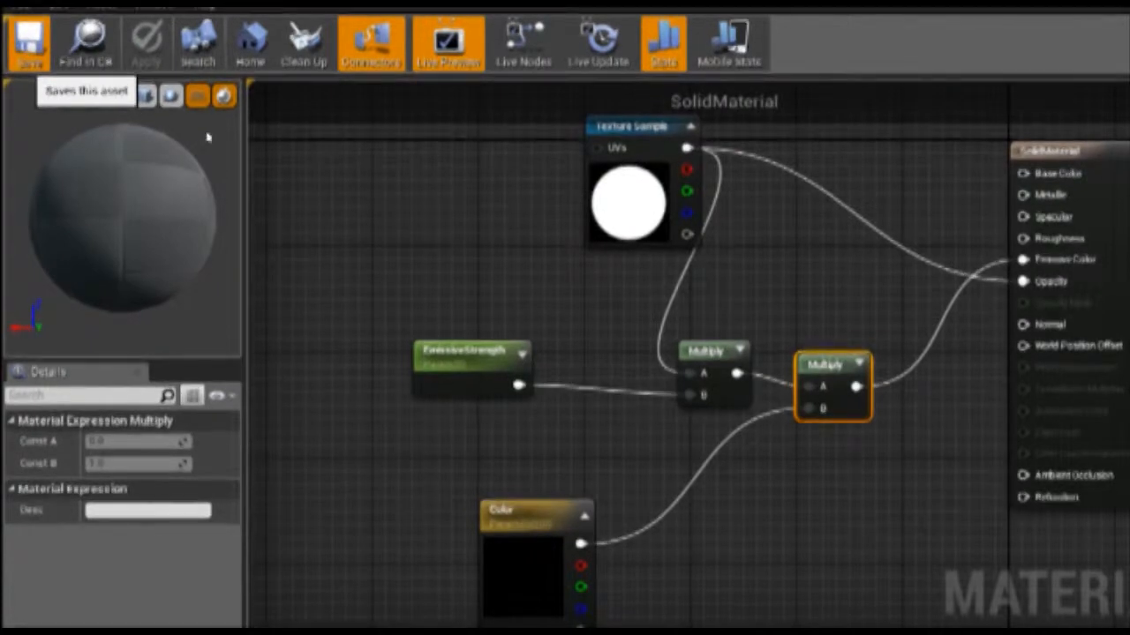
{"action": "mouse_move", "coordinate": [275, 156]}
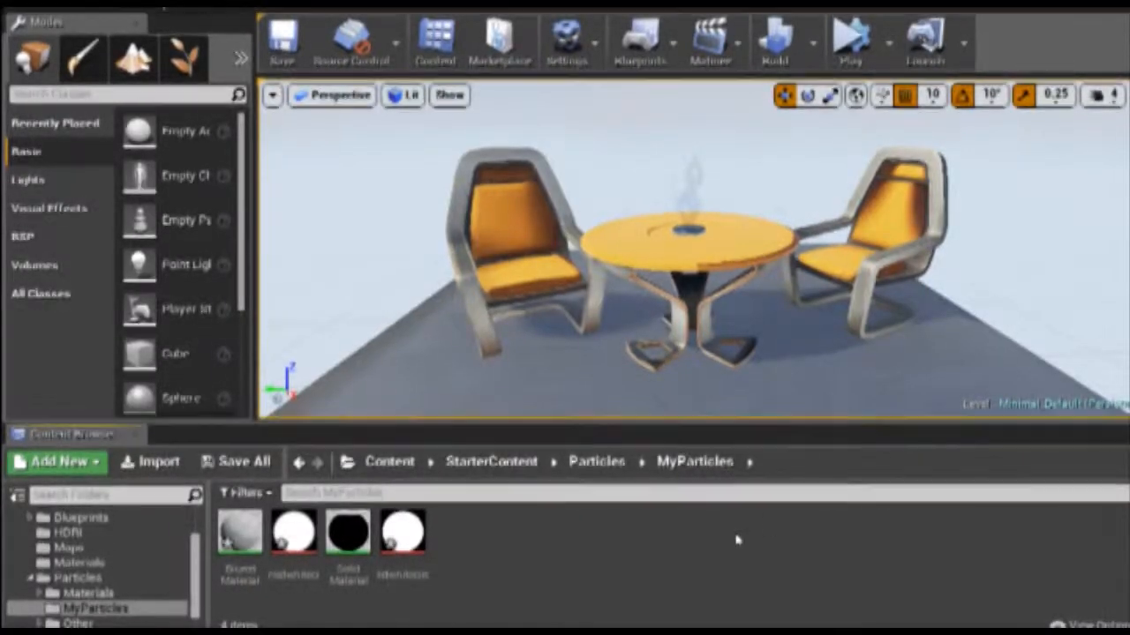
{"action": "mouse_move", "coordinate": [348, 548]}
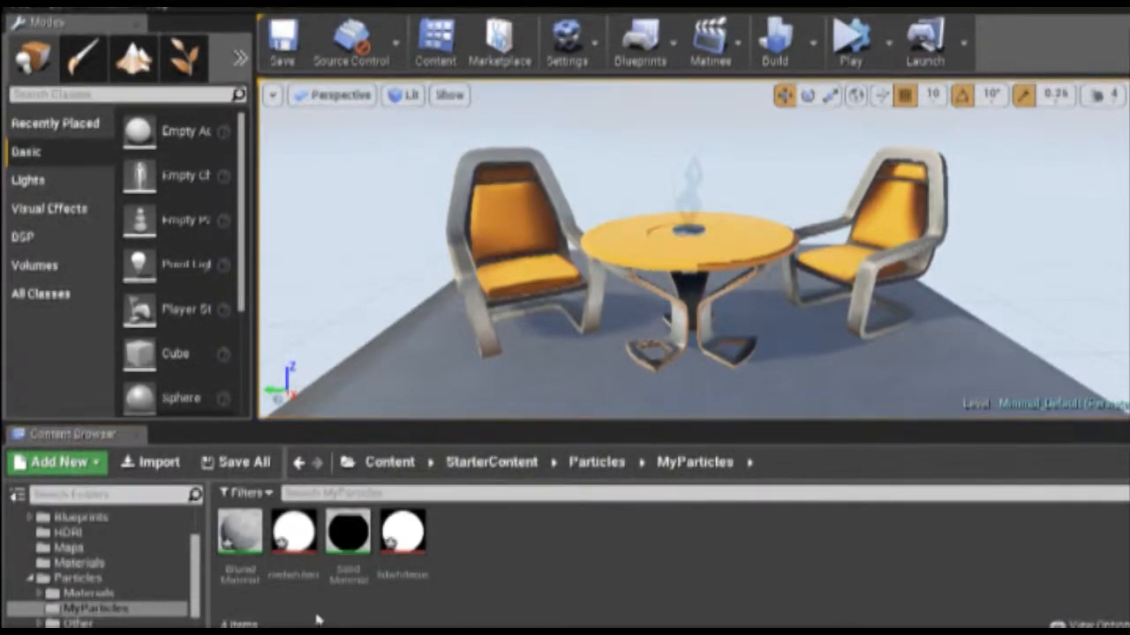
{"action": "left_click", "coordinate": [238, 538]}
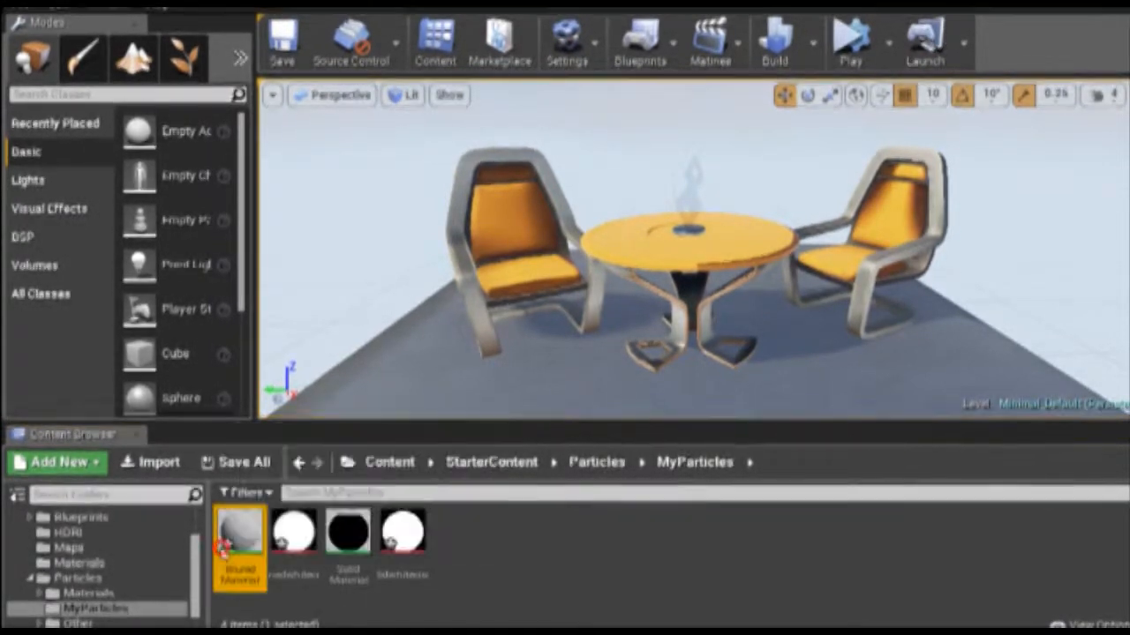
{"action": "double_click", "coordinate": [239, 538]}
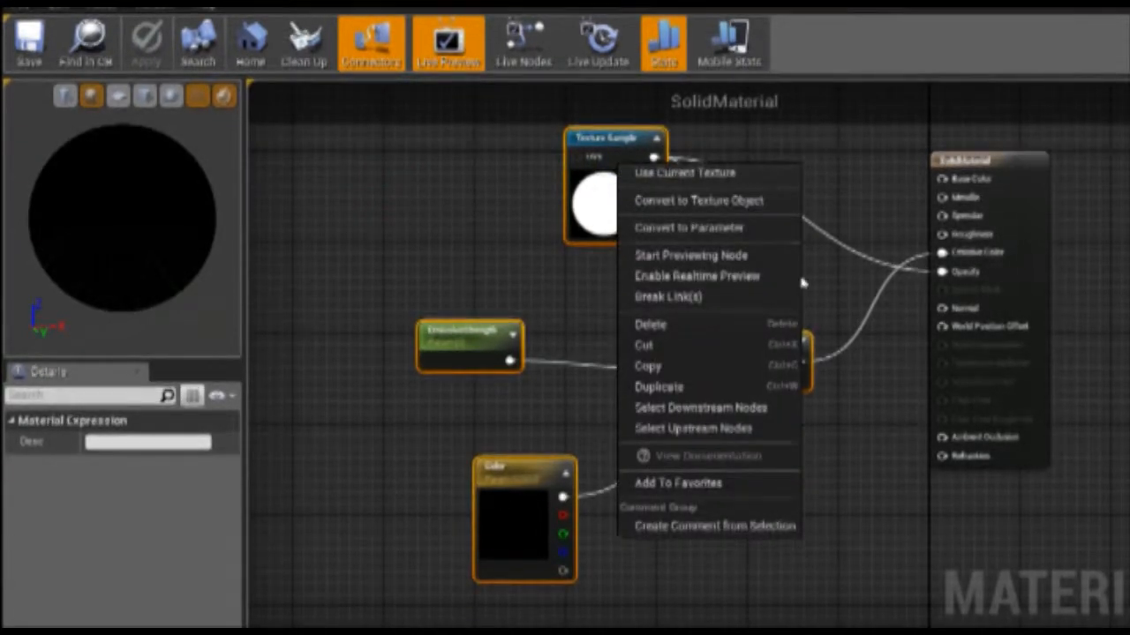
{"action": "left_click", "coordinate": [648, 365]}
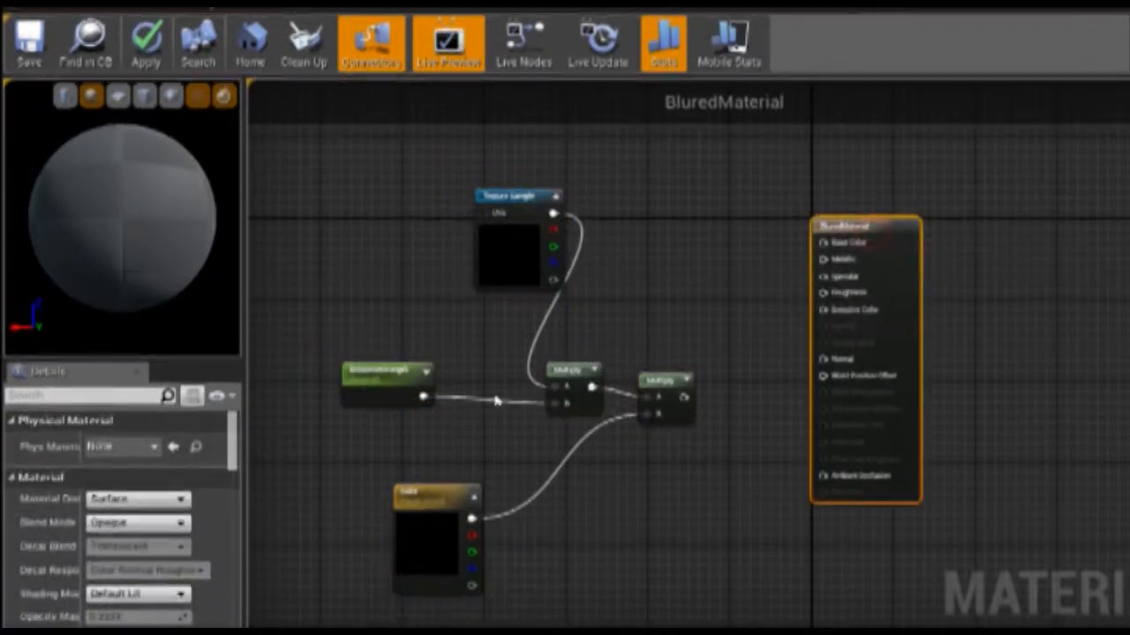
Make BluredMaterial translucent, wire its texture to Opacity and assign the circle texture
{"action": "left_click", "coordinate": [137, 522]}
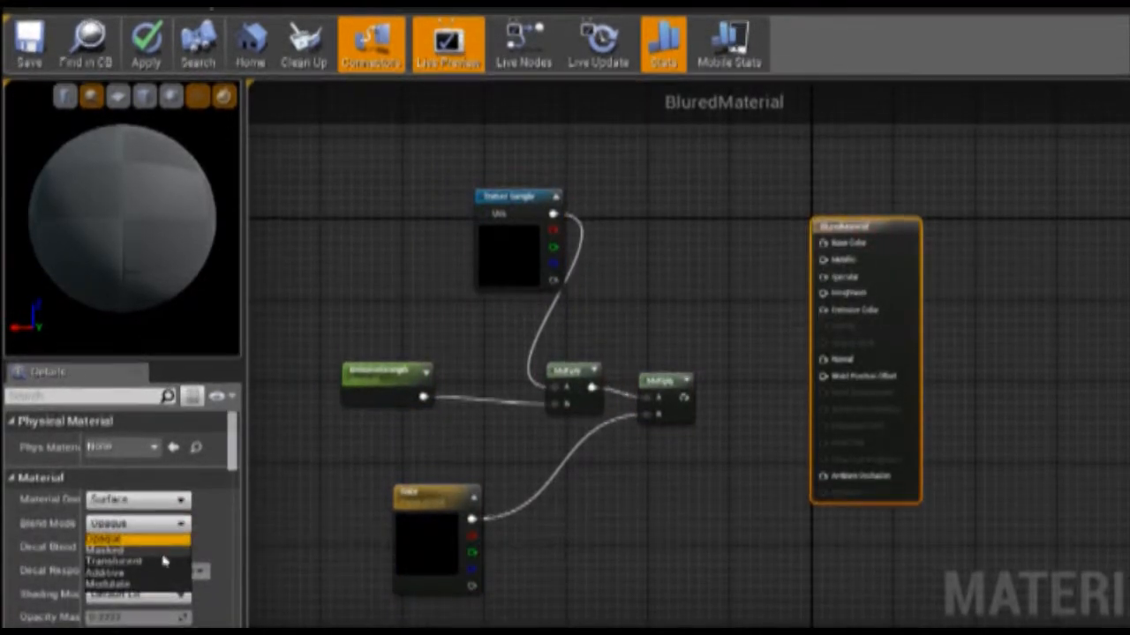
{"action": "left_click", "coordinate": [124, 561]}
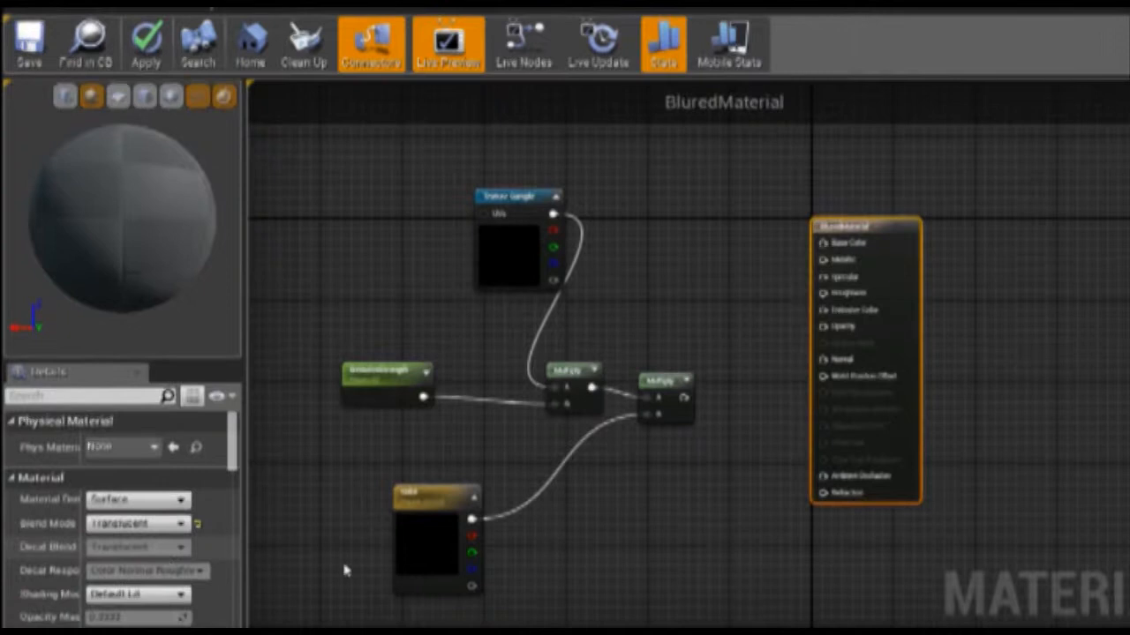
{"action": "mouse_move", "coordinate": [682, 399]}
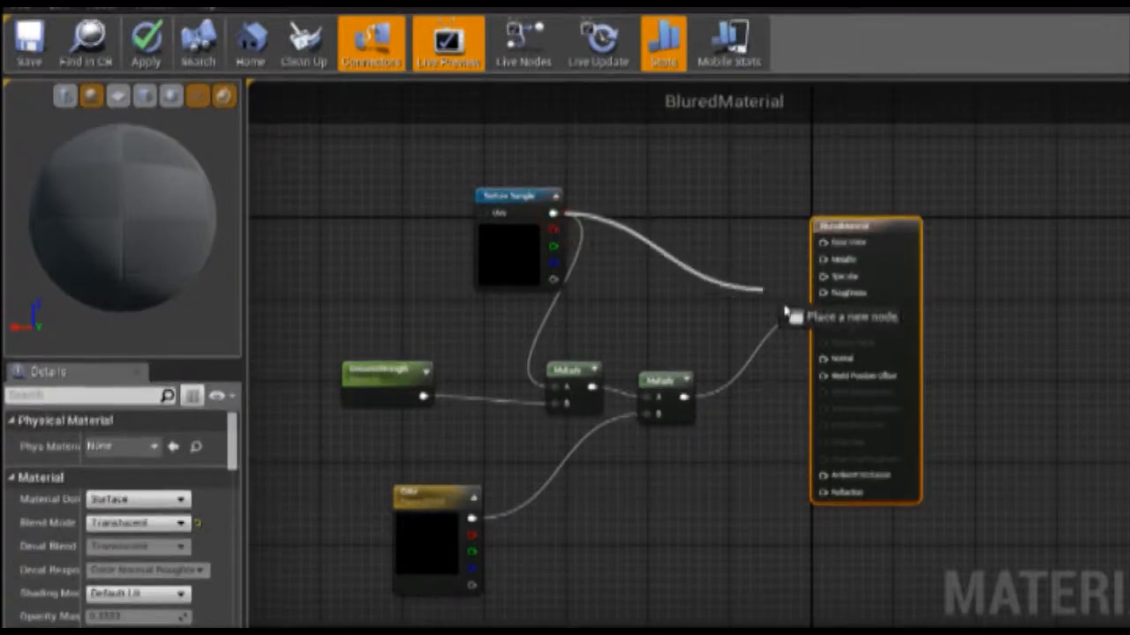
{"action": "left_click", "coordinate": [499, 240]}
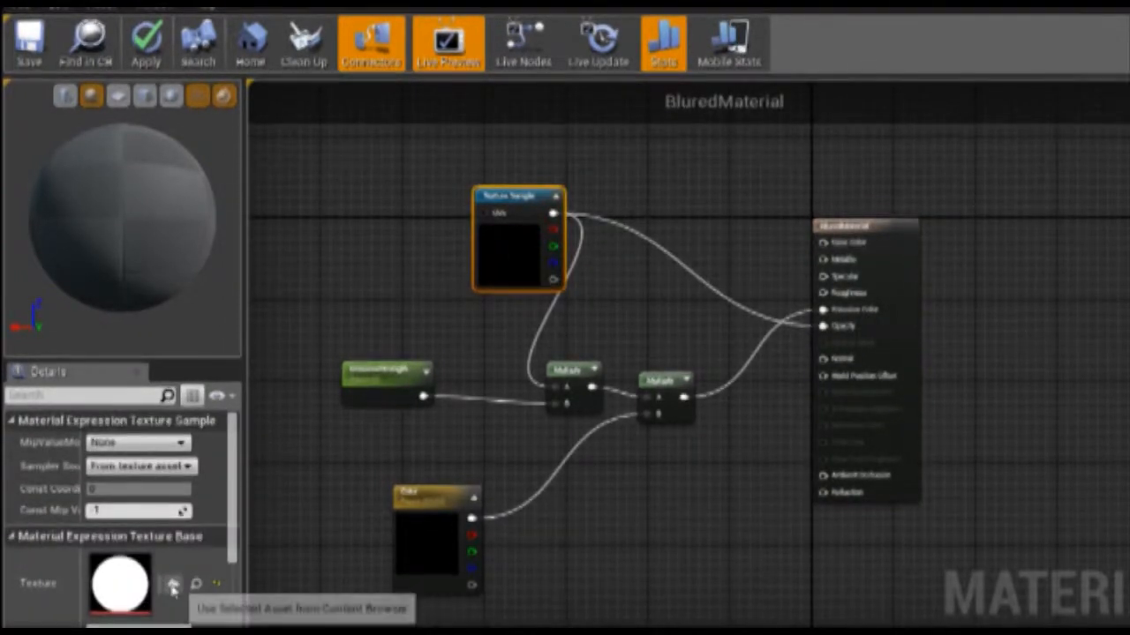
{"action": "left_click", "coordinate": [171, 584]}
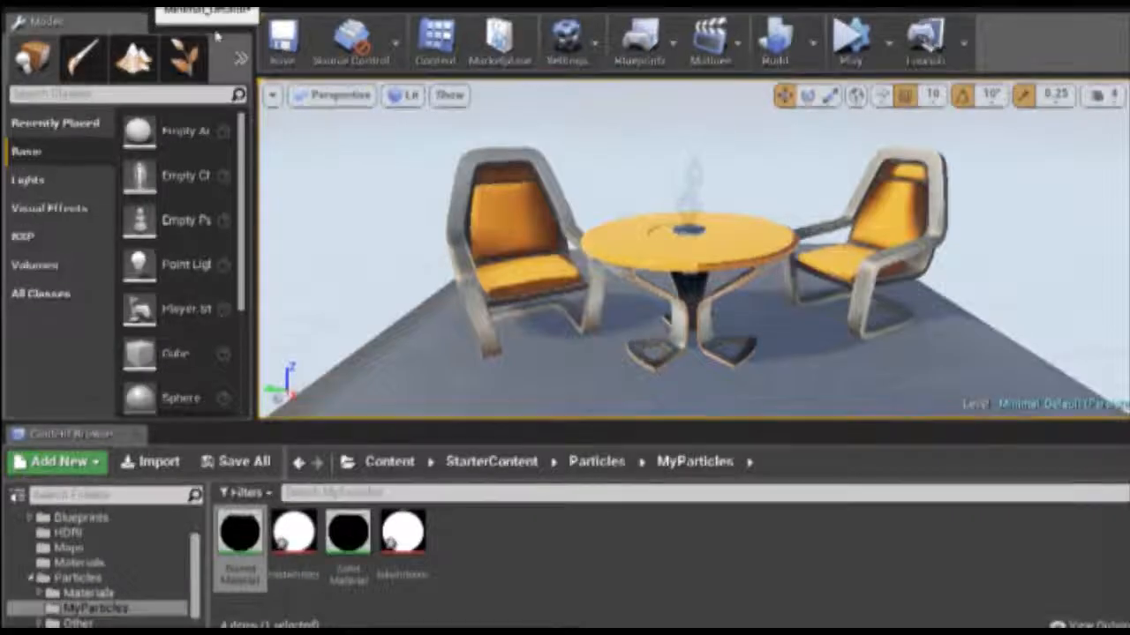
{"action": "mouse_move", "coordinate": [349, 540]}
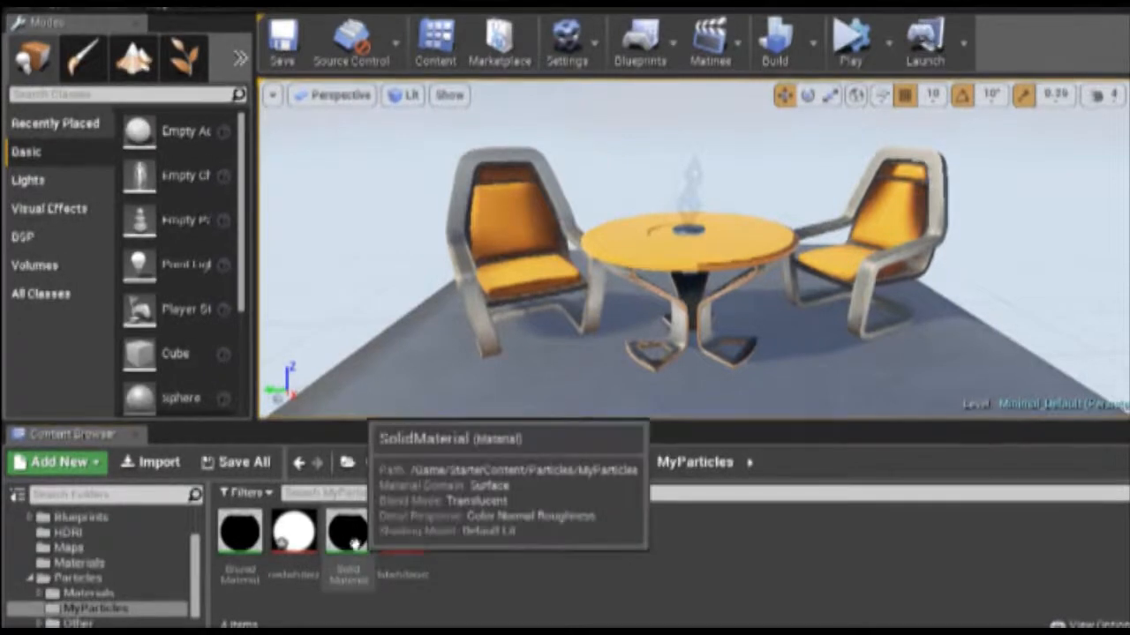
Create material instances Spark (from SolidMaterial) and Trail, and open Spark
{"action": "right_click", "coordinate": [347, 542]}
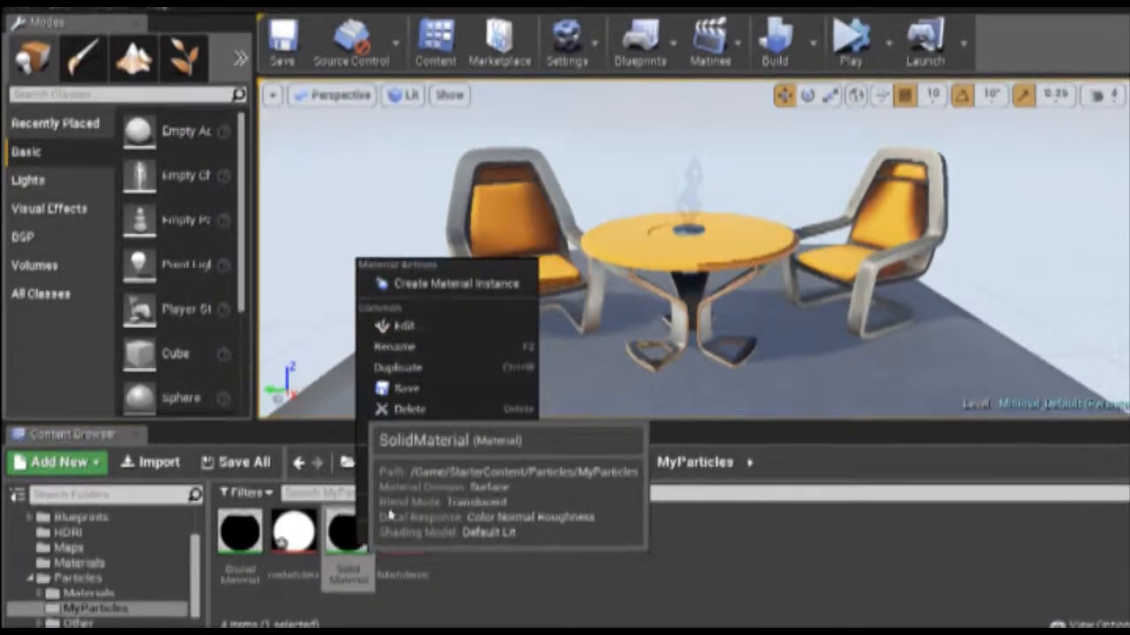
{"action": "left_click", "coordinate": [453, 283]}
{"action": "type", "text": "Spel"}
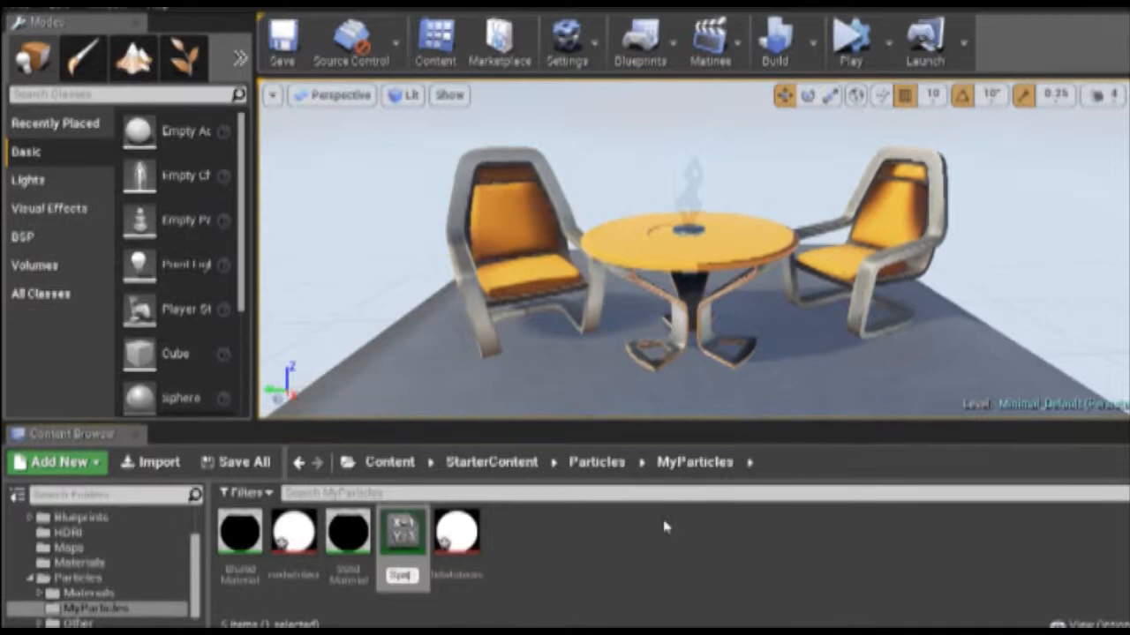
{"action": "left_click", "coordinate": [458, 542]}
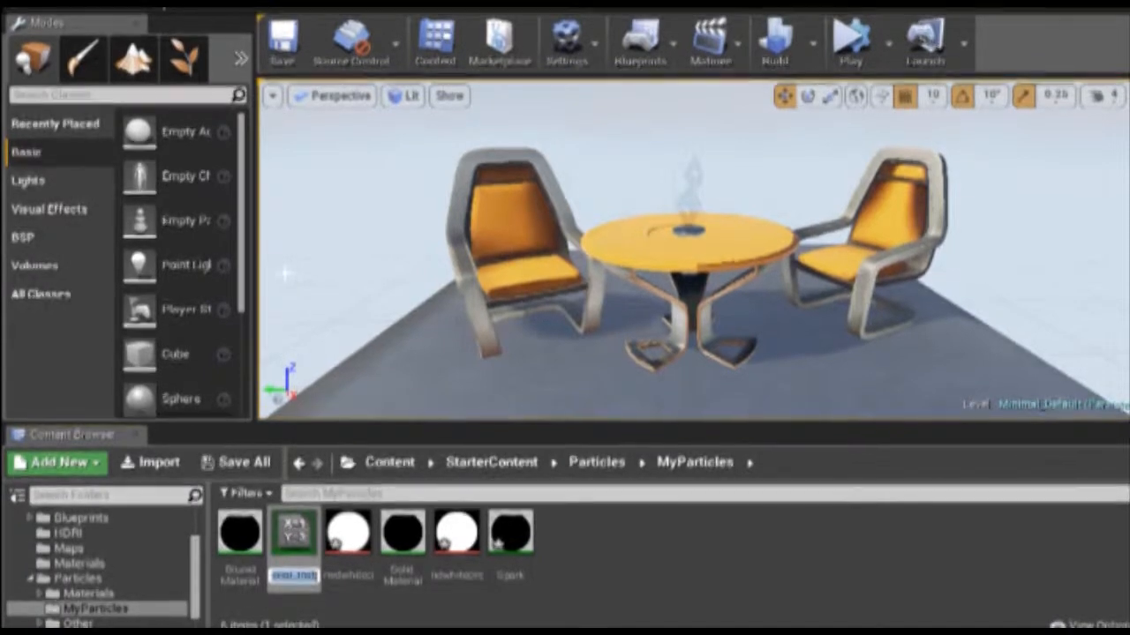
{"action": "left_click", "coordinate": [512, 548]}
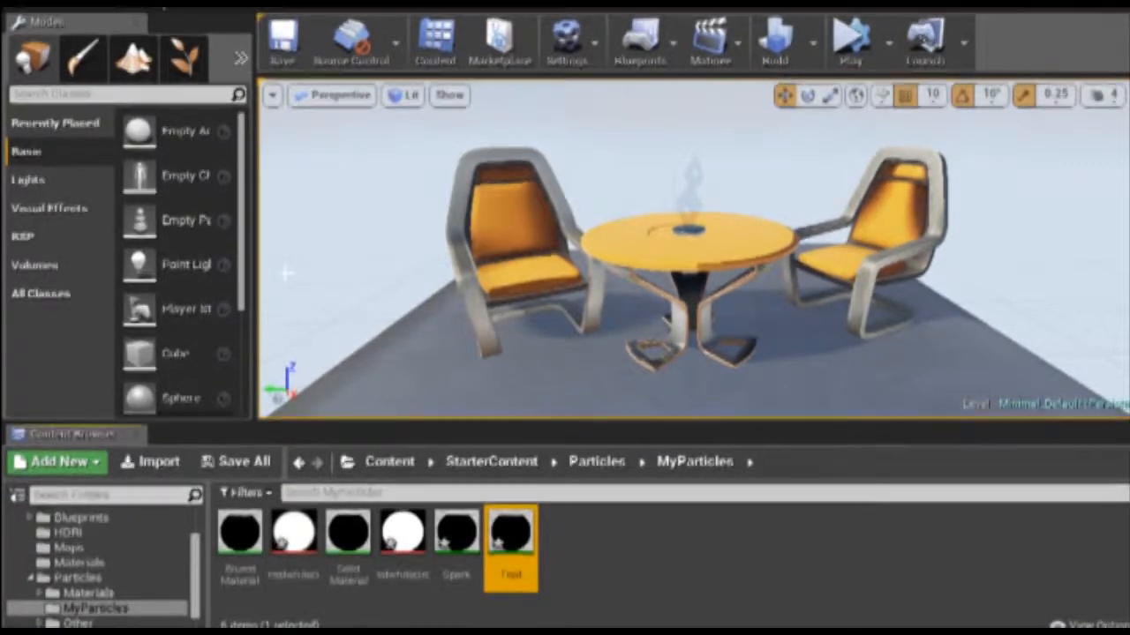
{"action": "double_click", "coordinate": [456, 544]}
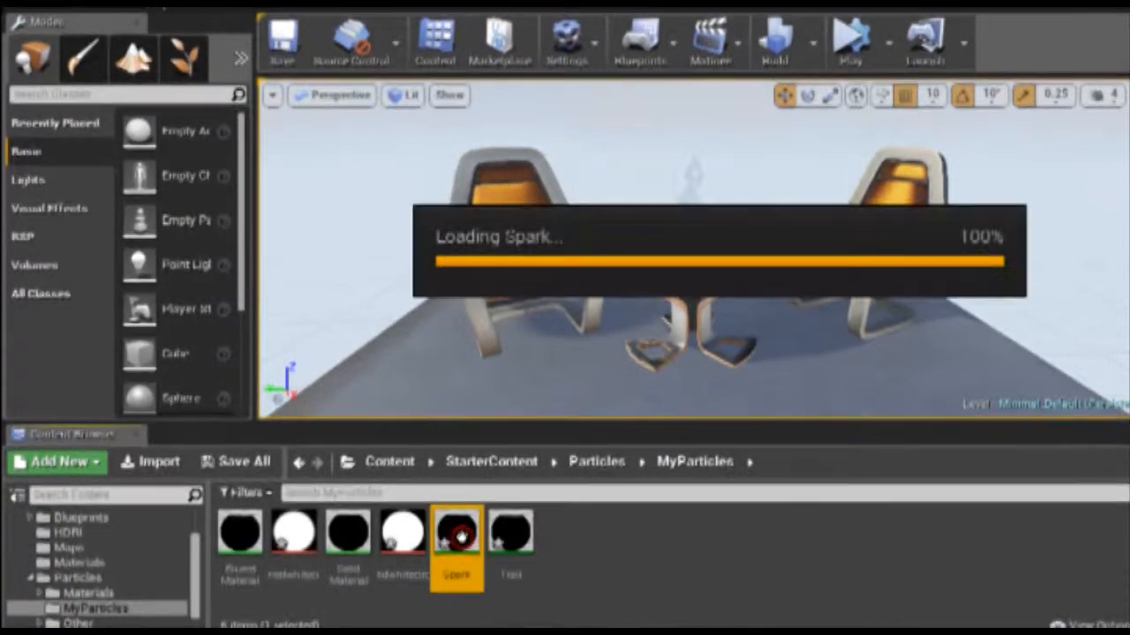
Give the Spark instance a white Color and an EmissiveStrength of 4
{"action": "double_click", "coordinate": [456, 539]}
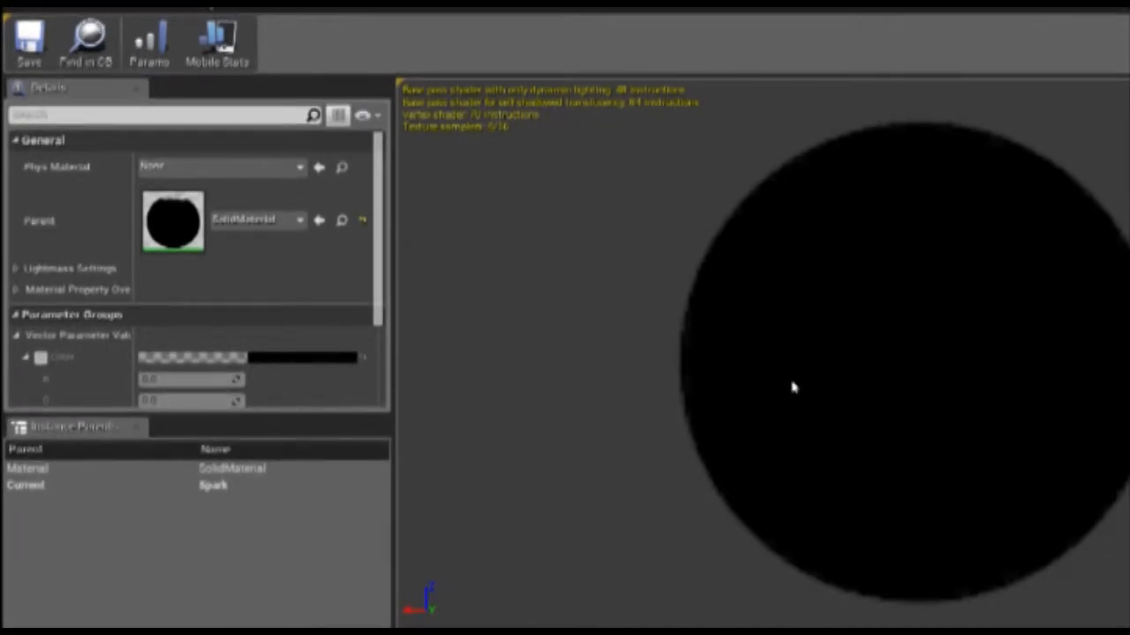
{"action": "scroll", "scroll_direction": "down", "scroll_amount": 3}
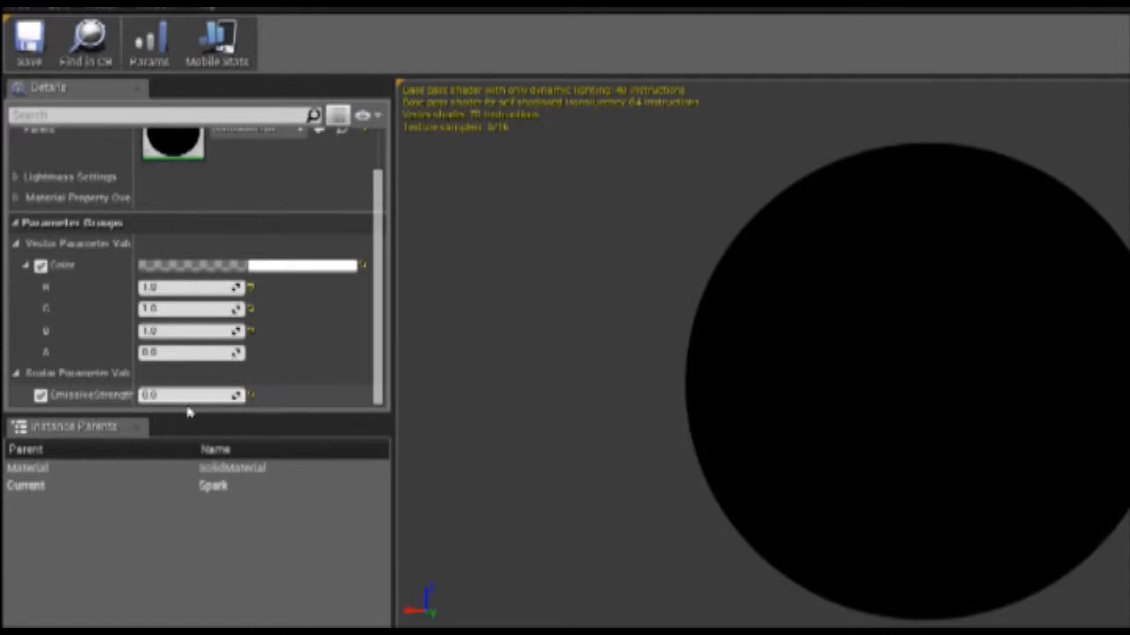
{"action": "left_click", "coordinate": [185, 396]}
{"action": "type", "text": "4"}
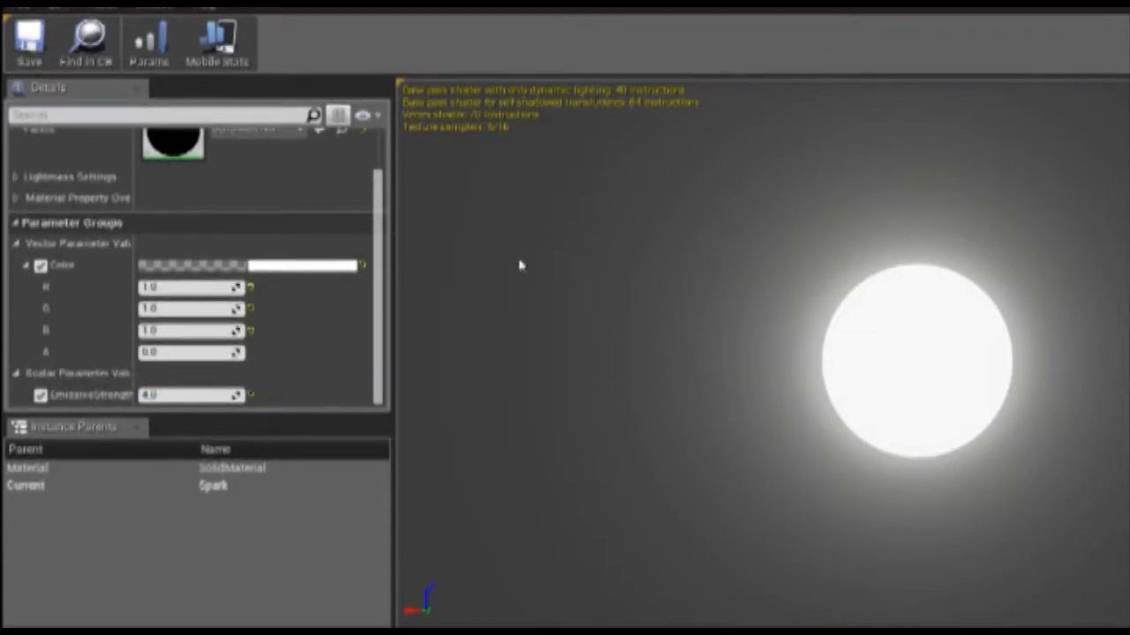
{"action": "mouse_move", "coordinate": [632, 244]}
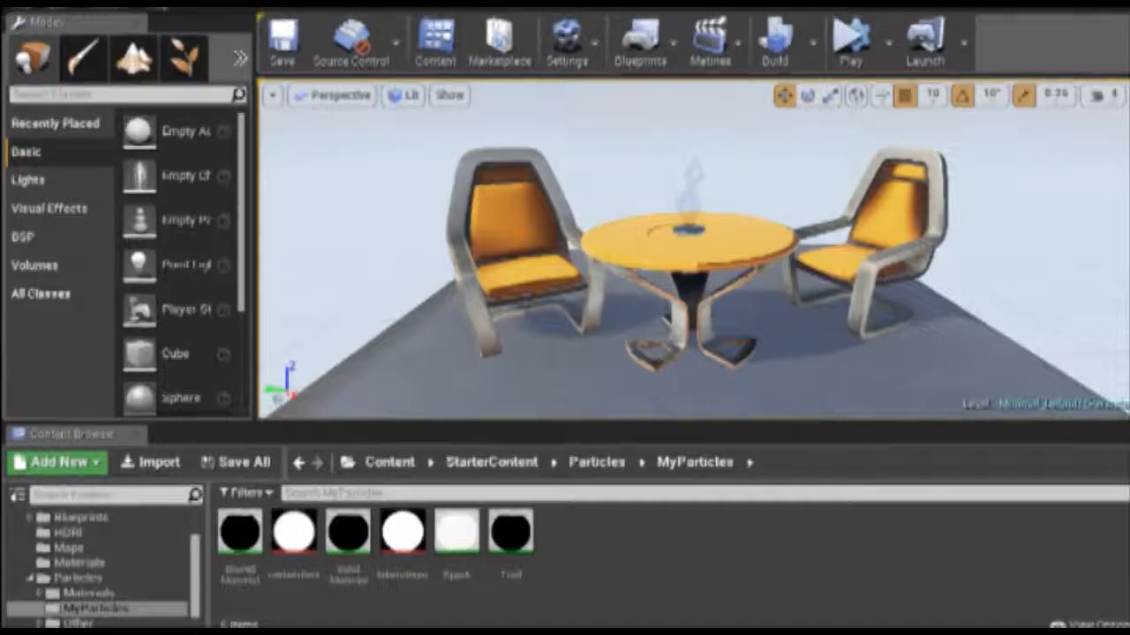
{"action": "mouse_move", "coordinate": [510, 543]}
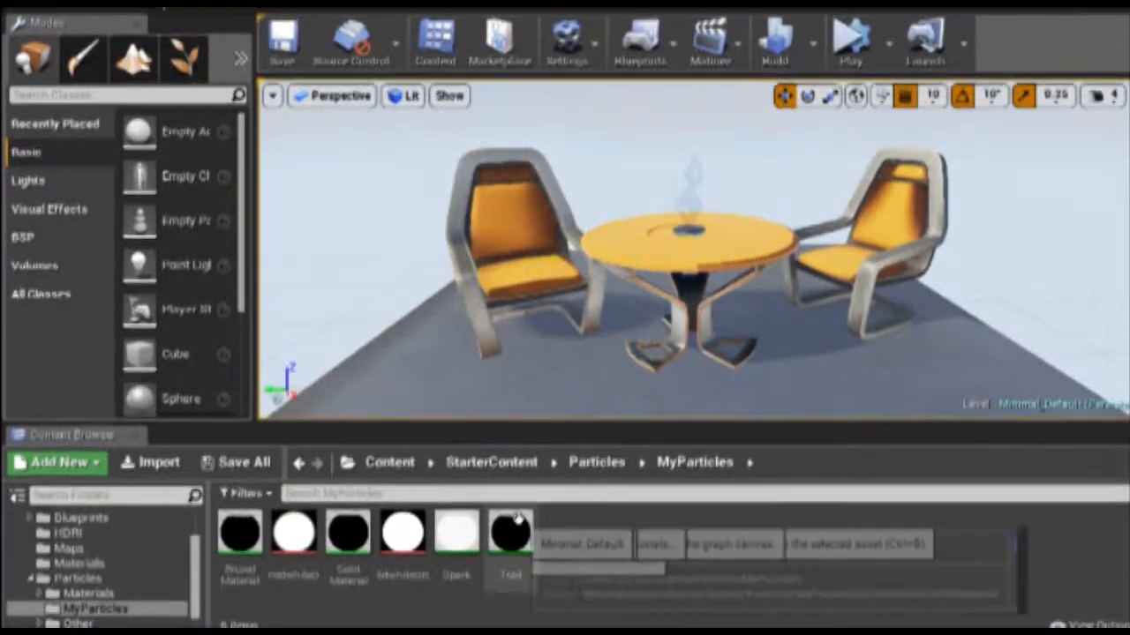
Give the Trail instance a white Color and an EmissiveStrength of 50
{"action": "double_click", "coordinate": [509, 540]}
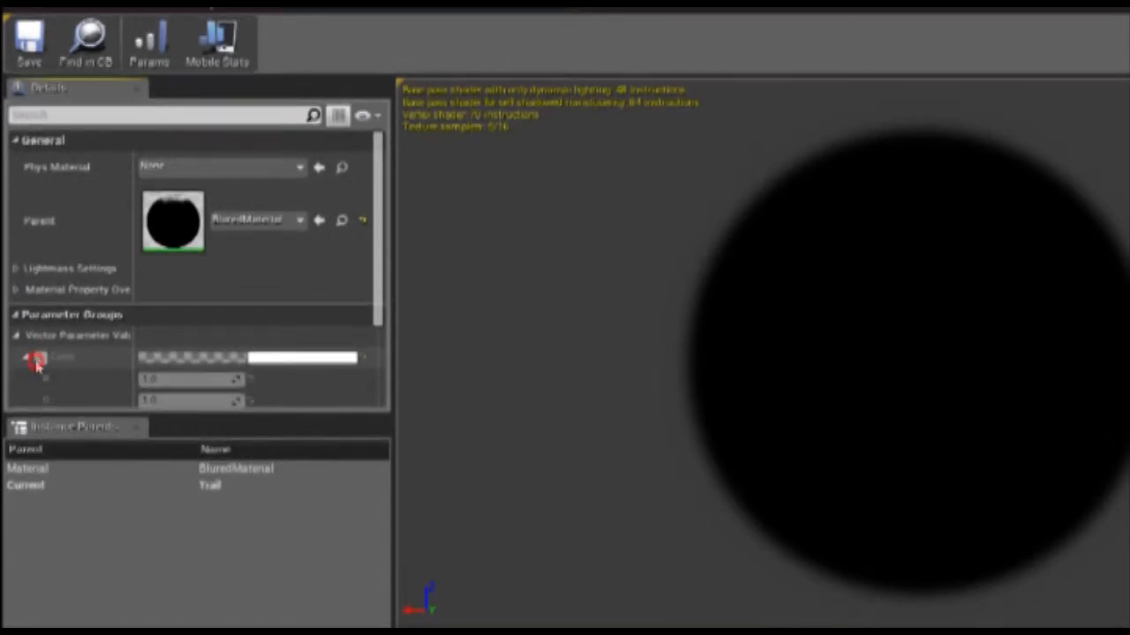
{"action": "left_click", "coordinate": [29, 358]}
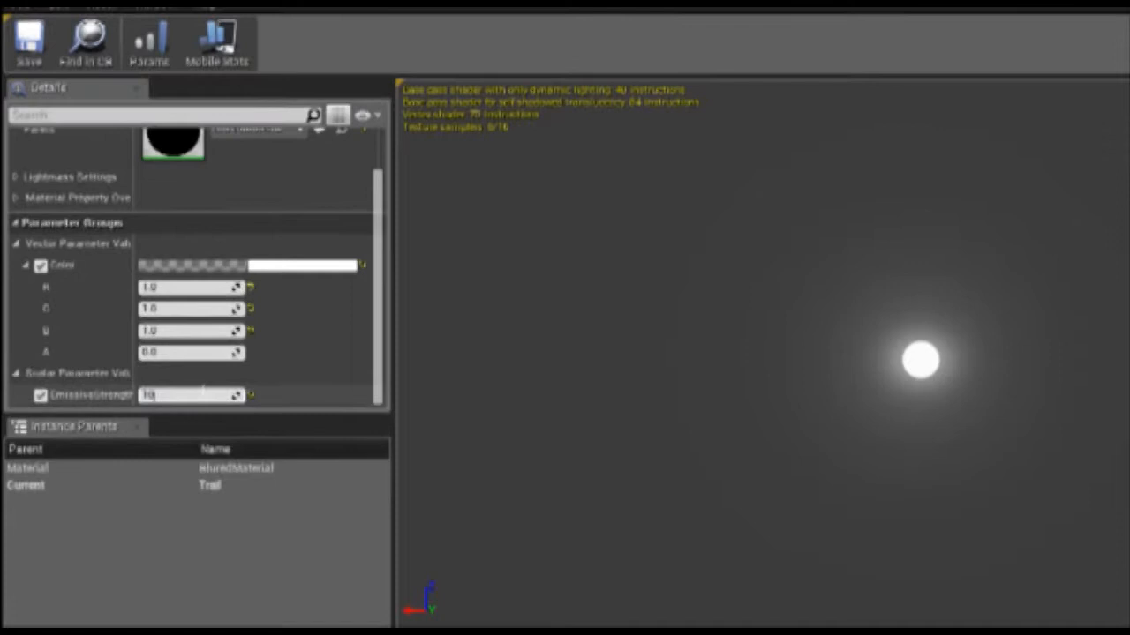
{"action": "type", "text": "50"}
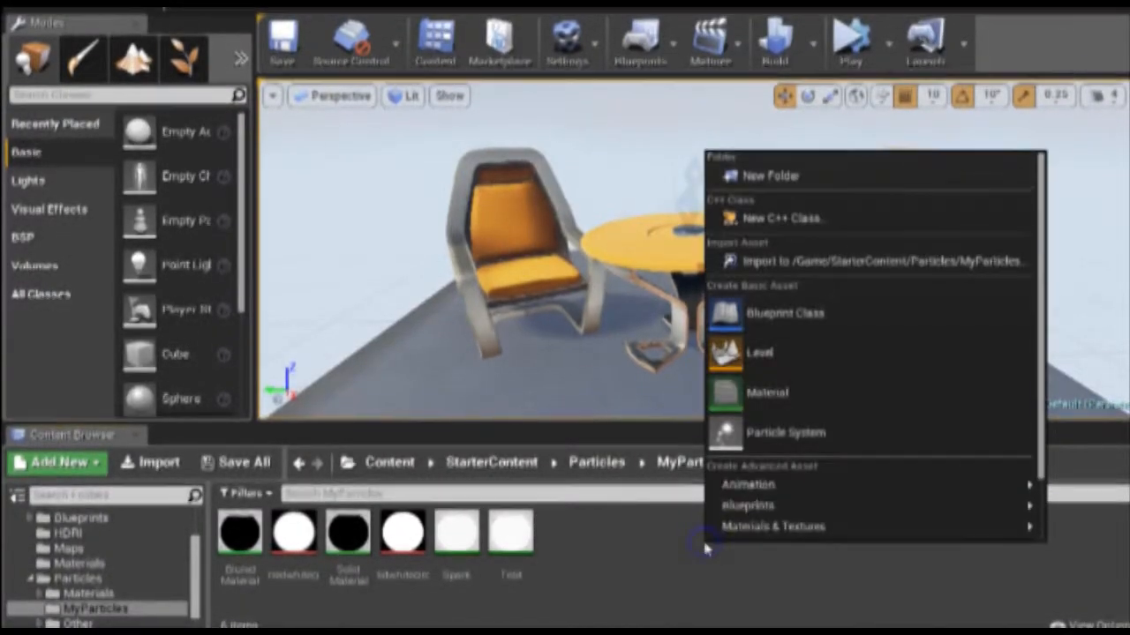
{"action": "mouse_move", "coordinate": [838, 433]}
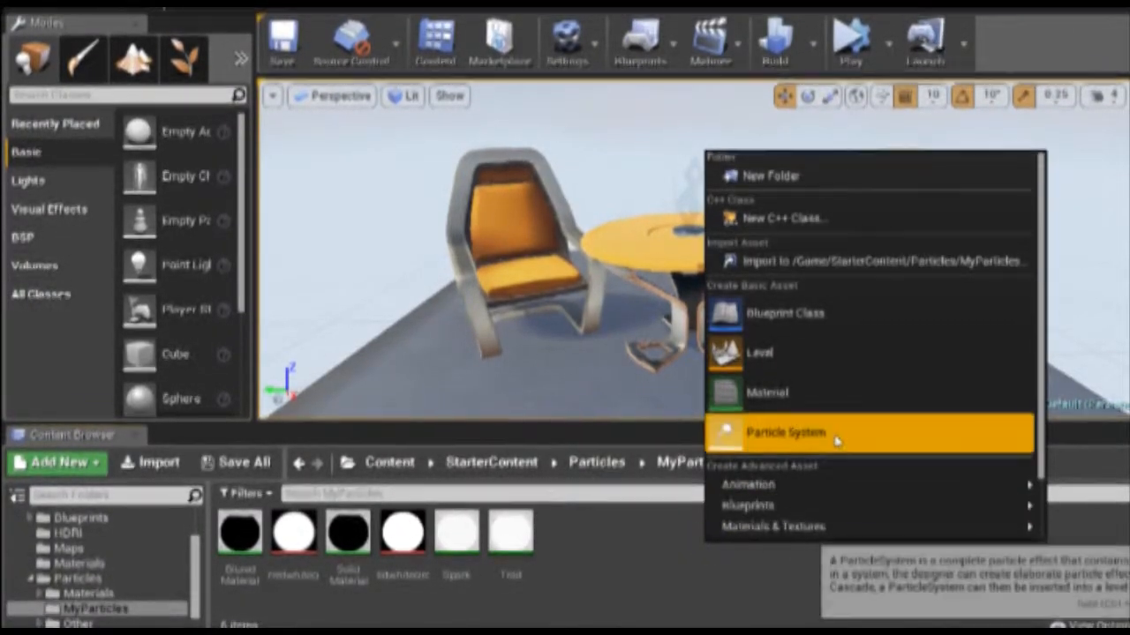
Add a Fireworks particle system to MyParticles and open it in Cascade
{"action": "left_click", "coordinate": [785, 430]}
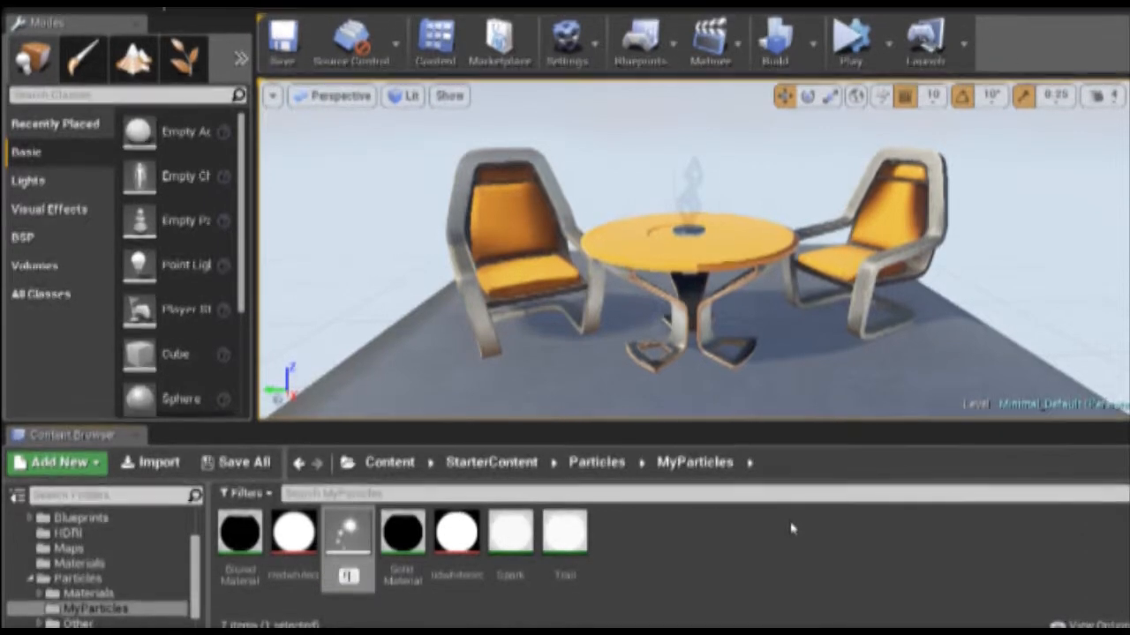
{"action": "left_click", "coordinate": [344, 544]}
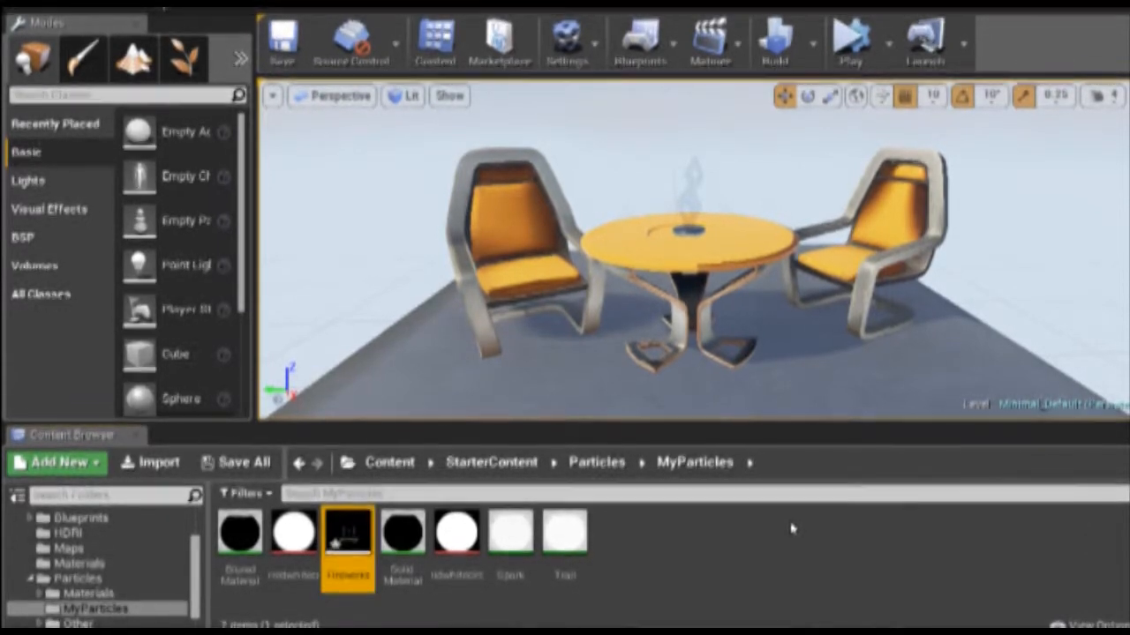
{"action": "double_click", "coordinate": [343, 536]}
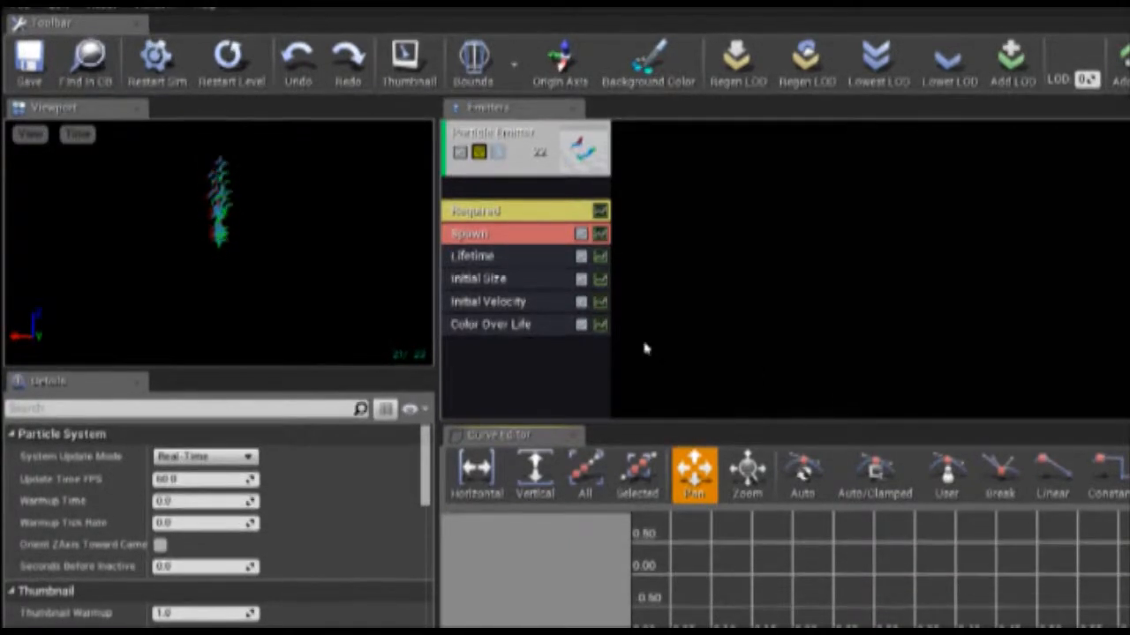
Rename the emitter to Spark and assign the Spark material instance
{"action": "left_click", "coordinate": [510, 132]}
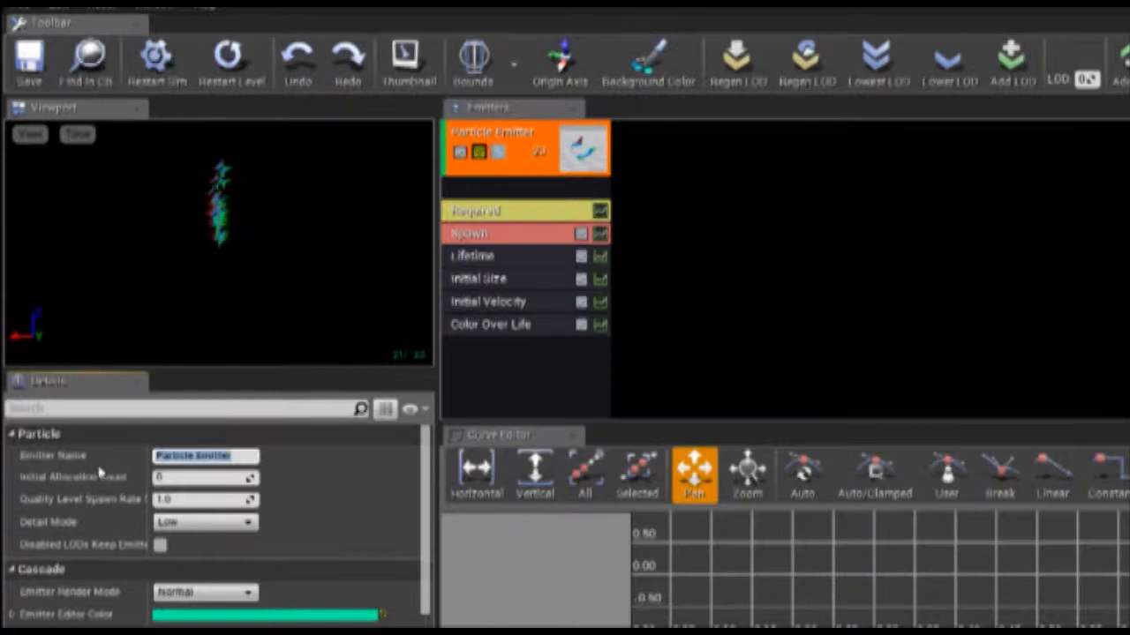
{"action": "type", "text": "Spark"}
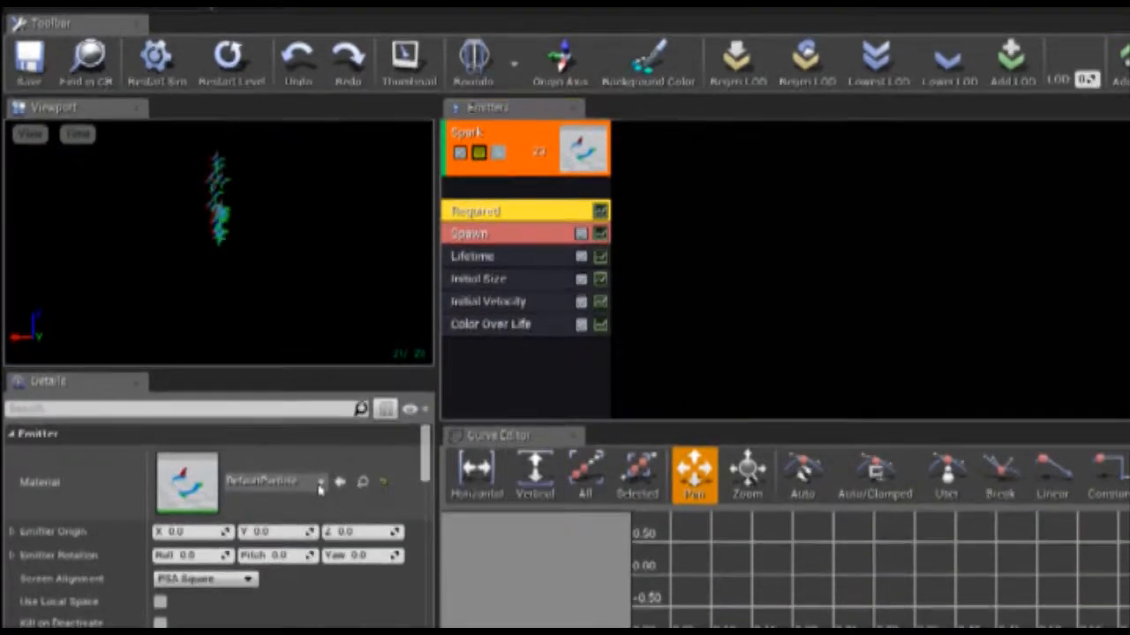
{"action": "left_click", "coordinate": [323, 482]}
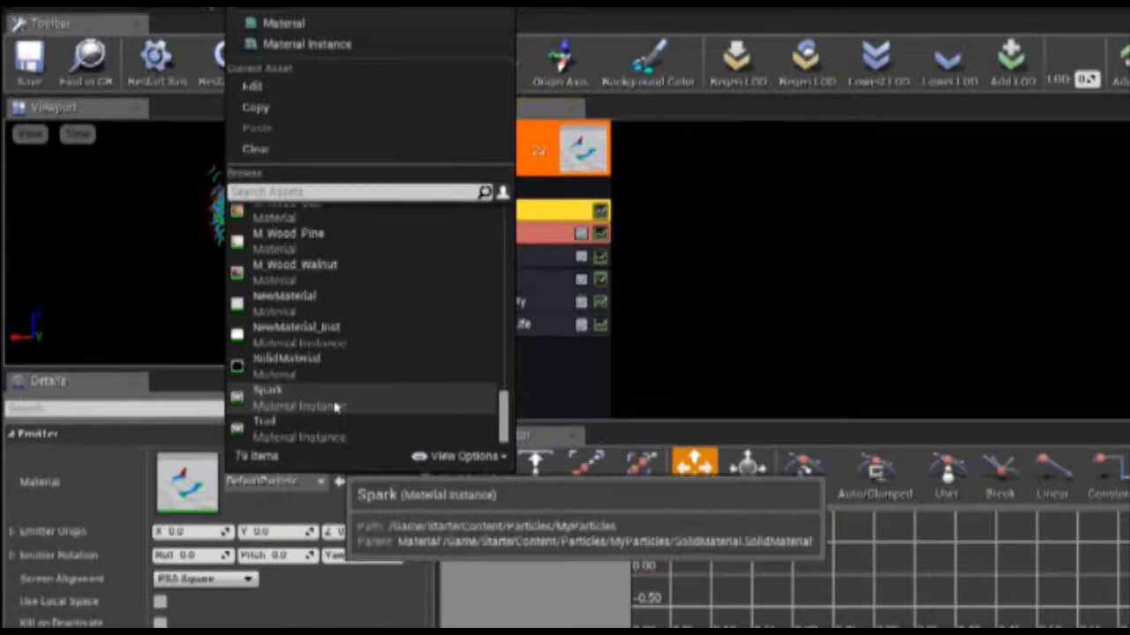
{"action": "left_click", "coordinate": [268, 390]}
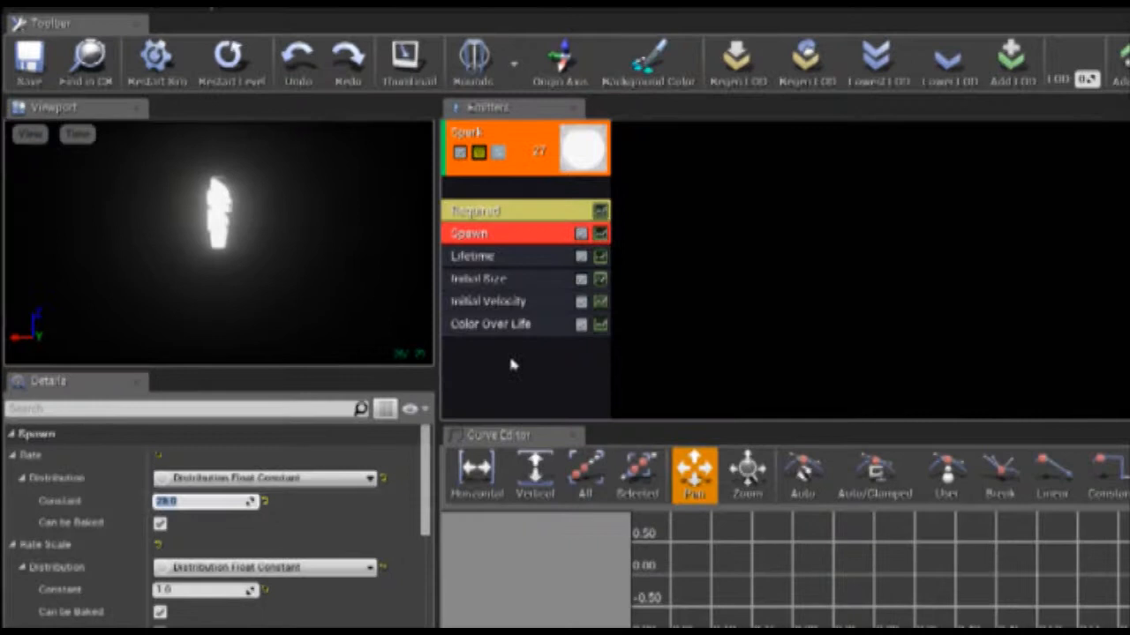
Tune the Spark emitter's Lifetime, Initial Size and Initial Velocity ranges
{"action": "left_click", "coordinate": [471, 256]}
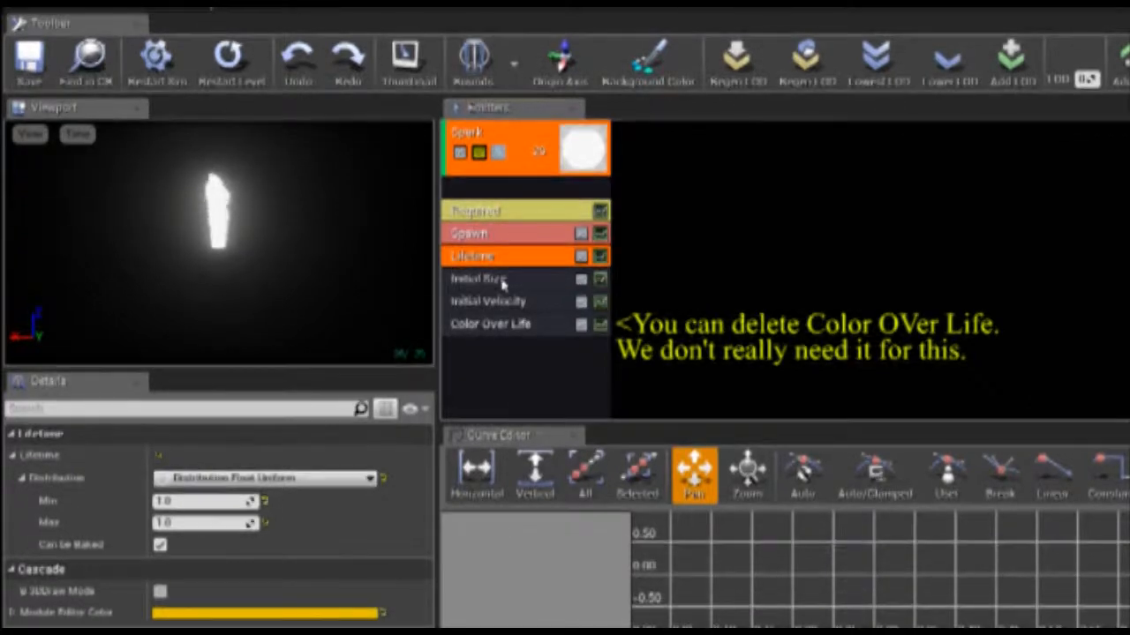
{"action": "left_click", "coordinate": [480, 279]}
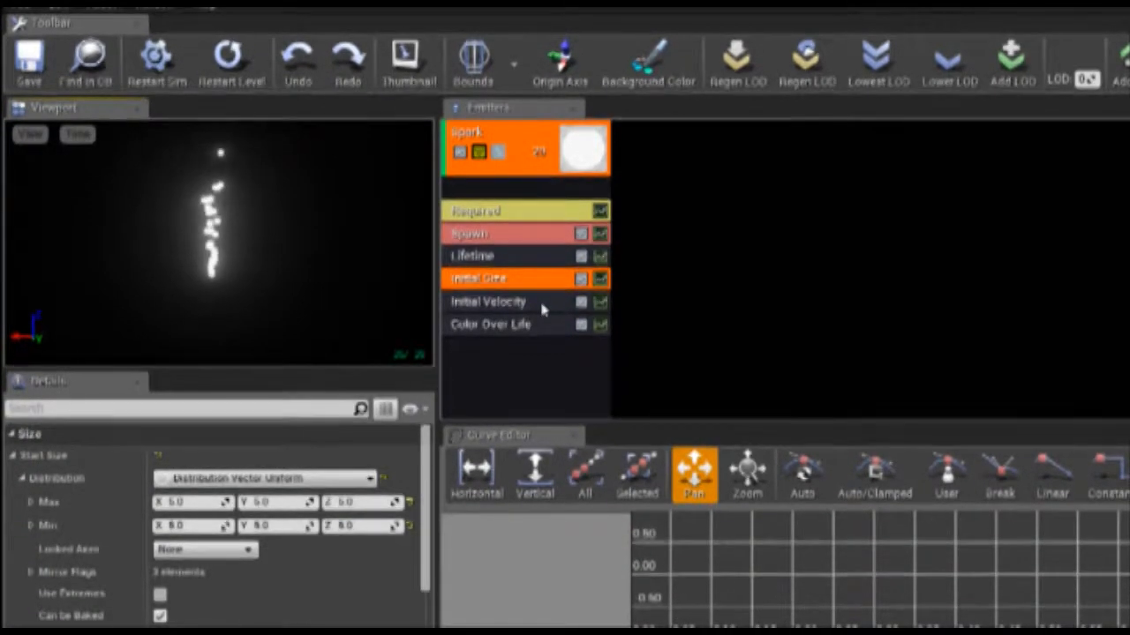
{"action": "left_click", "coordinate": [488, 302]}
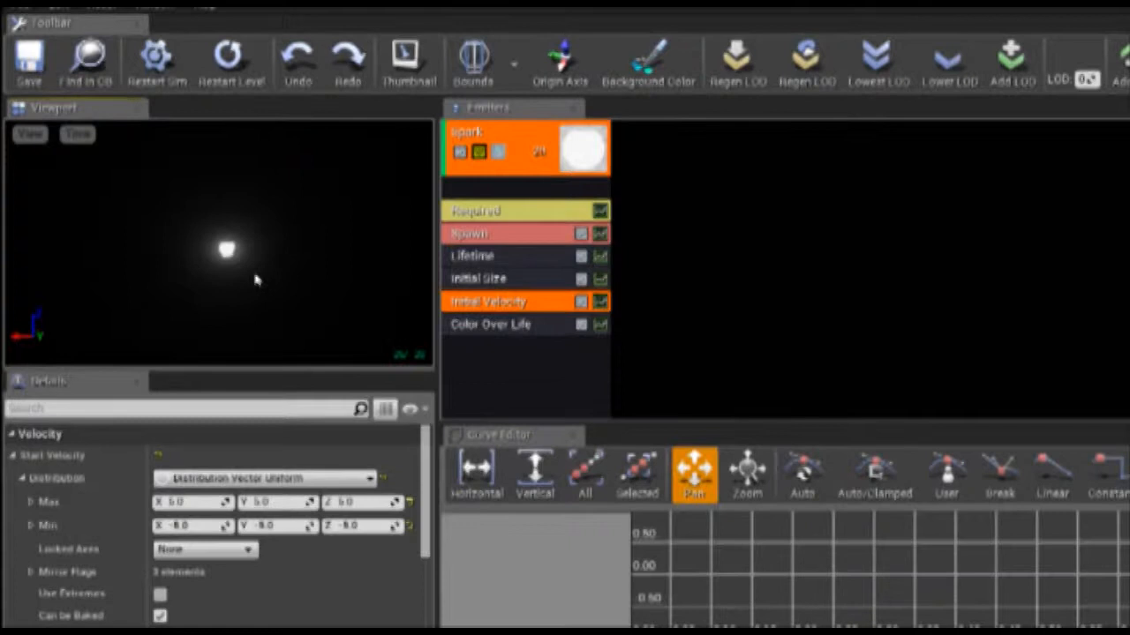
{"action": "left_click", "coordinate": [503, 324]}
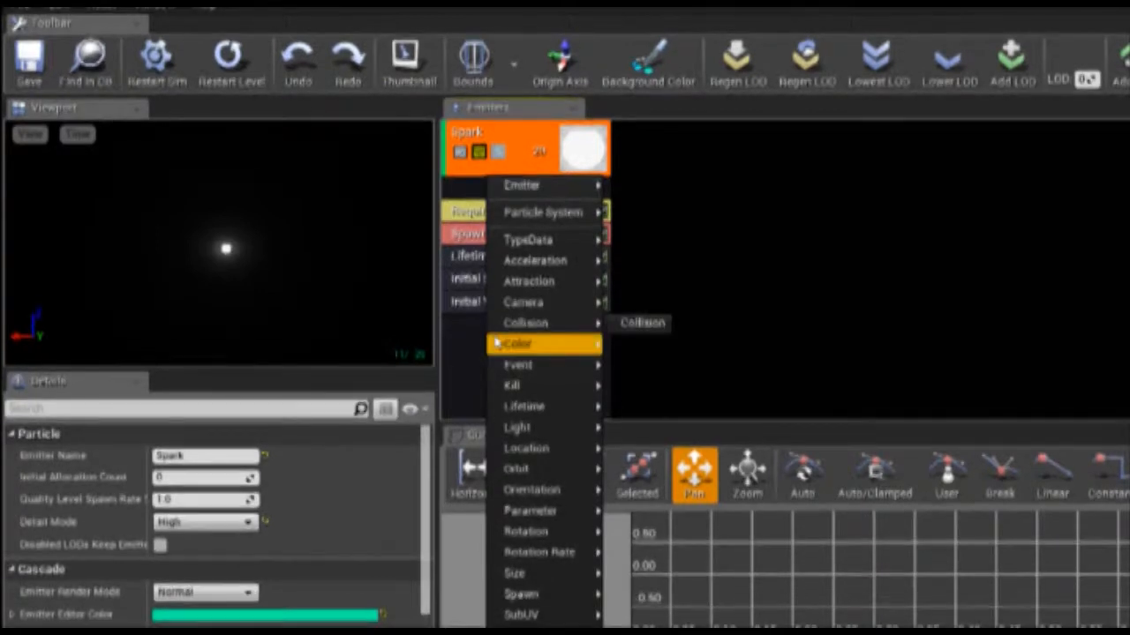
{"action": "mouse_move", "coordinate": [545, 260]}
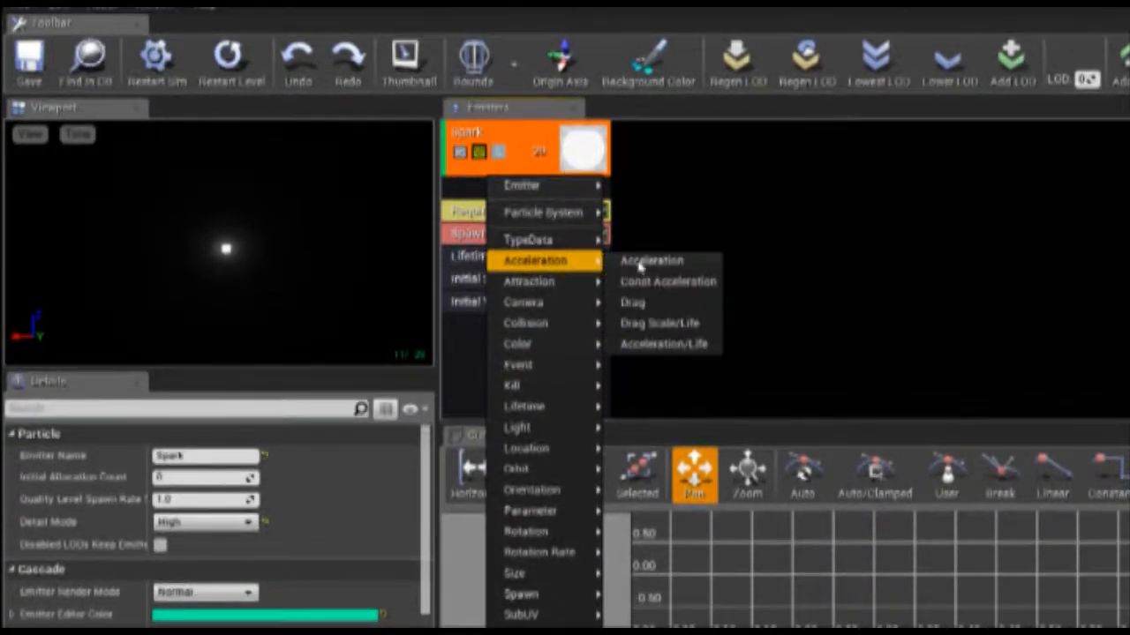
Add a Const Acceleration module to Spark with a negative Z acceleration
{"action": "left_click", "coordinate": [666, 281]}
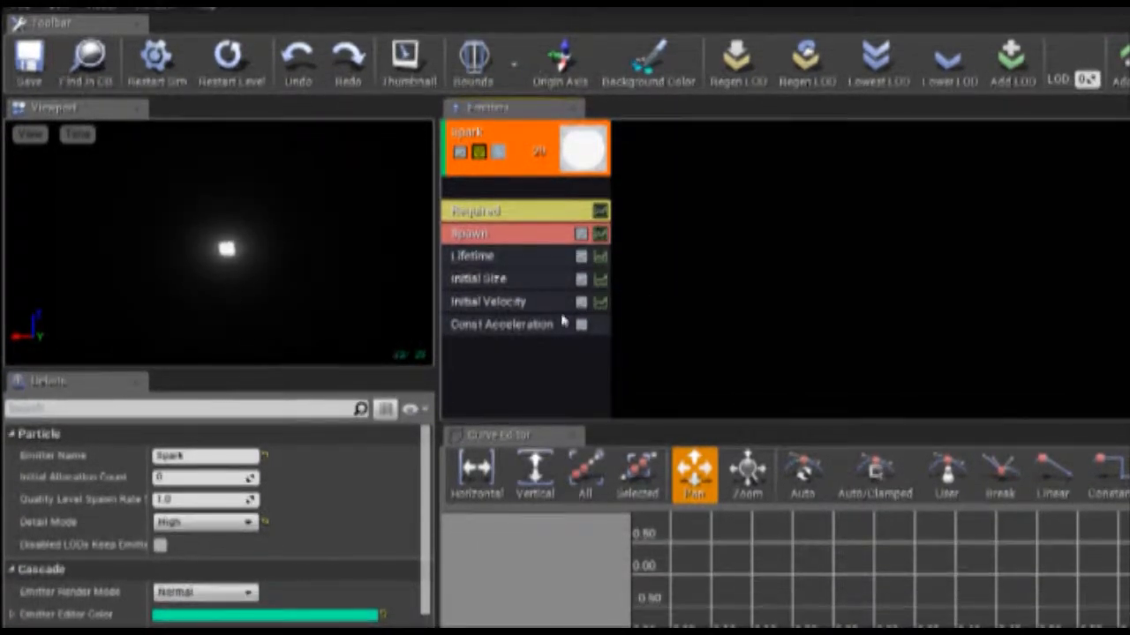
{"action": "left_click", "coordinate": [502, 325]}
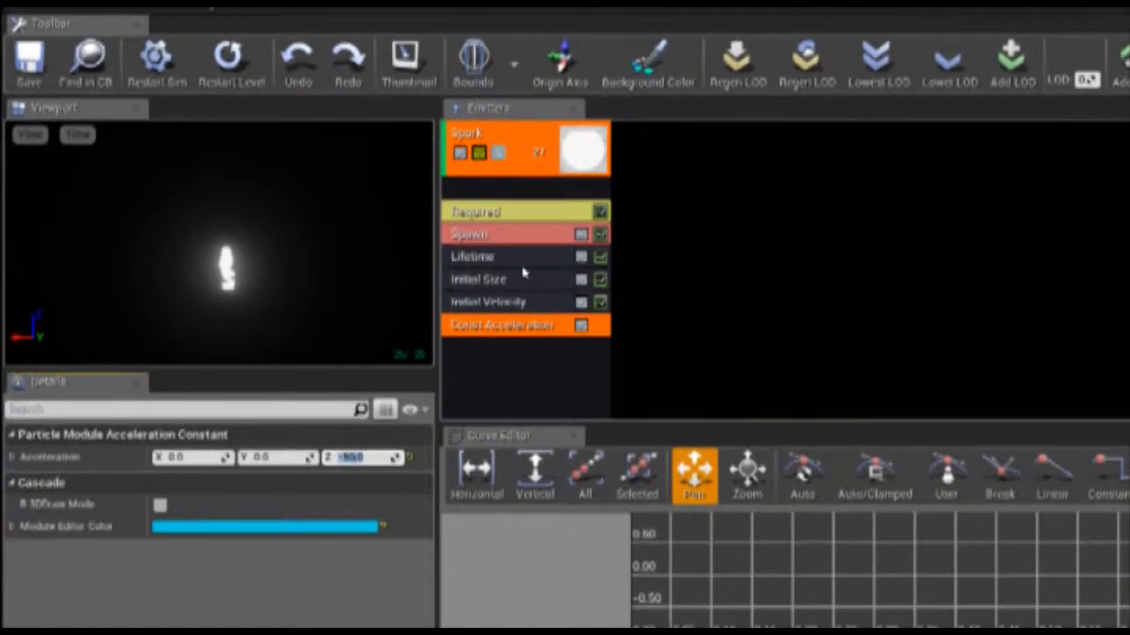
{"action": "left_click", "coordinate": [490, 301]}
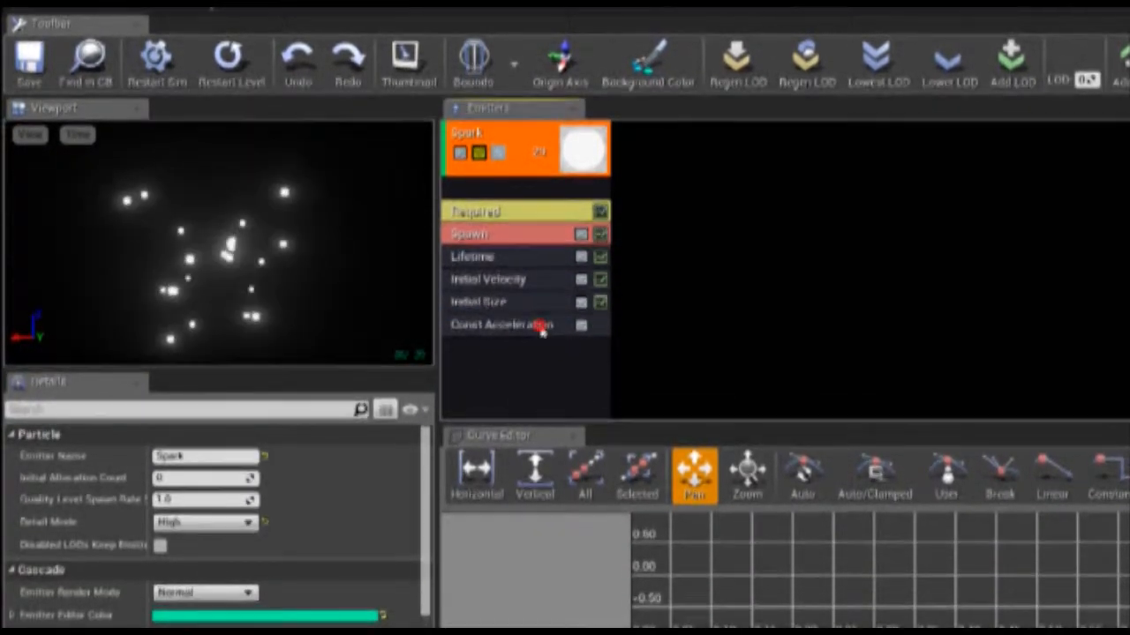
{"action": "left_click", "coordinate": [512, 325]}
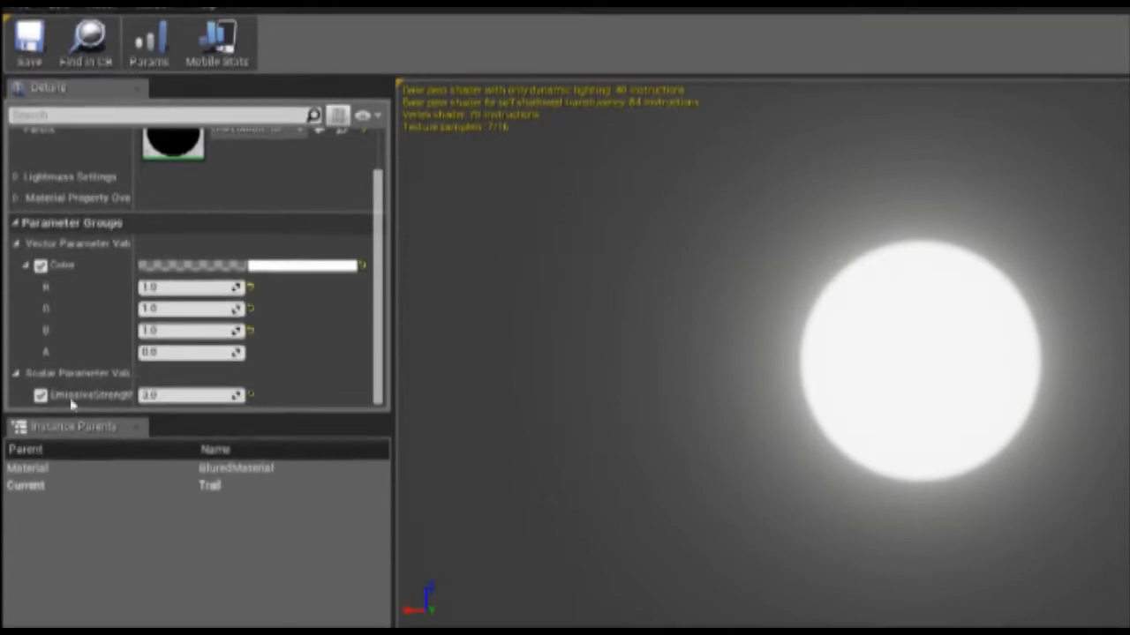
{"action": "mouse_move", "coordinate": [189, 394]}
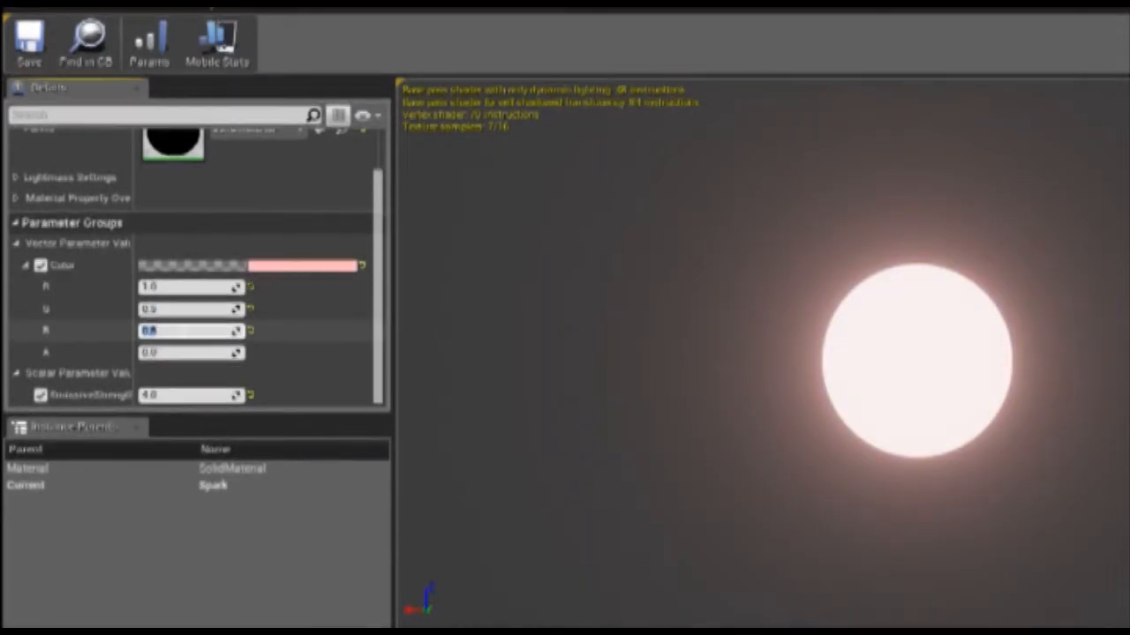
Confirm a channel value for the Spark material's Color parameter
{"action": "left_click", "coordinate": [104, 331]}
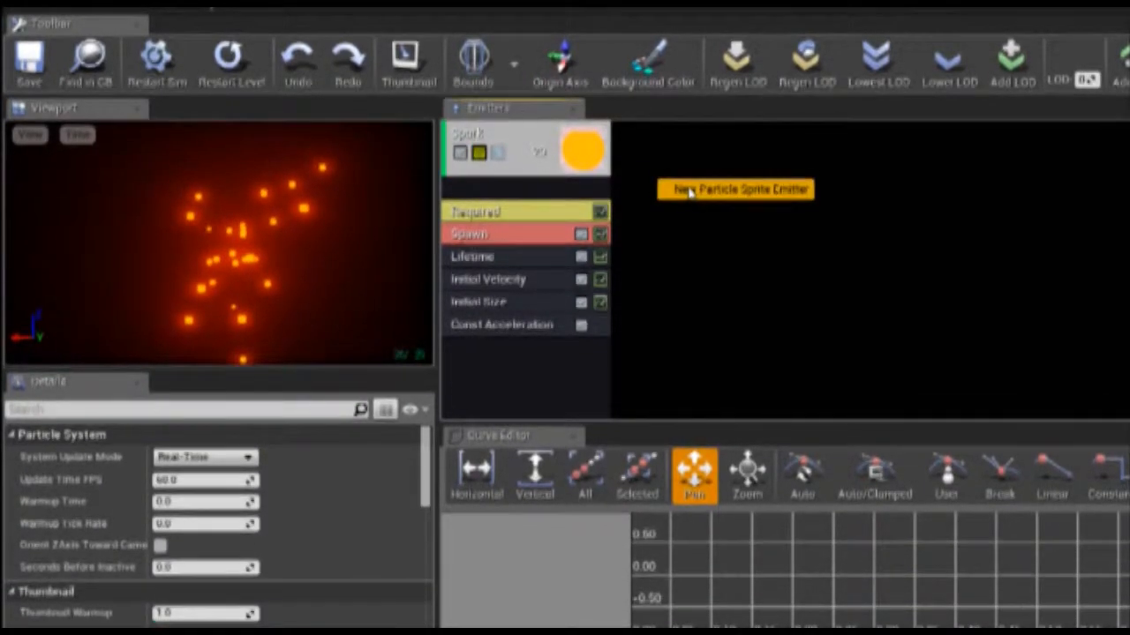
Create a sprite emitter named Trail beside Spark and convert it to a ribbon
{"action": "left_click", "coordinate": [734, 189]}
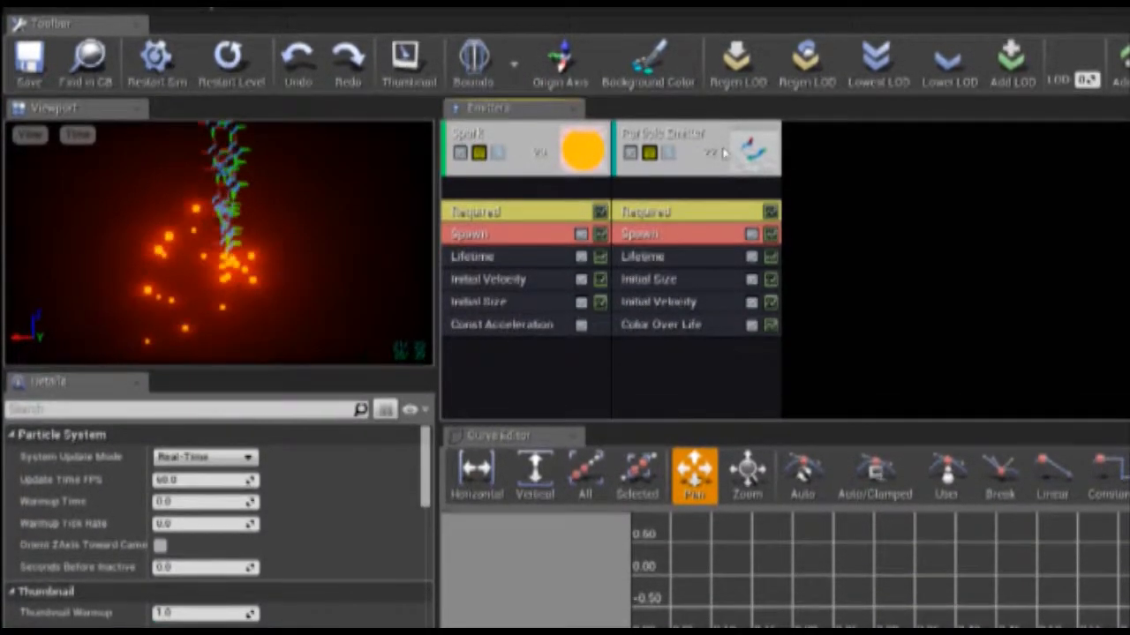
{"action": "left_click", "coordinate": [696, 148]}
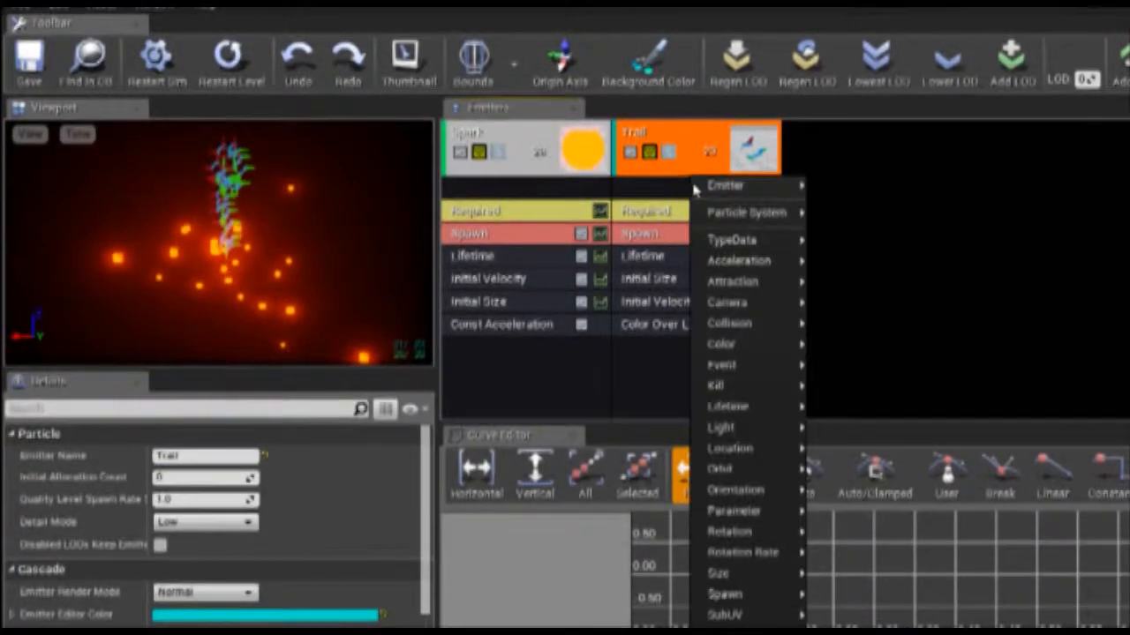
{"action": "mouse_move", "coordinate": [729, 449]}
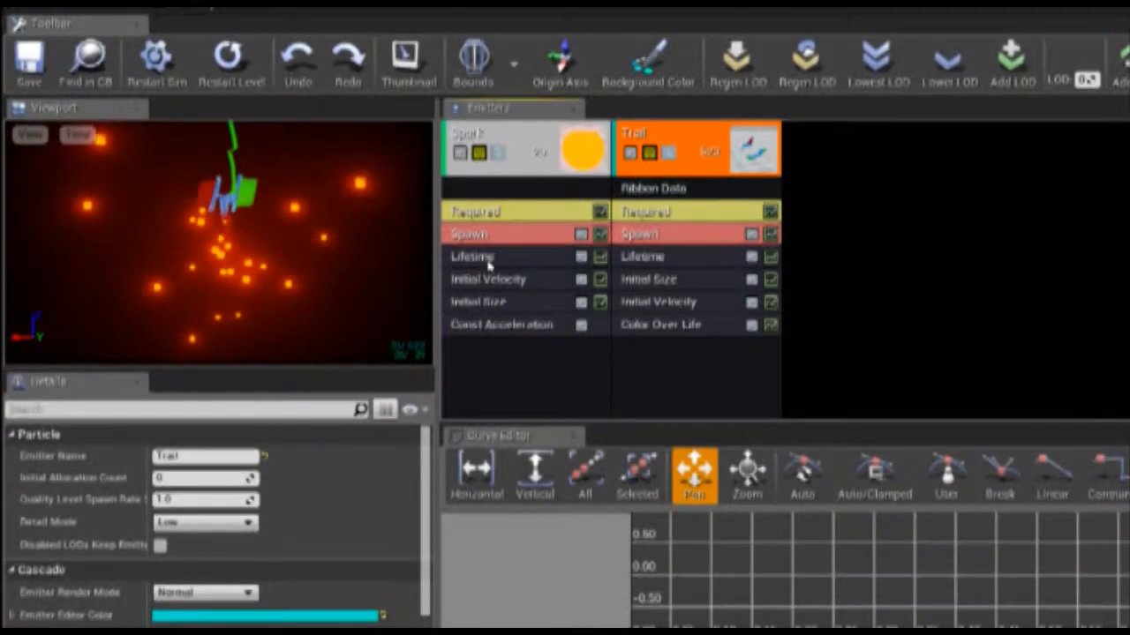
{"action": "left_click", "coordinate": [669, 188]}
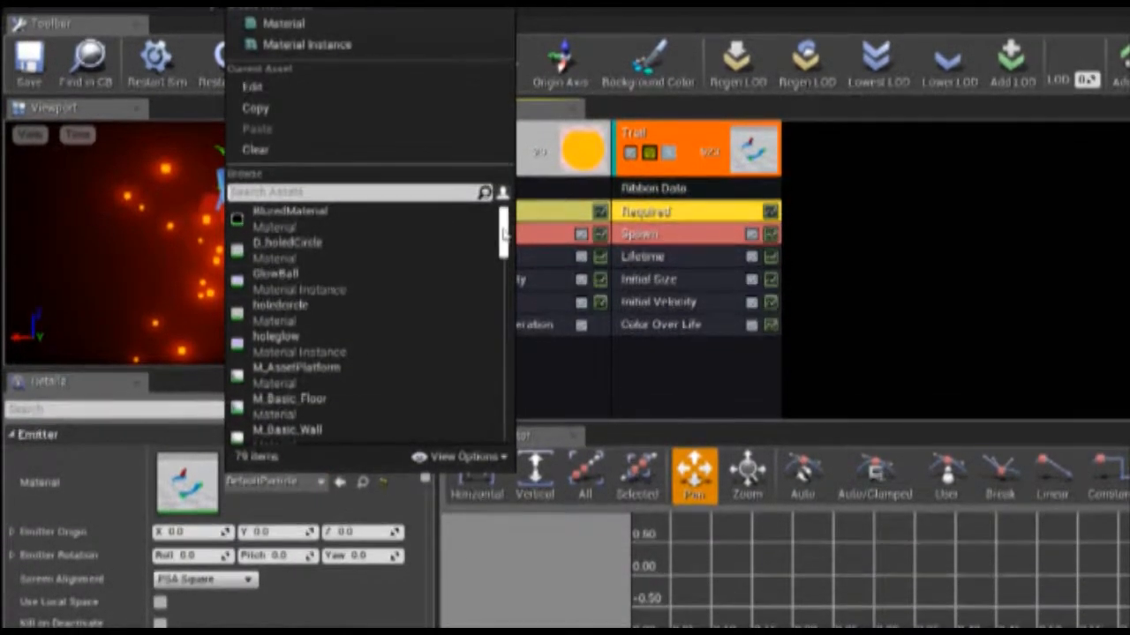
Give Trail the Trail material instance and review its Duration and Spawn Rate/Burst
{"action": "scroll", "scroll_direction": "down", "scroll_amount": 3}
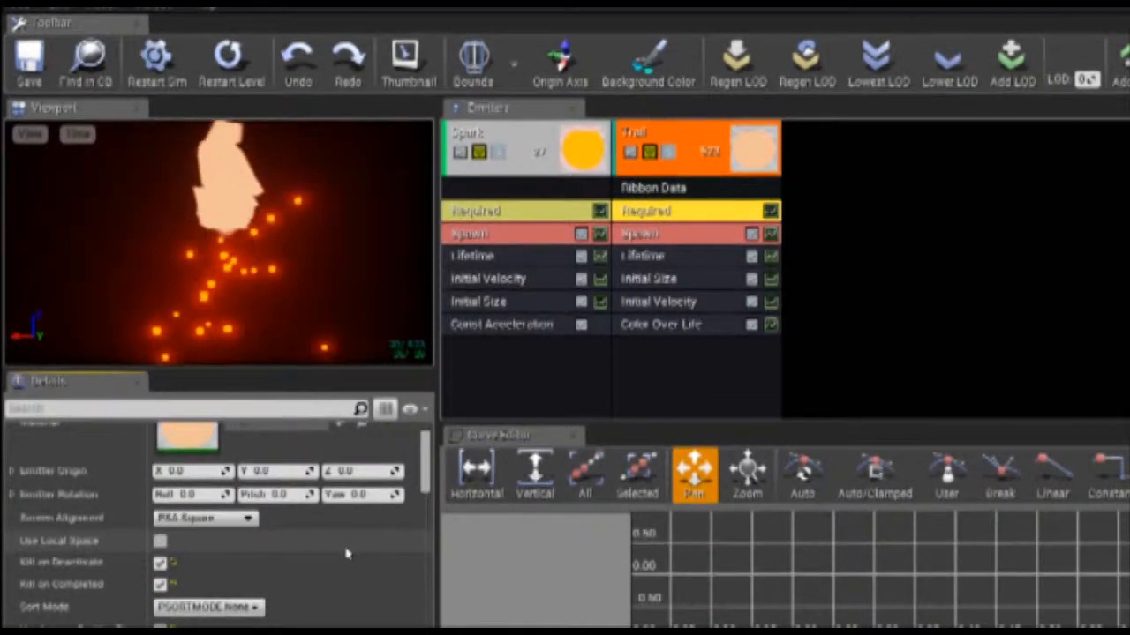
{"action": "scroll", "scroll_direction": "down", "scroll_amount": 3}
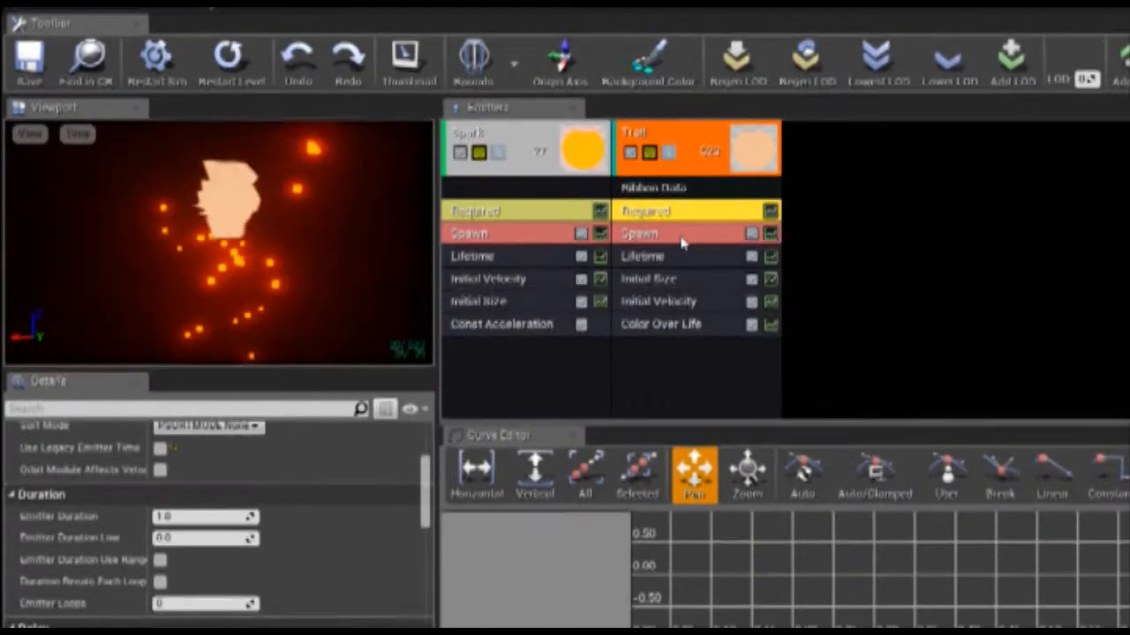
{"action": "left_click", "coordinate": [664, 232]}
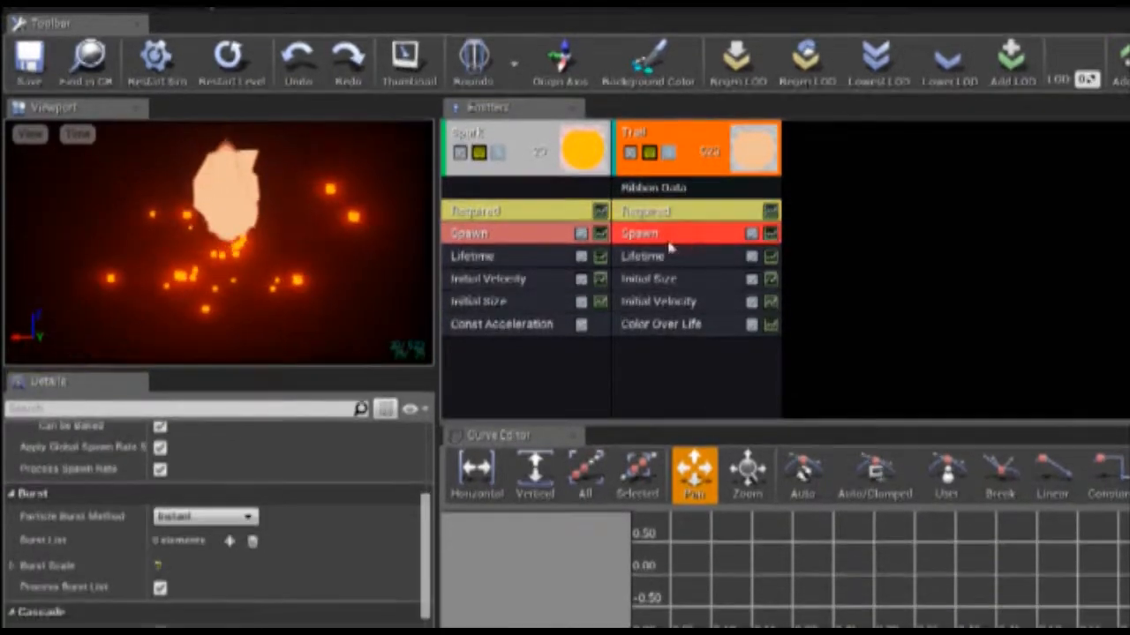
{"action": "left_click", "coordinate": [468, 232]}
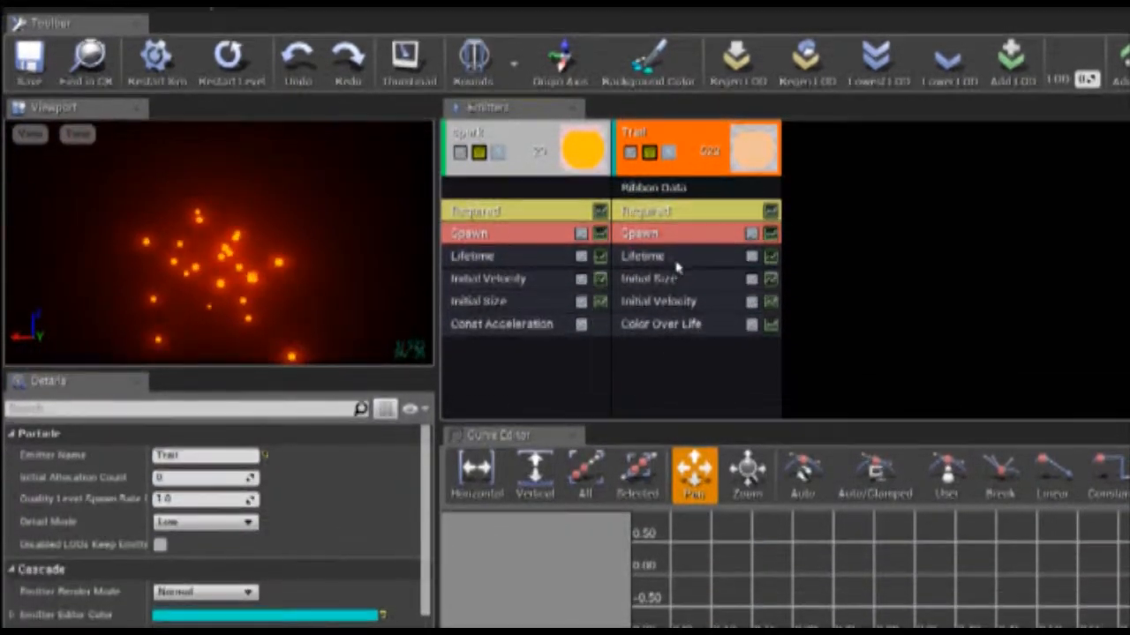
Adjust Trail's spawn rate, lifetime, initial size and initial velocity
{"action": "left_click", "coordinate": [638, 233]}
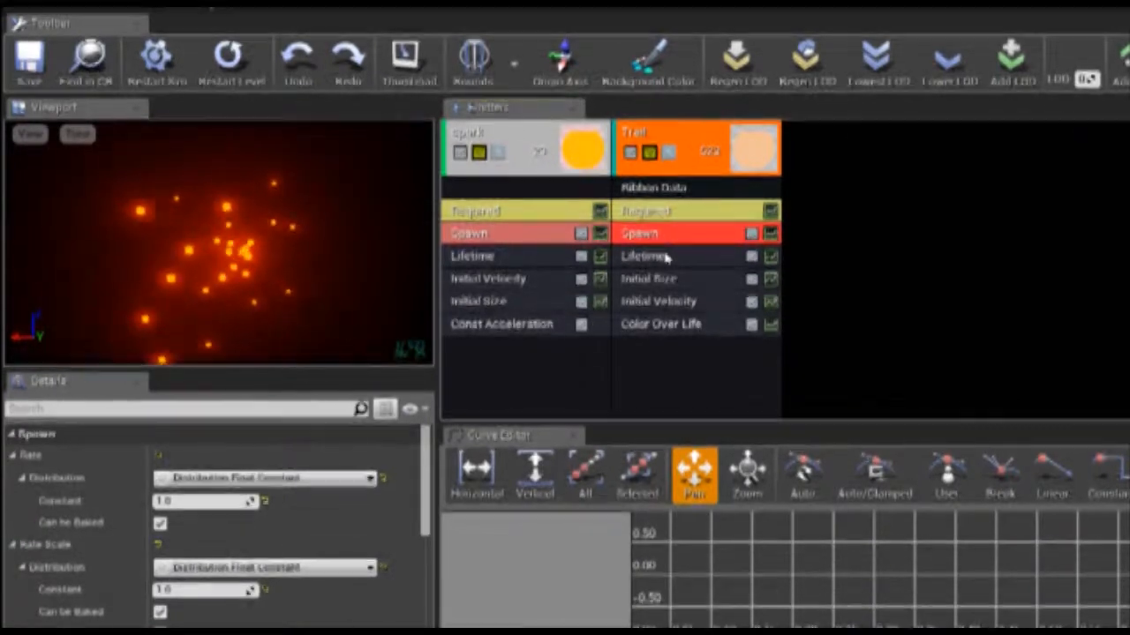
{"action": "left_click", "coordinate": [662, 256]}
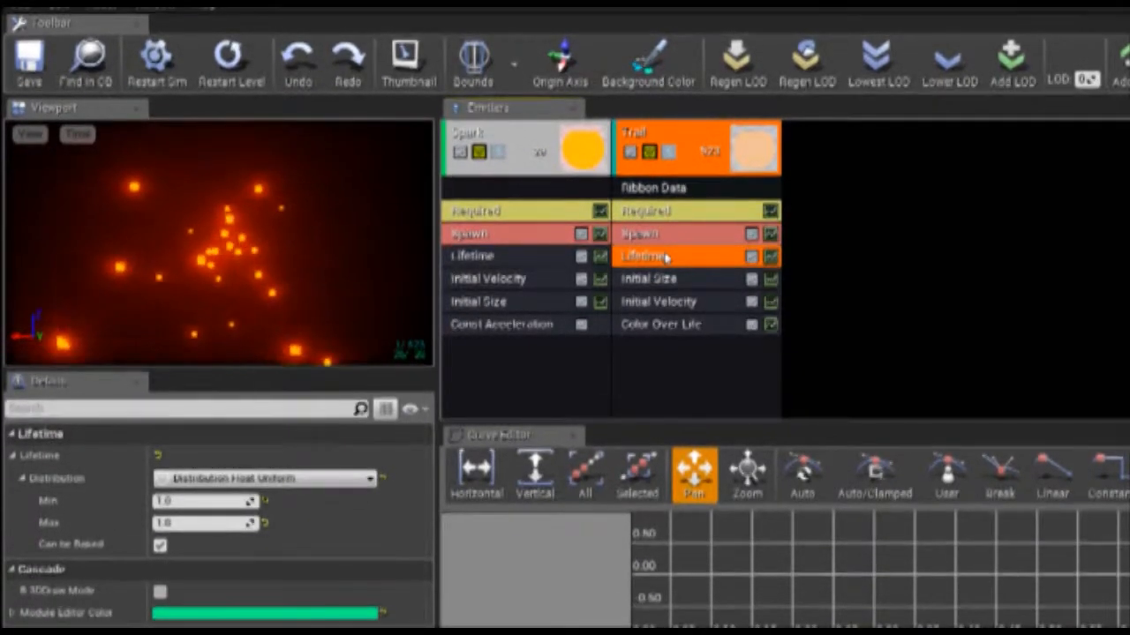
{"action": "left_click", "coordinate": [670, 279]}
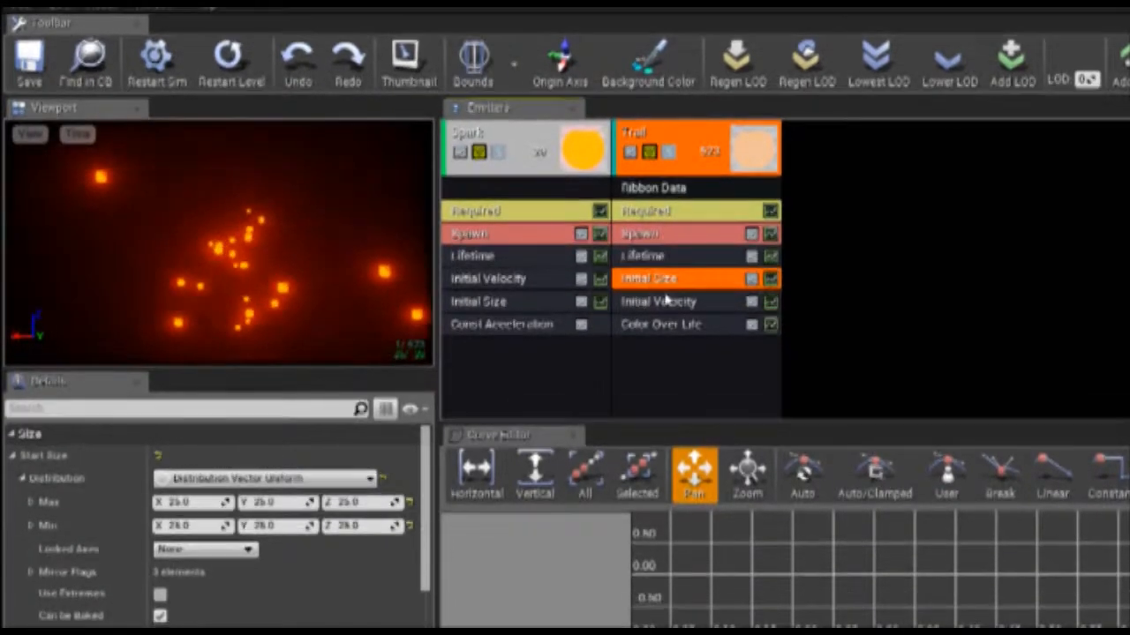
{"action": "left_click", "coordinate": [657, 301]}
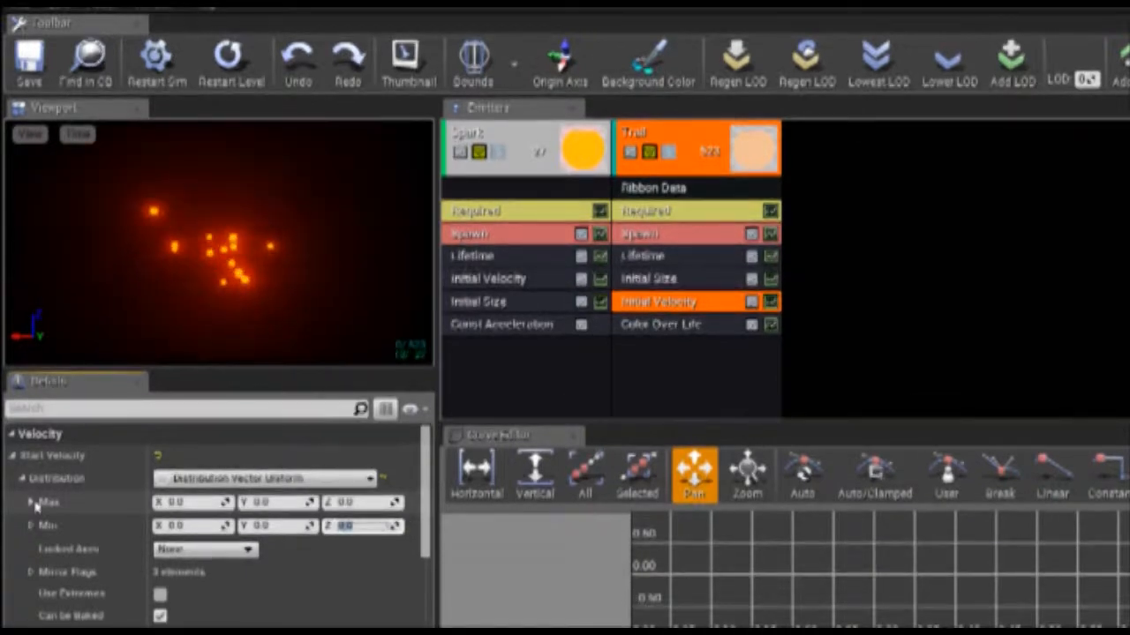
Delete Trail's Color Over Life module and add Spawn Per Unit with scale 50
{"action": "right_click", "coordinate": [662, 324]}
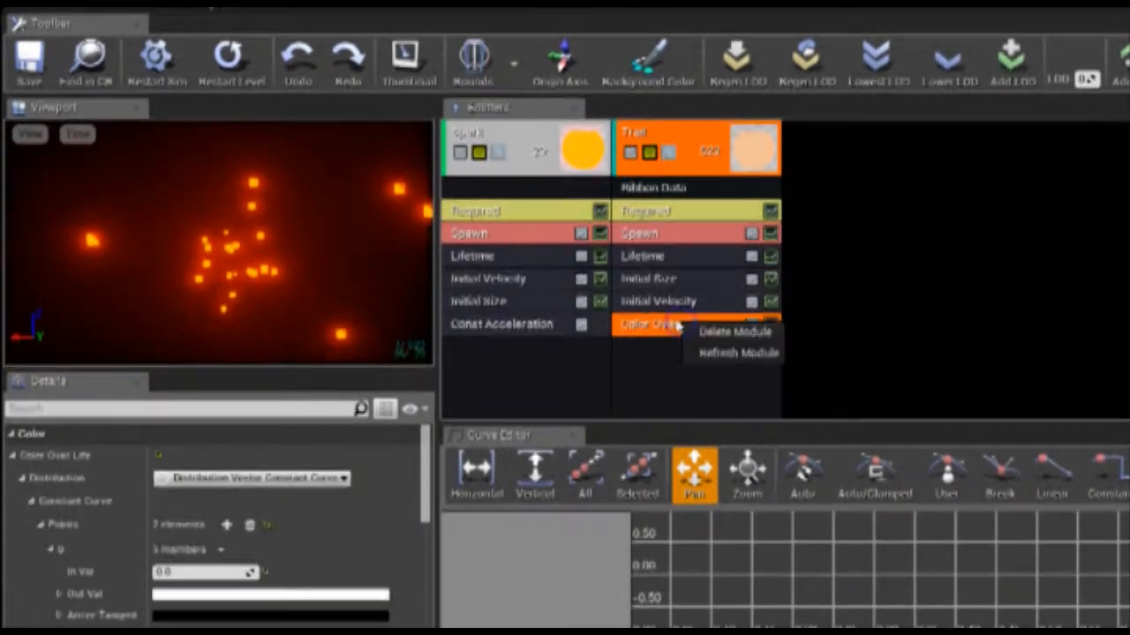
{"action": "left_click", "coordinate": [738, 333]}
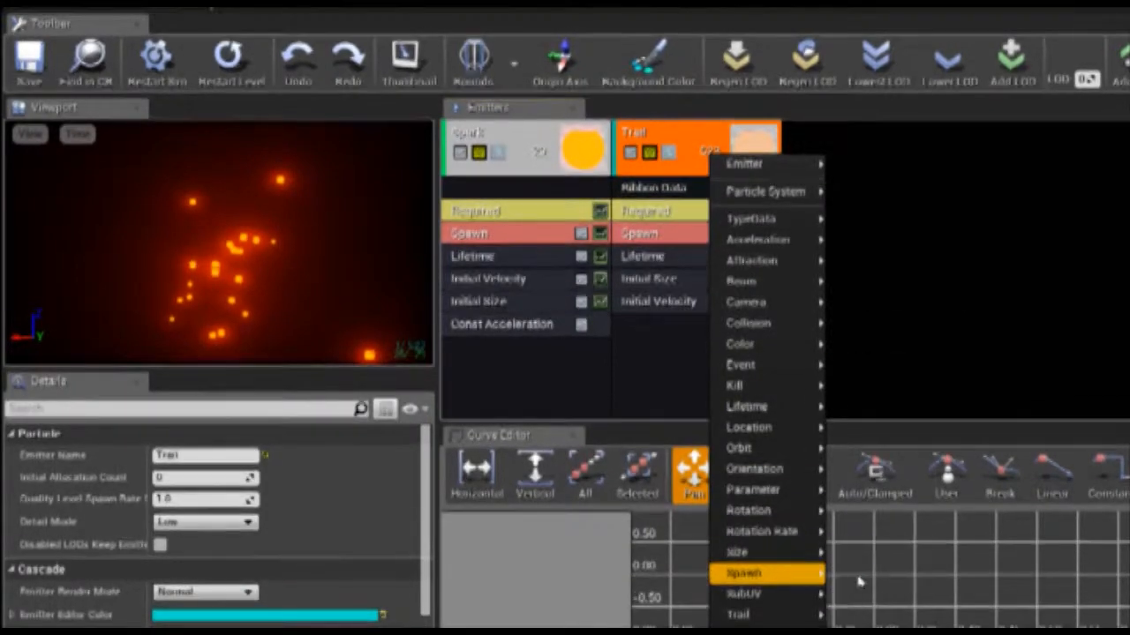
{"action": "left_click", "coordinate": [753, 573]}
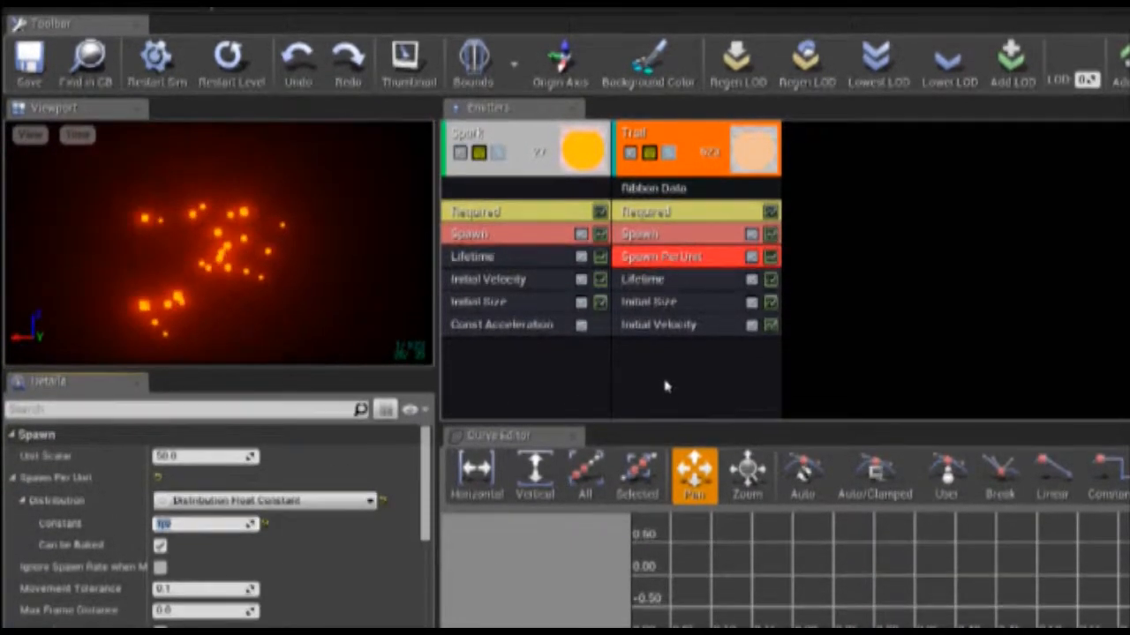
{"action": "left_click", "coordinate": [696, 148]}
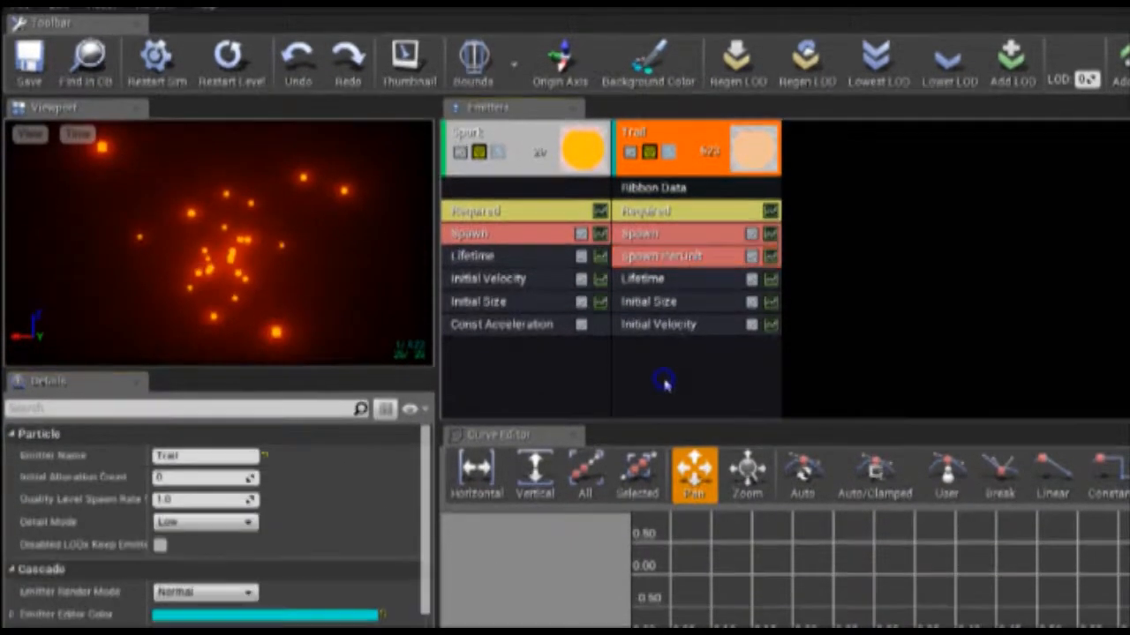
Add a Trail Source module to Trail with Spark as the source name
{"action": "right_click", "coordinate": [662, 384]}
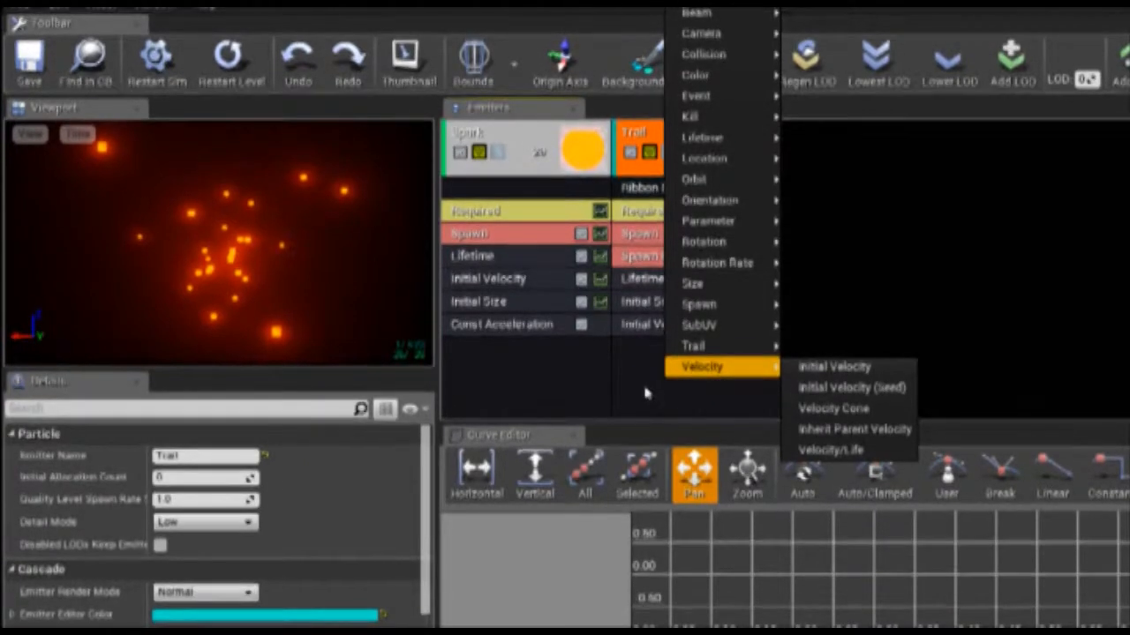
{"action": "mouse_move", "coordinate": [724, 346]}
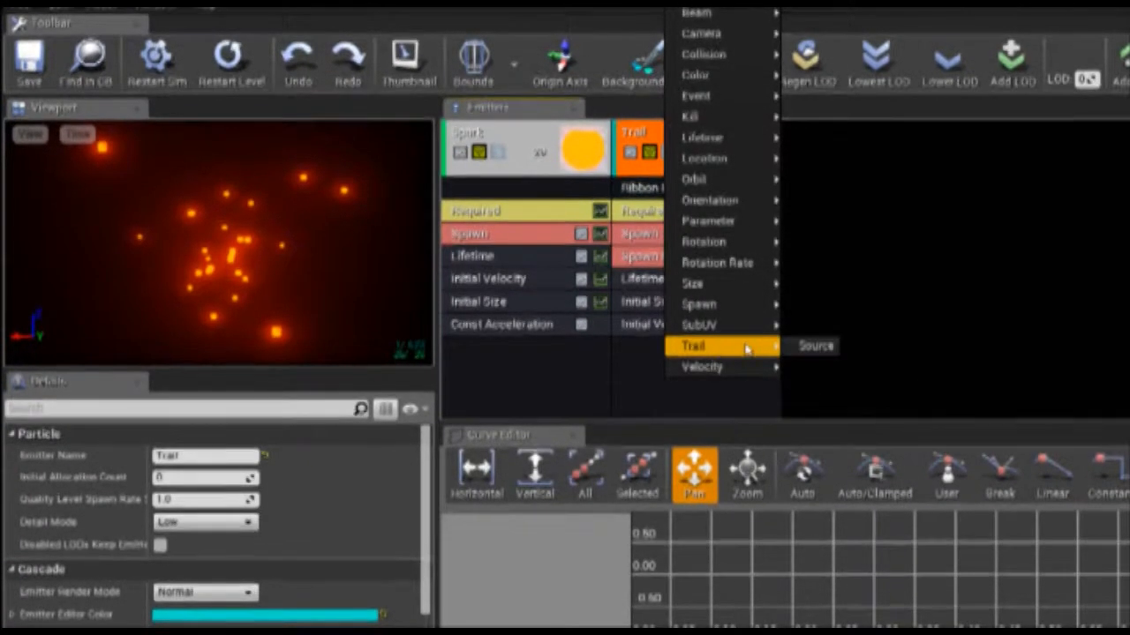
{"action": "left_click", "coordinate": [812, 345]}
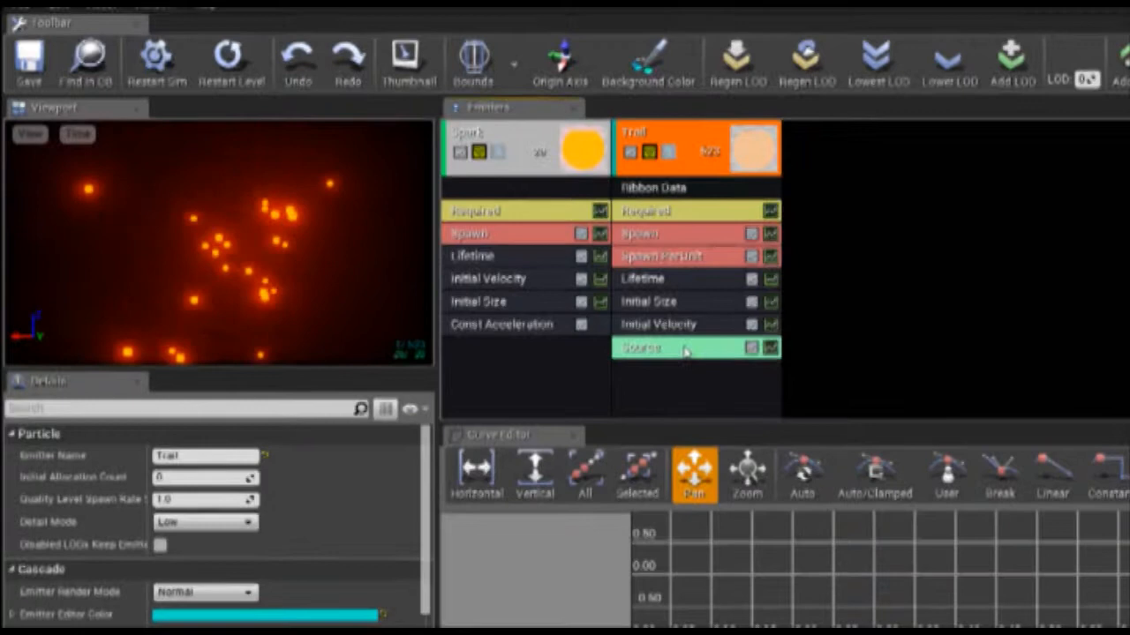
{"action": "left_click", "coordinate": [675, 348]}
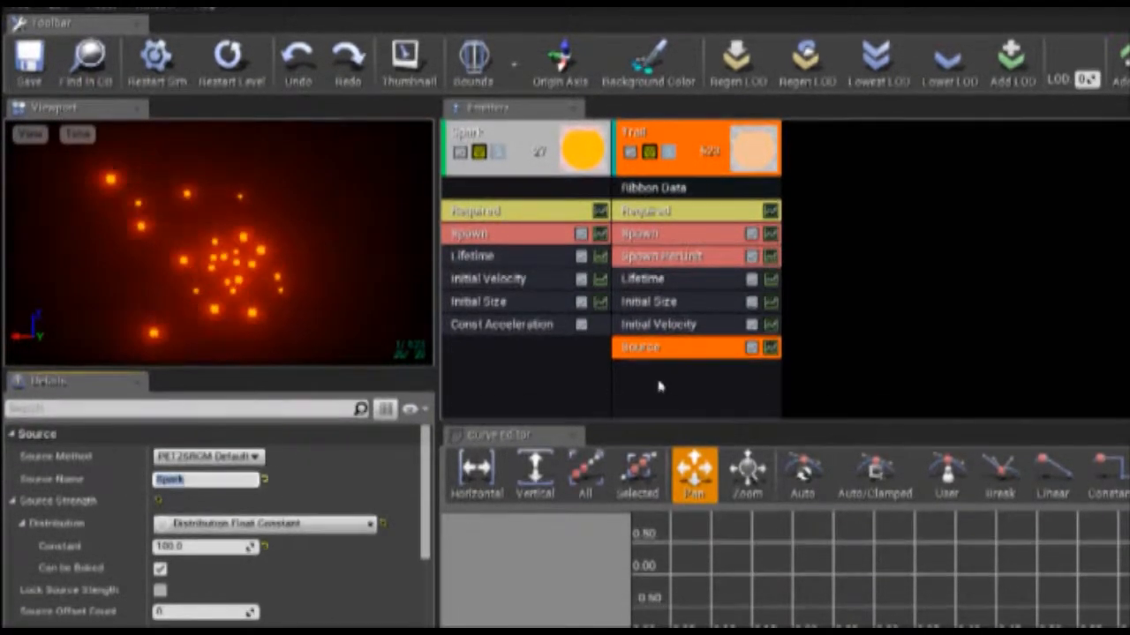
{"action": "left_click", "coordinate": [667, 348]}
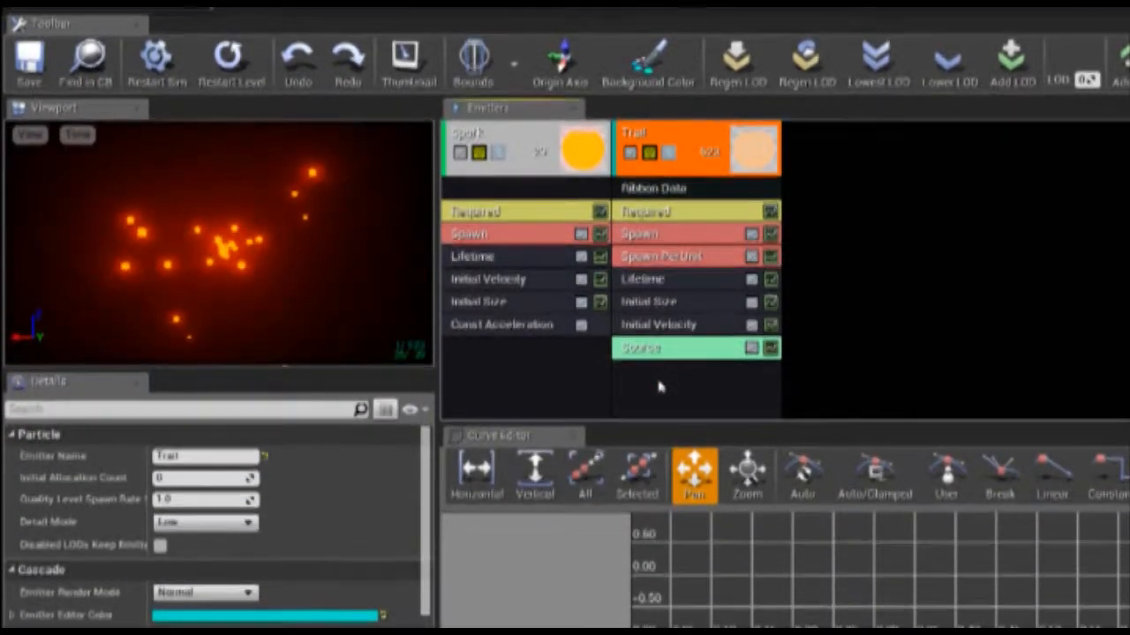
{"action": "left_click", "coordinate": [675, 325]}
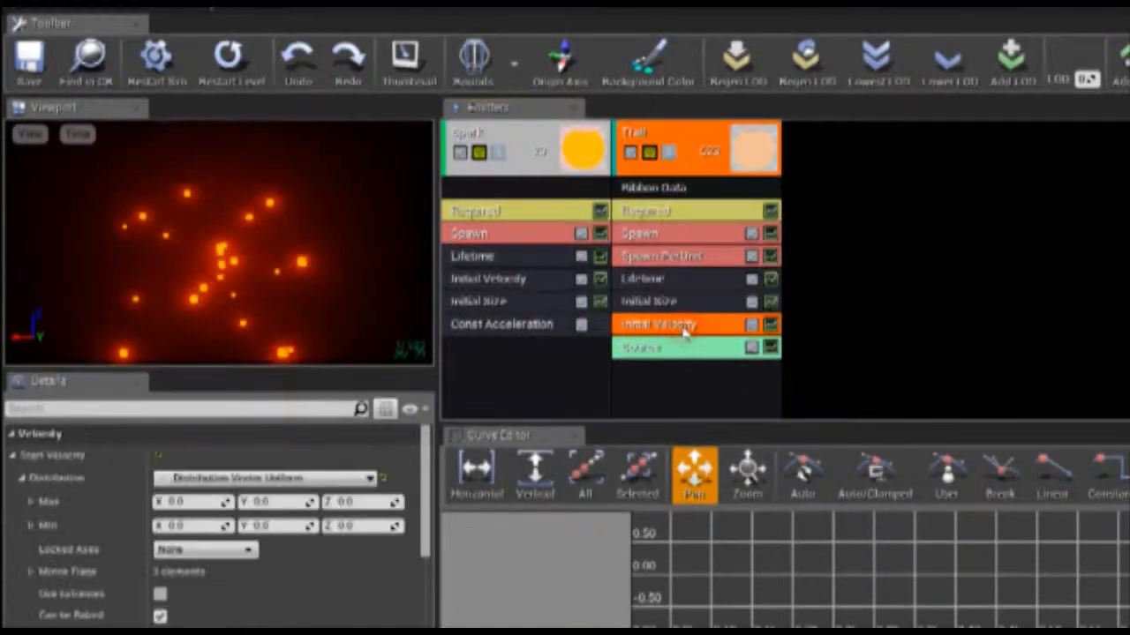
Delete Trail's Initial Velocity and set Source Method to PET2SRCM Particle
{"action": "right_click", "coordinate": [679, 324]}
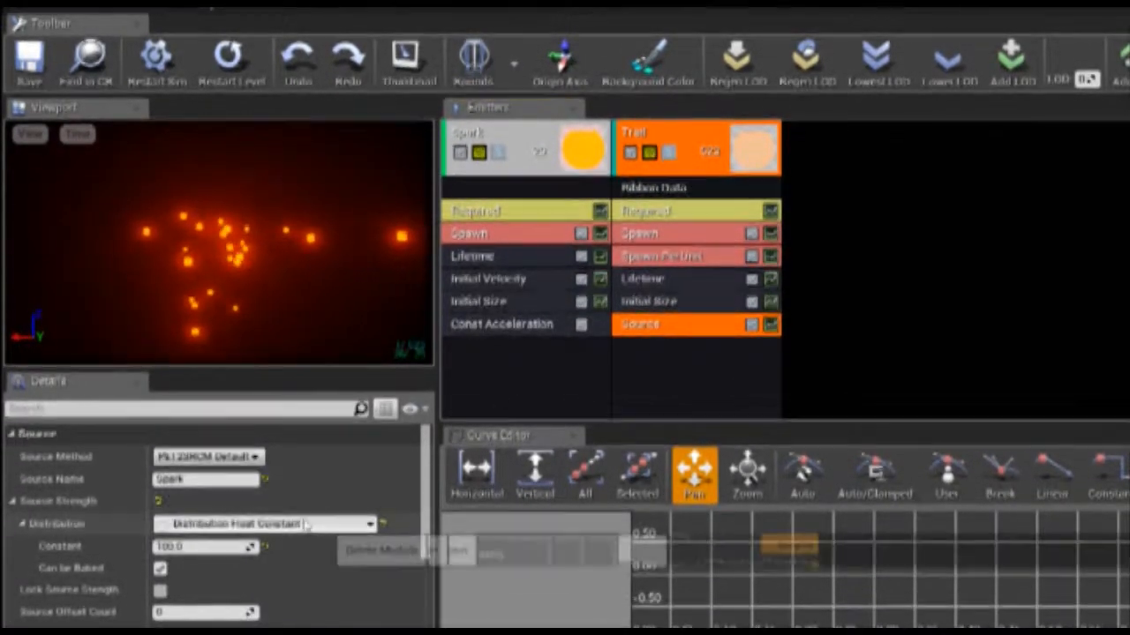
{"action": "left_click", "coordinate": [209, 457]}
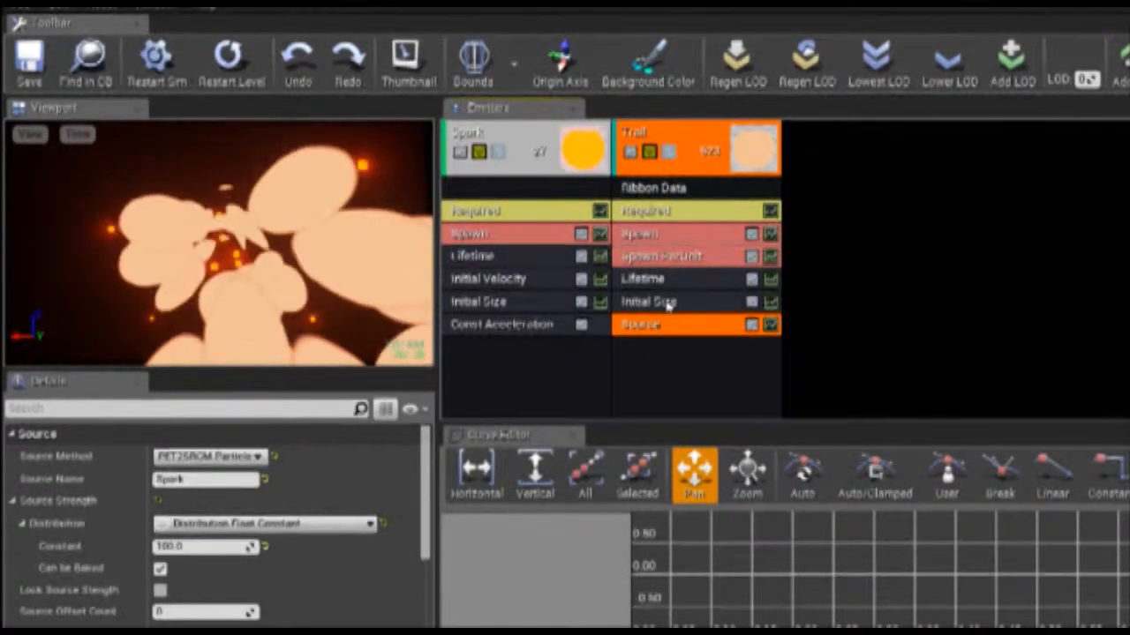
{"action": "left_click", "coordinate": [648, 301]}
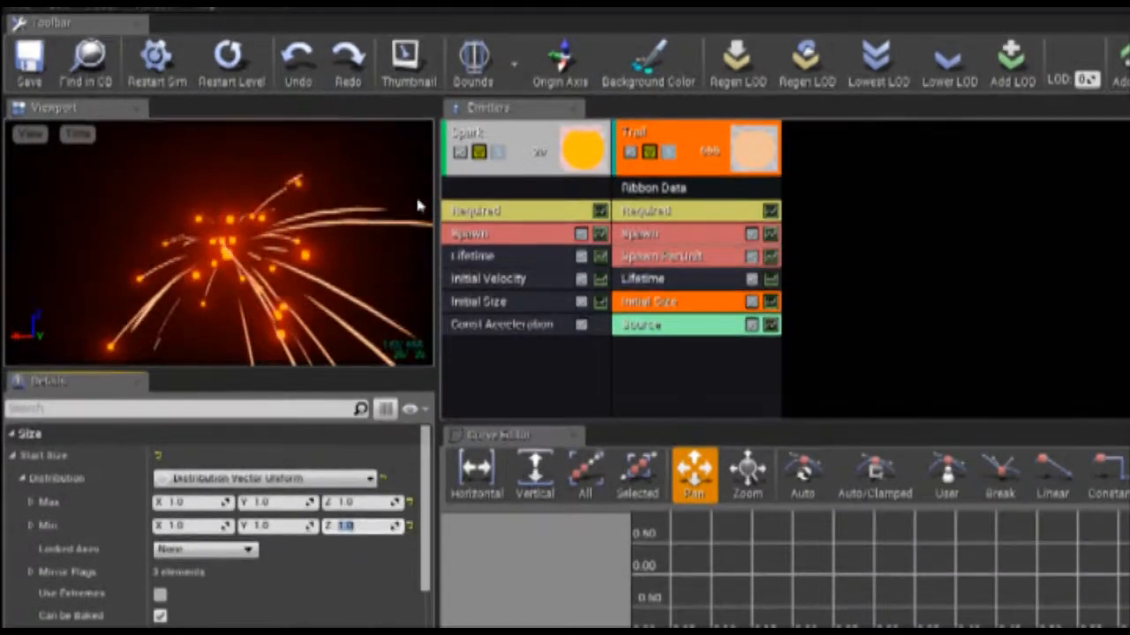
Return to the level editor after setting Trail's initial size to 1.0
{"action": "left_click", "coordinate": [158, 56]}
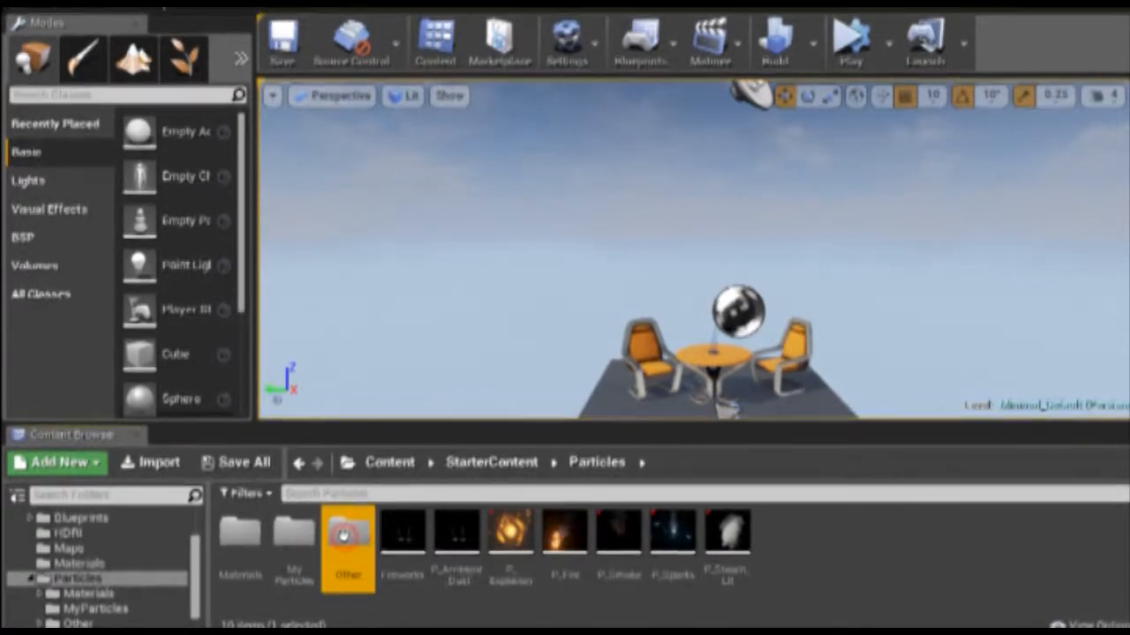
Open the MyParticles folder in the Content Browser
{"action": "double_click", "coordinate": [348, 538]}
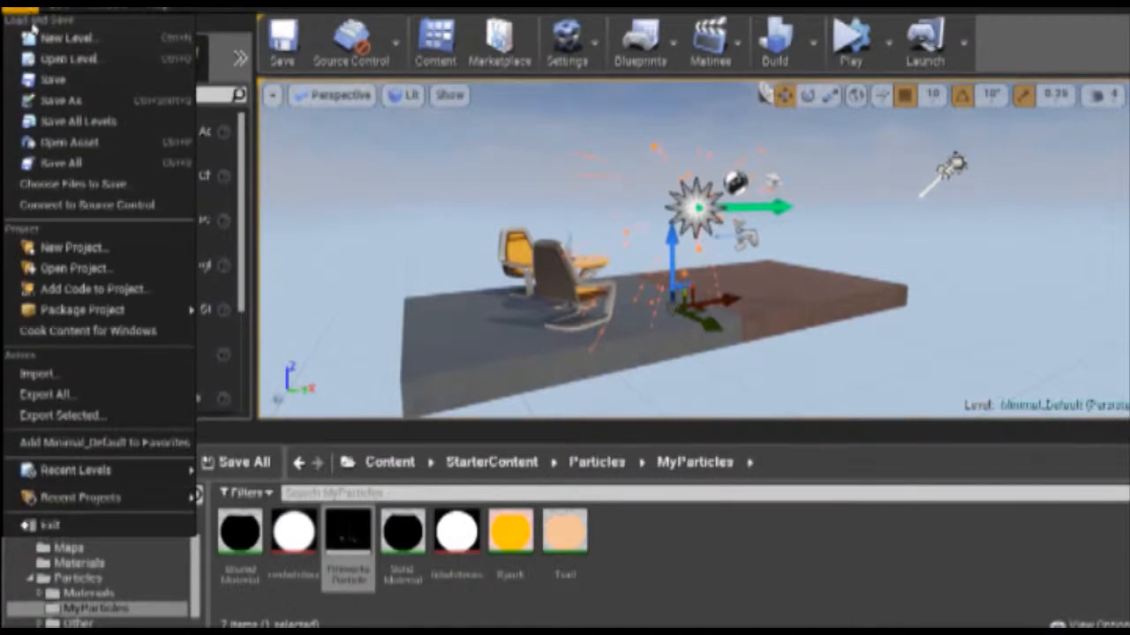
Create a new empty level, place the Fireworks system, and reopen it in Cascade
{"action": "left_click", "coordinate": [66, 37]}
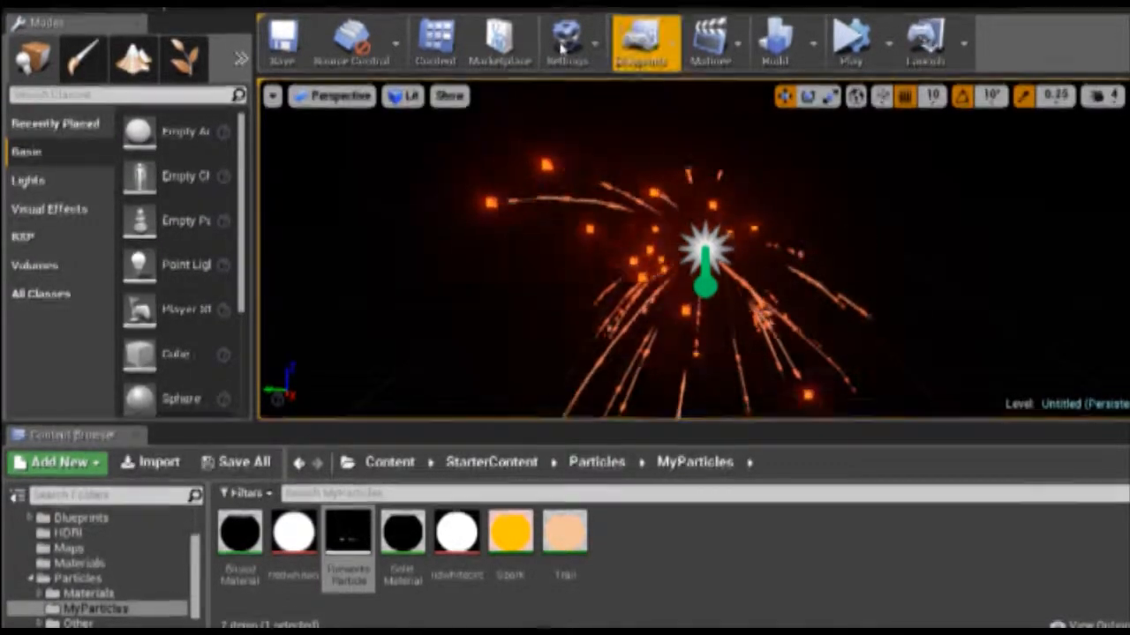
{"action": "left_click", "coordinate": [564, 37]}
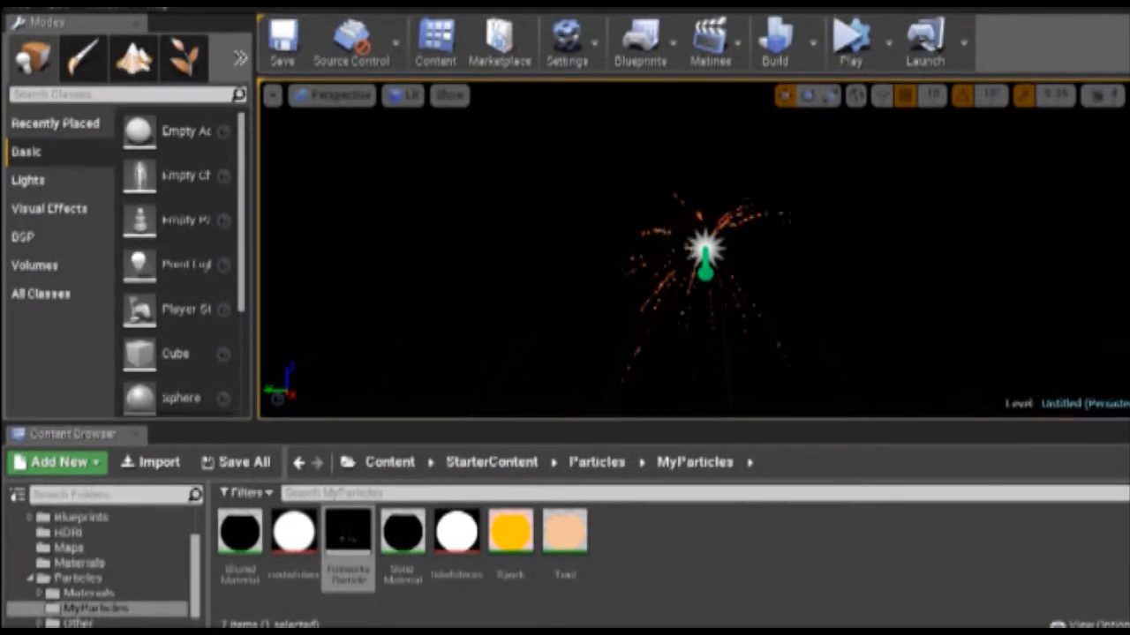
{"action": "double_click", "coordinate": [347, 542]}
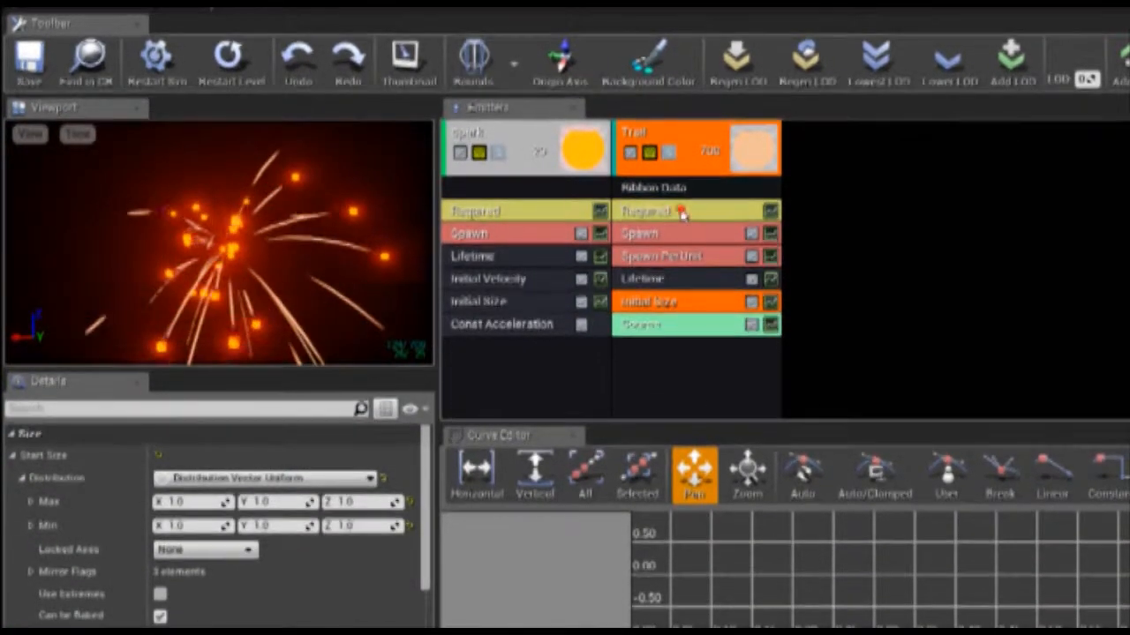
Check the Trail emitter's source settings and add more Fireworks instances to the level
{"action": "left_click", "coordinate": [696, 148]}
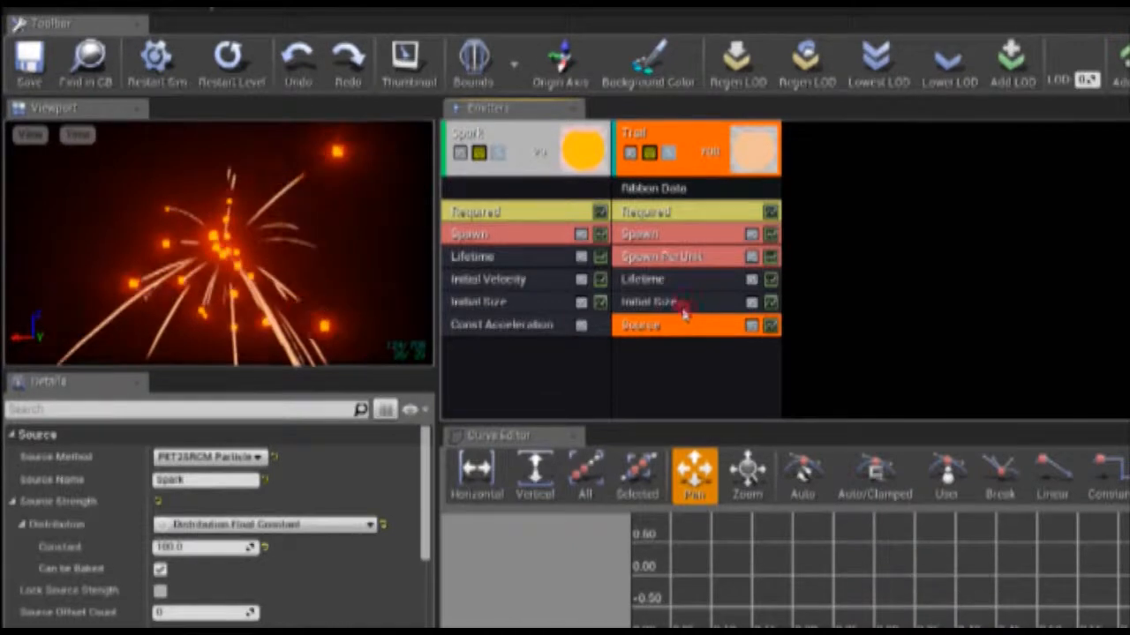
{"action": "left_click", "coordinate": [650, 301]}
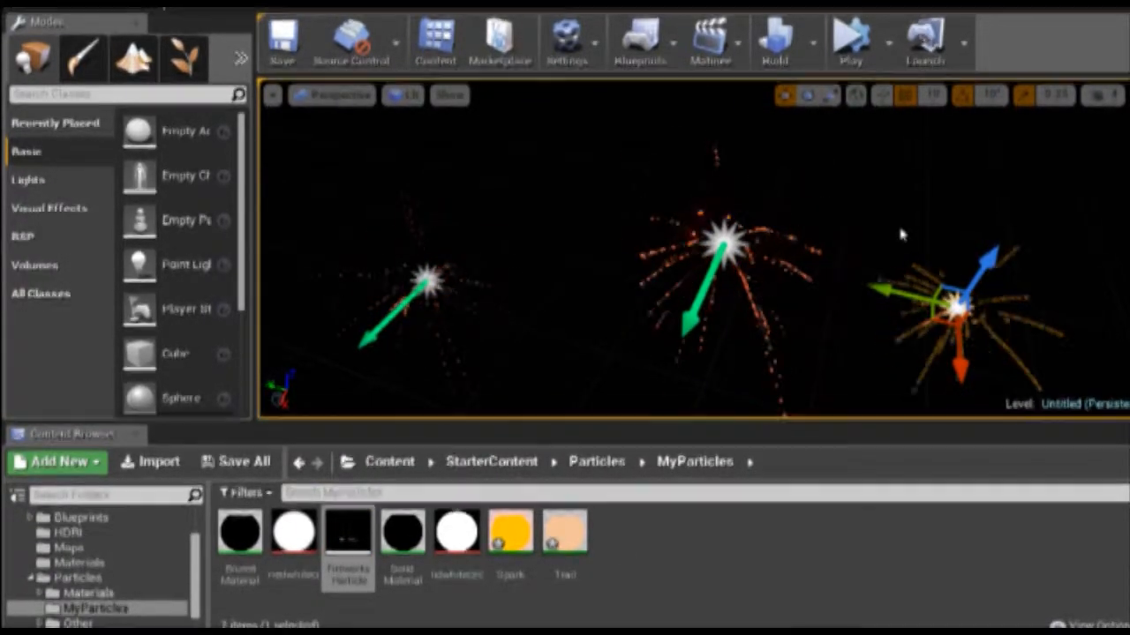
{"action": "mouse_move", "coordinate": [402, 534]}
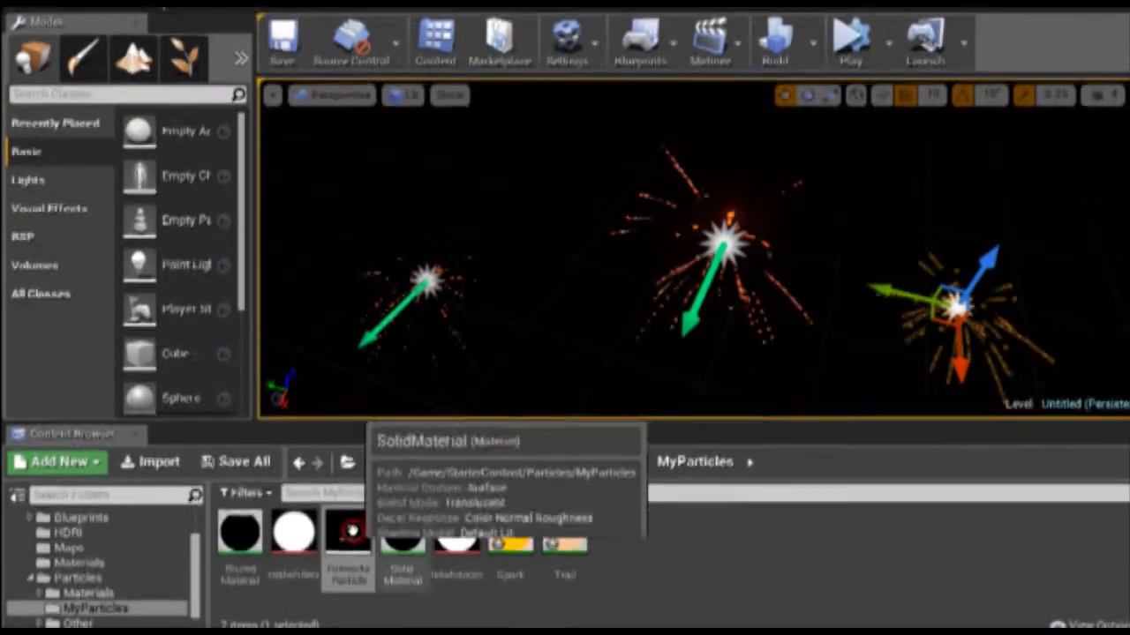
Duplicate Fireworks, Spark and Trail assets, then tint Spark_2's Color parameter green
{"action": "left_click", "coordinate": [401, 547]}
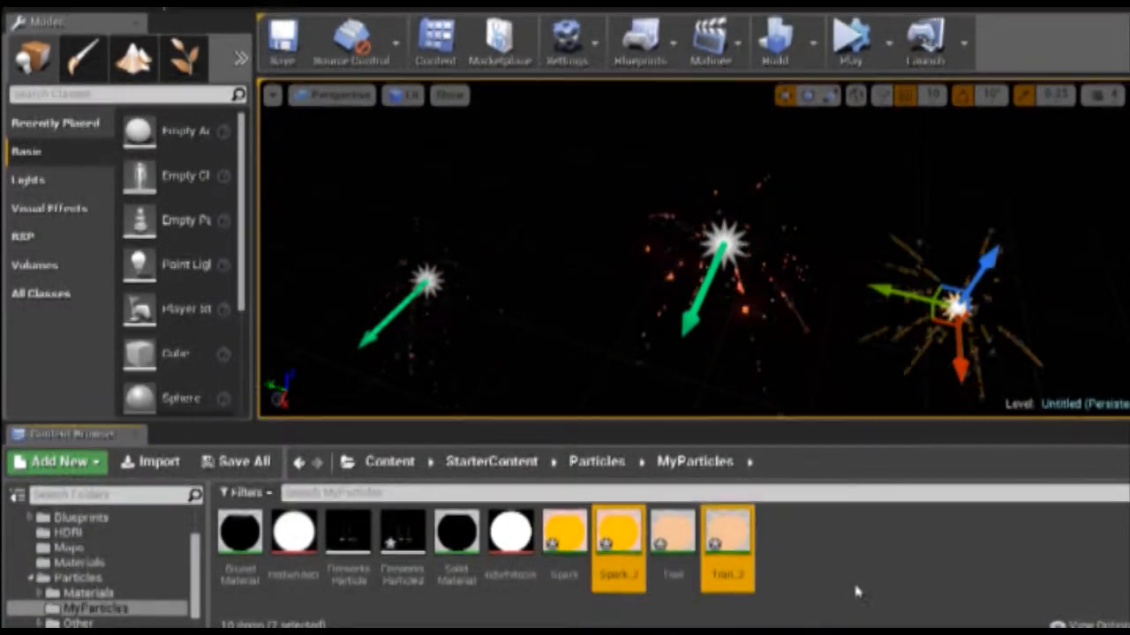
{"action": "double_click", "coordinate": [614, 533]}
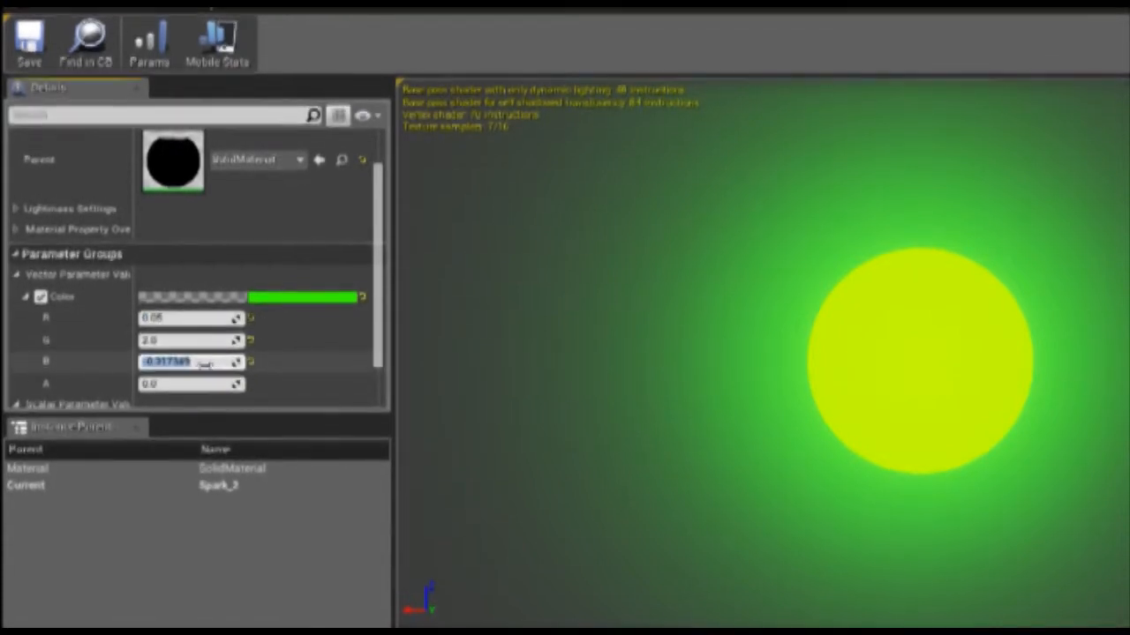
{"action": "type", "text": "0.08"}
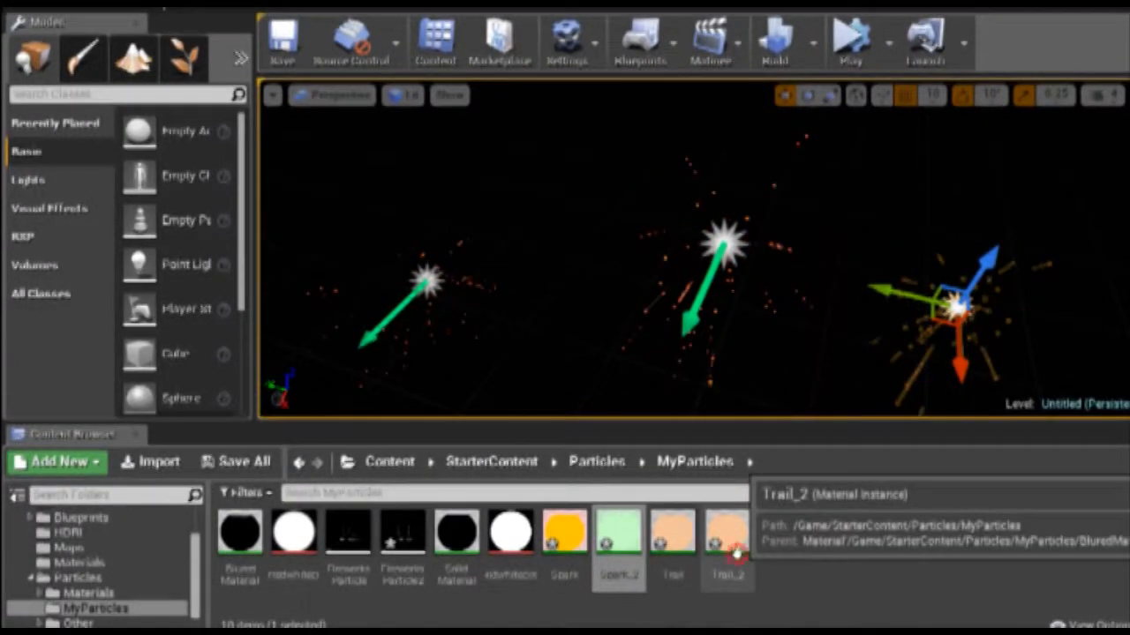
Set Trail_2's Color to R 0, G 0.2, B 1 and save the level as ParticleTesting
{"action": "double_click", "coordinate": [728, 545]}
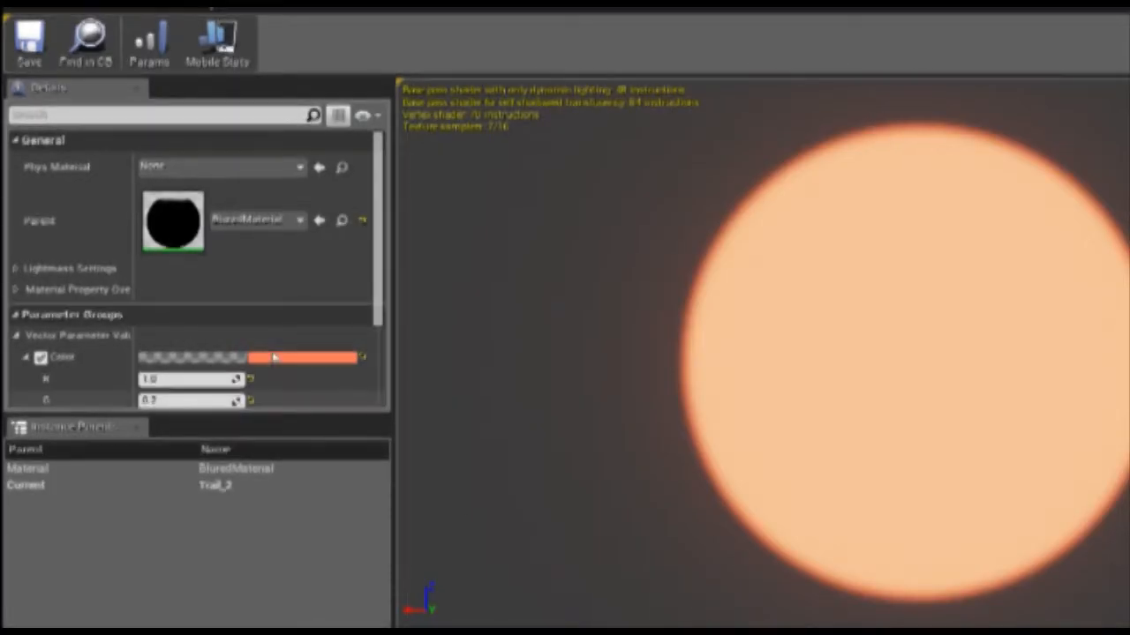
{"action": "scroll", "scroll_direction": "down", "scroll_amount": 3}
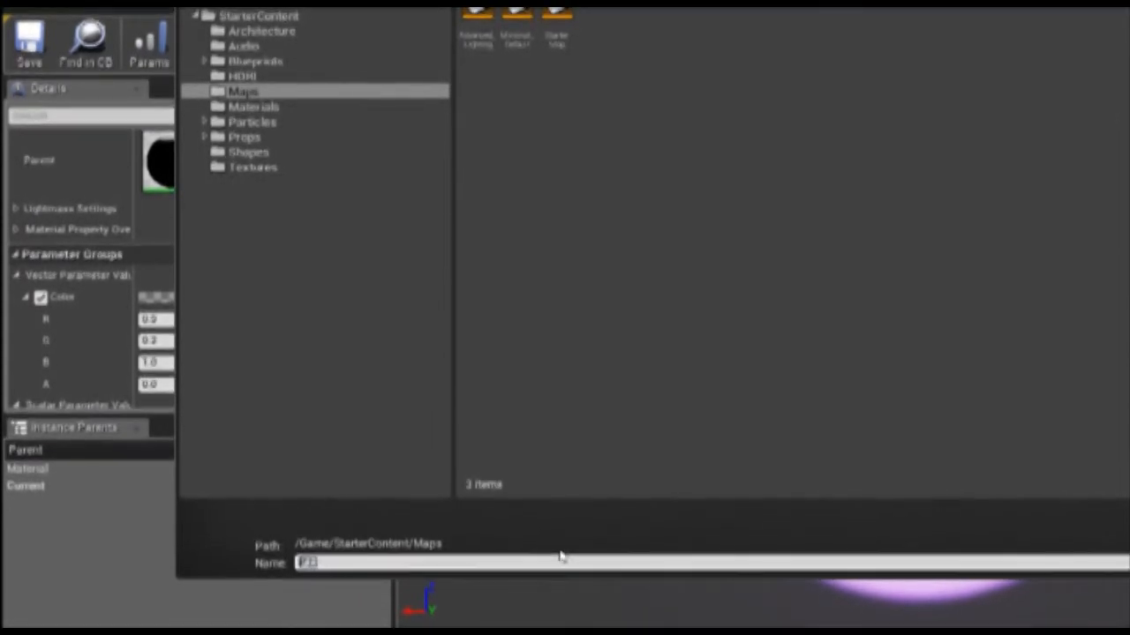
{"action": "type", "text": "Part"}
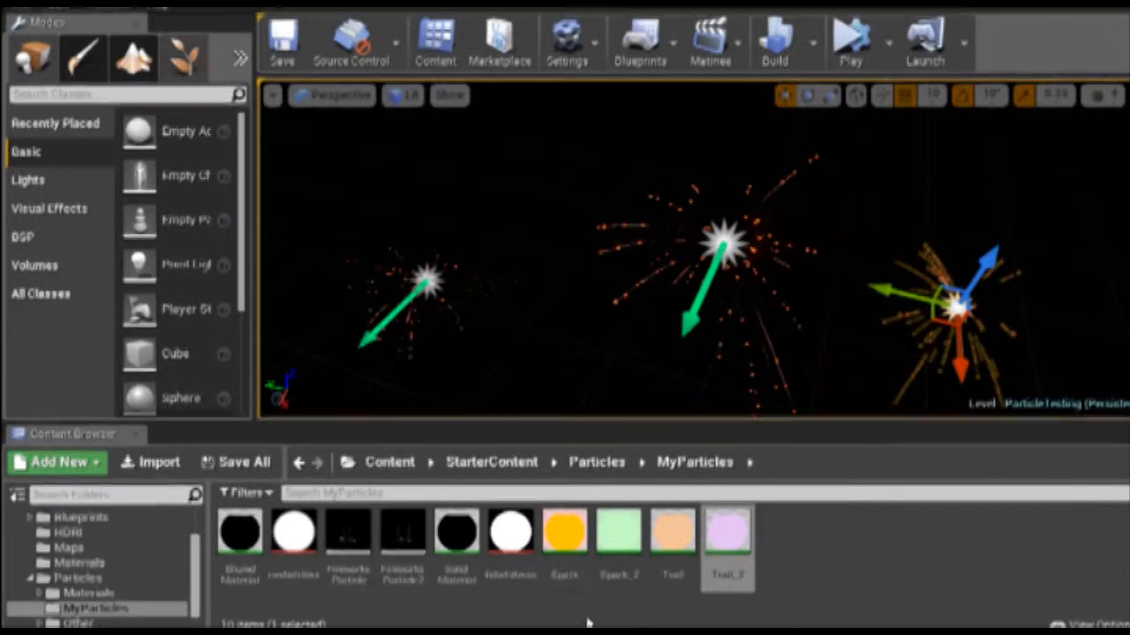
{"action": "mouse_move", "coordinate": [401, 538]}
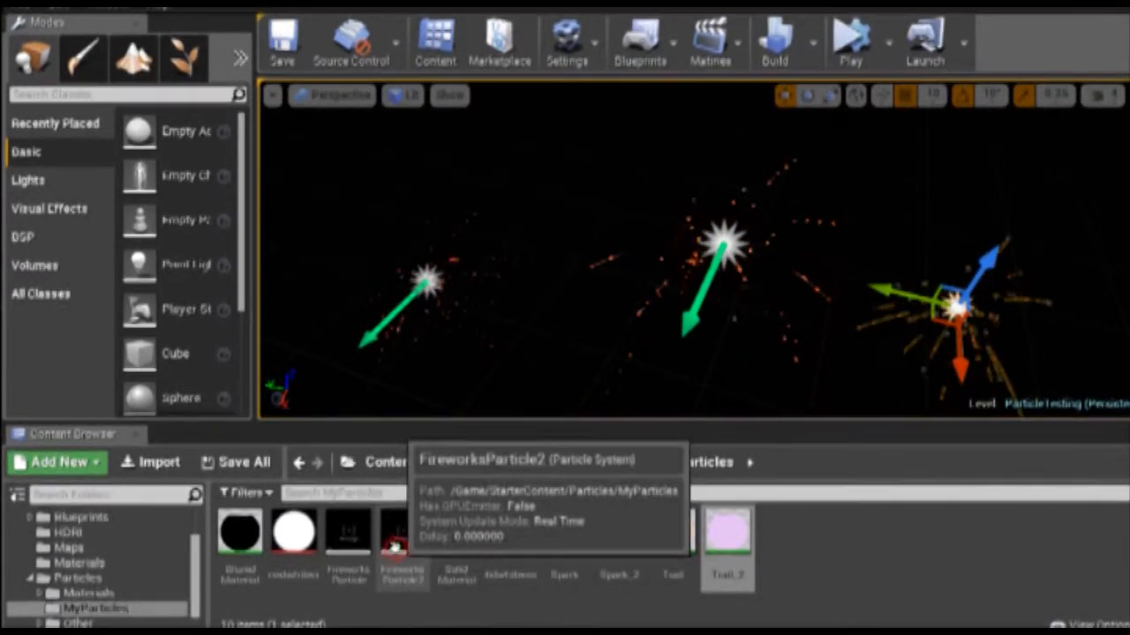
In FireworksParticle2, set the Spark emitter's material to Spark_2
{"action": "double_click", "coordinate": [402, 535]}
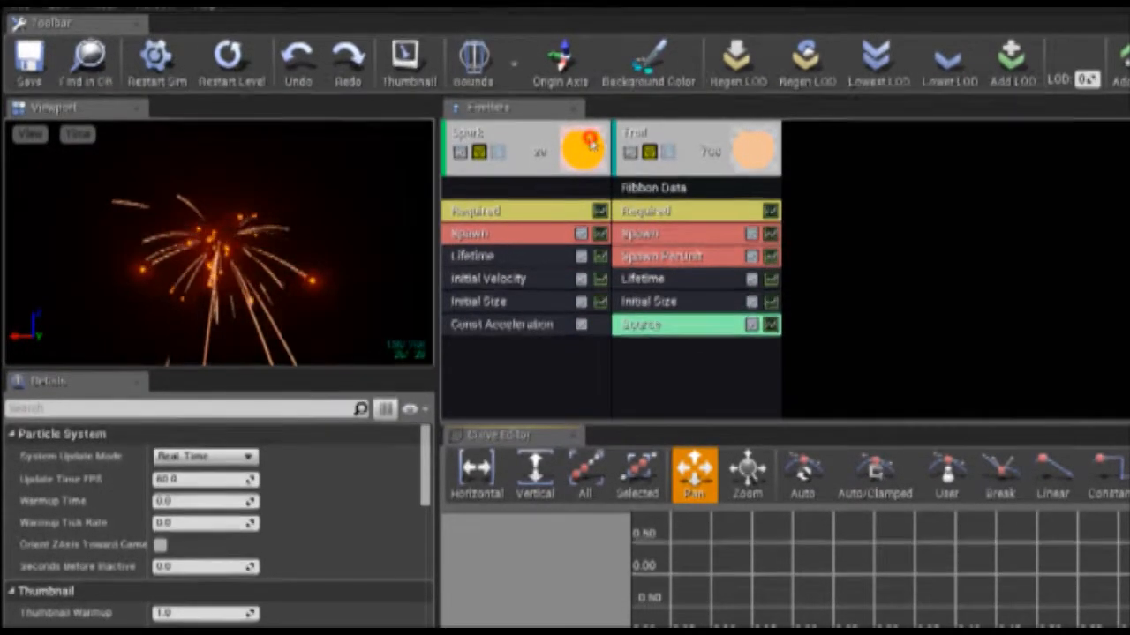
{"action": "left_click", "coordinate": [498, 141]}
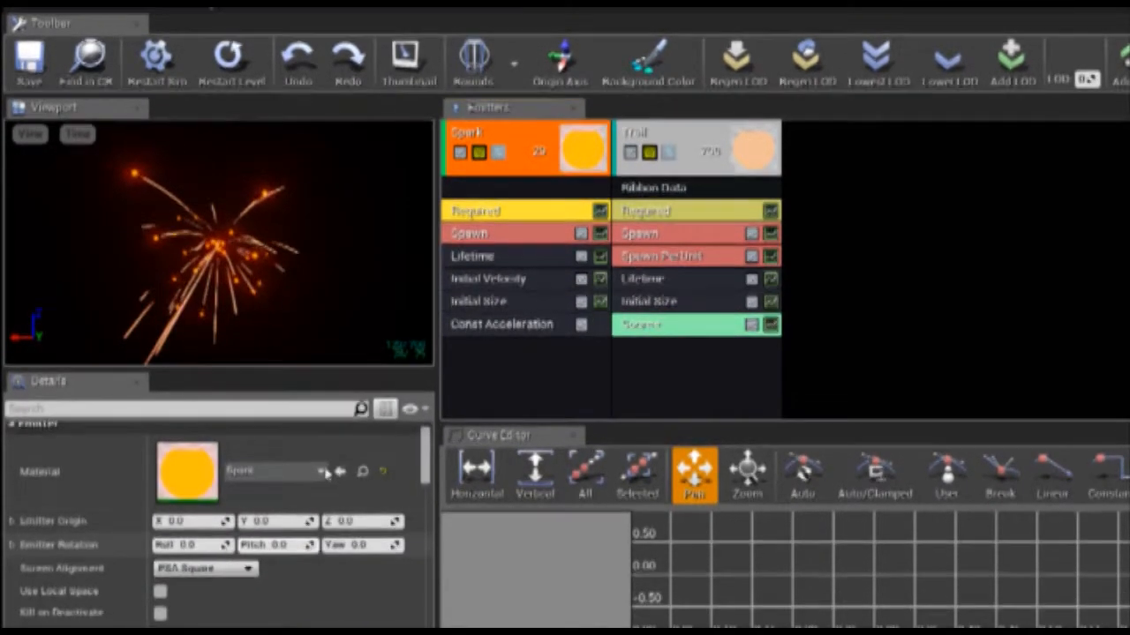
{"action": "left_click", "coordinate": [321, 473]}
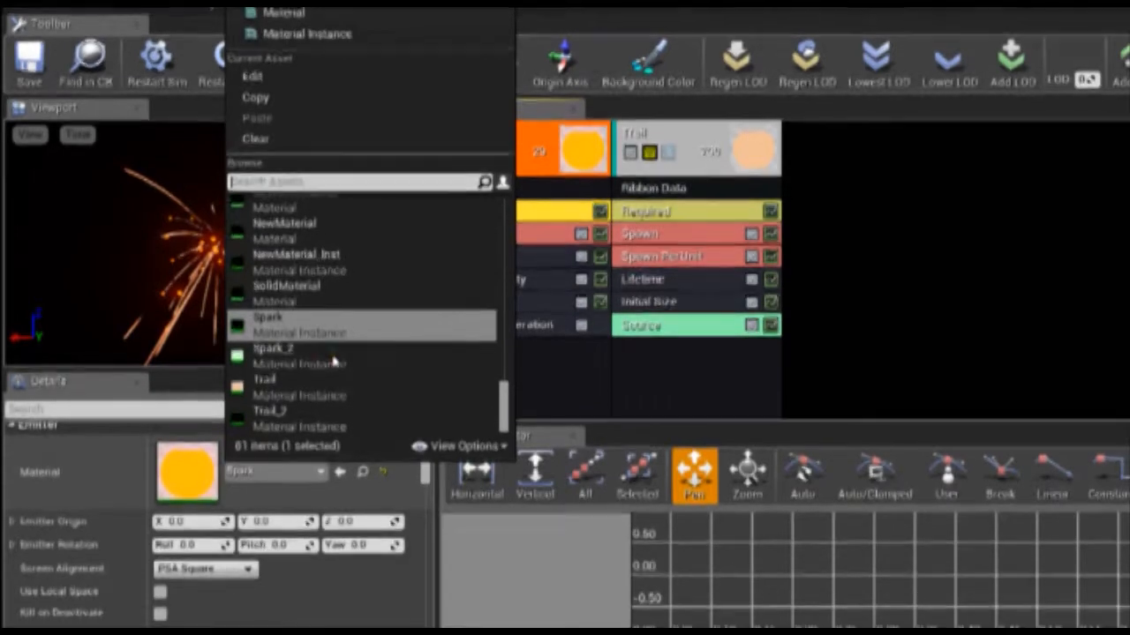
{"action": "left_click", "coordinate": [274, 348]}
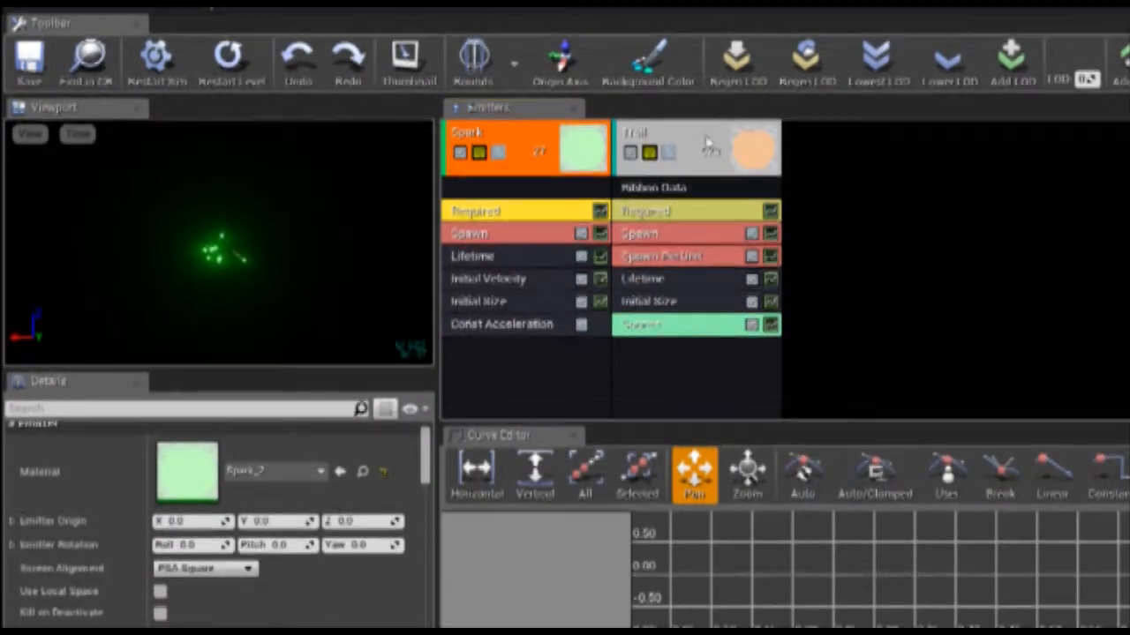
Set the Trail emitter's material to Trail_2 and play the level with both fireworks
{"action": "left_click", "coordinate": [695, 141]}
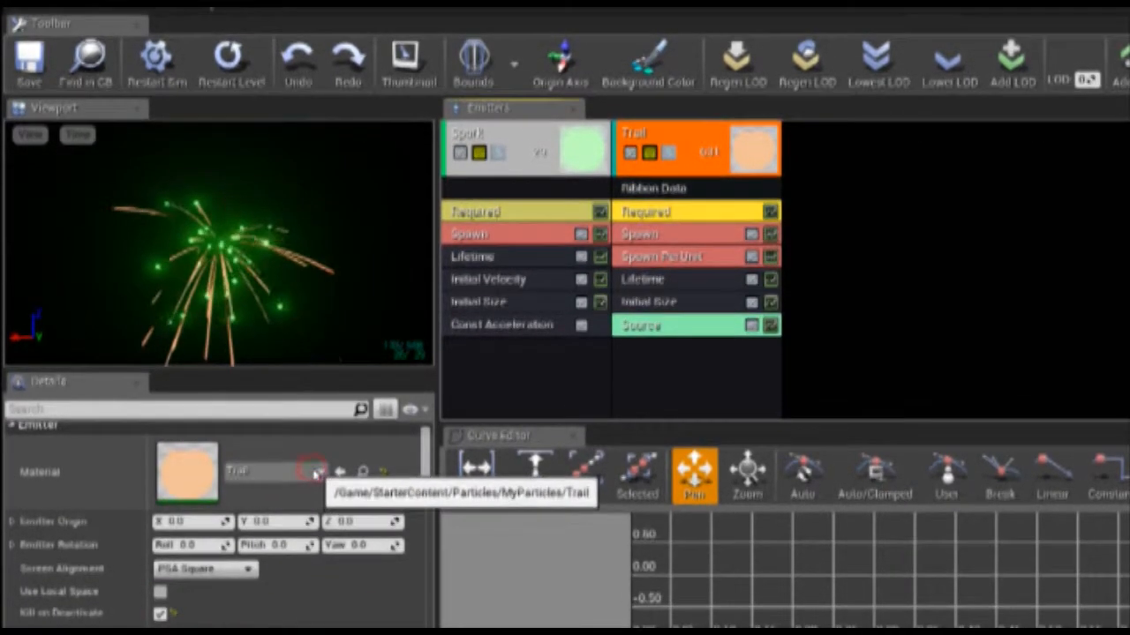
{"action": "left_click", "coordinate": [312, 471]}
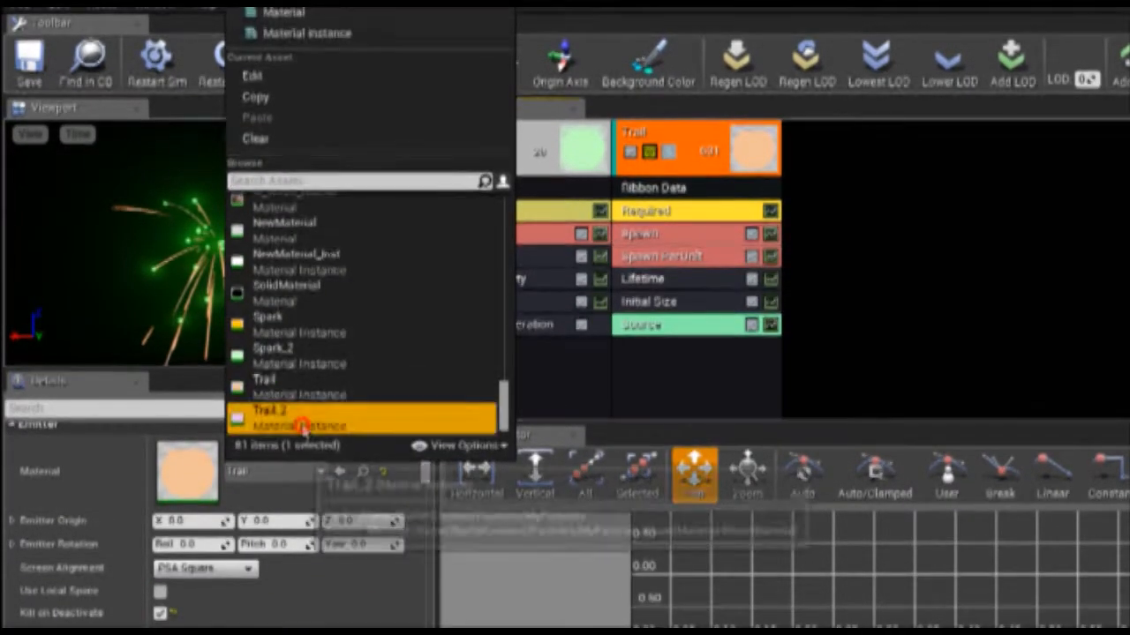
{"action": "left_click", "coordinate": [305, 414]}
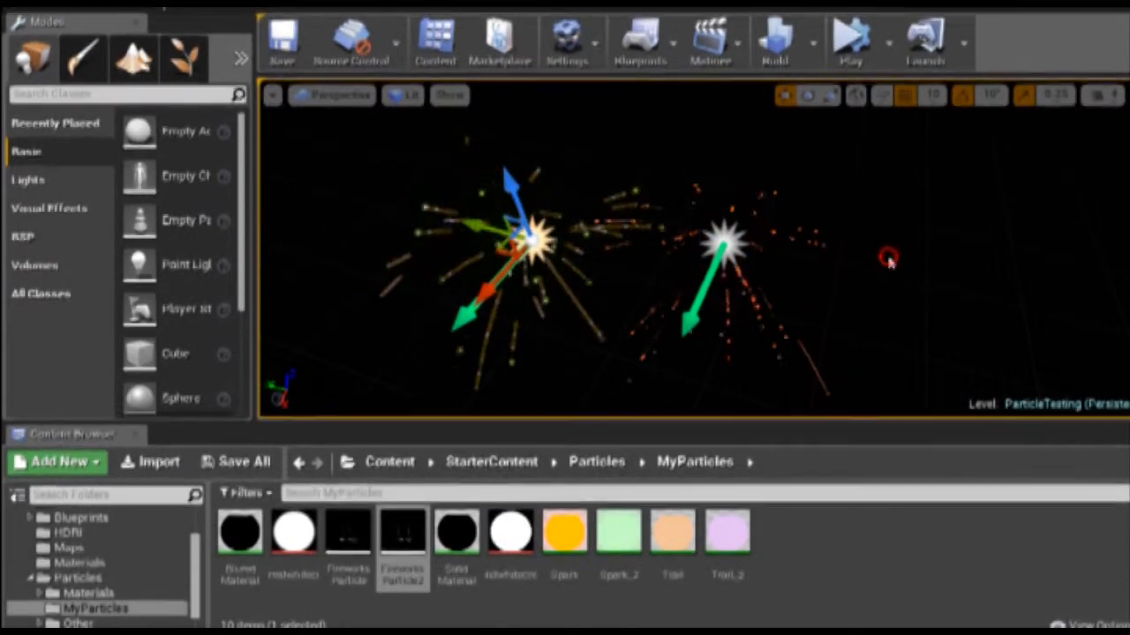
{"action": "left_click", "coordinate": [852, 40]}
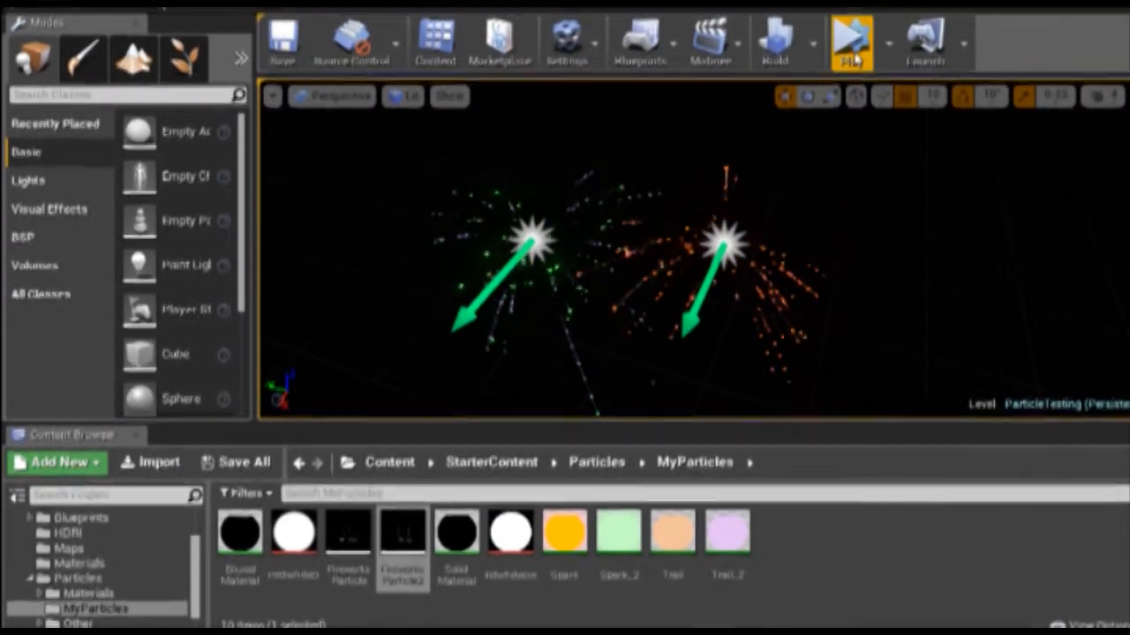
{"action": "left_click", "coordinate": [851, 37]}
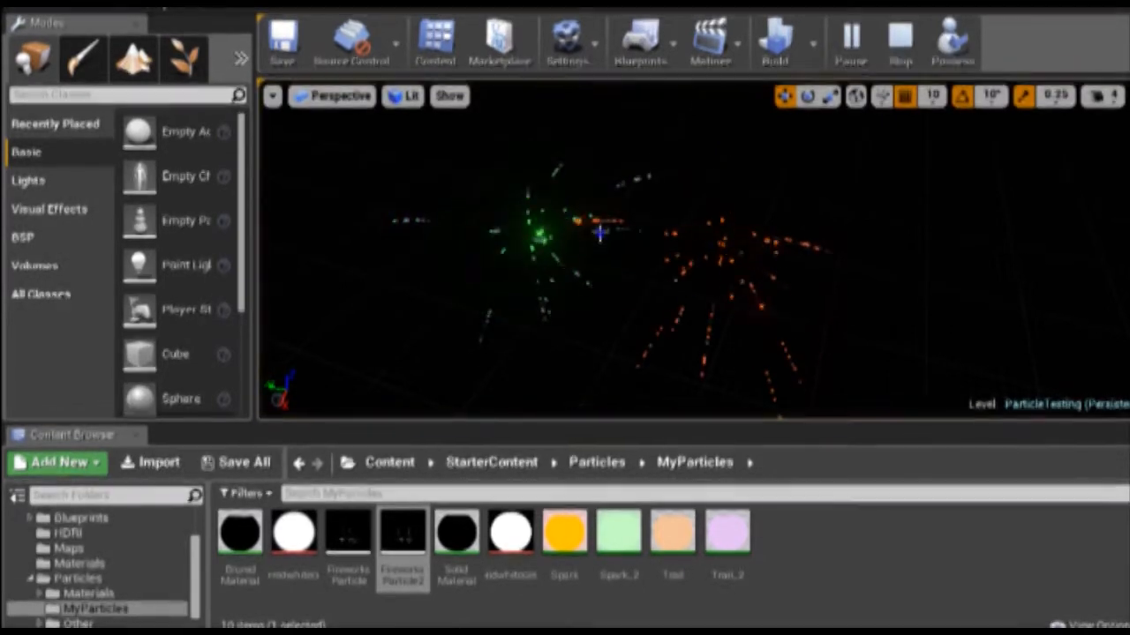